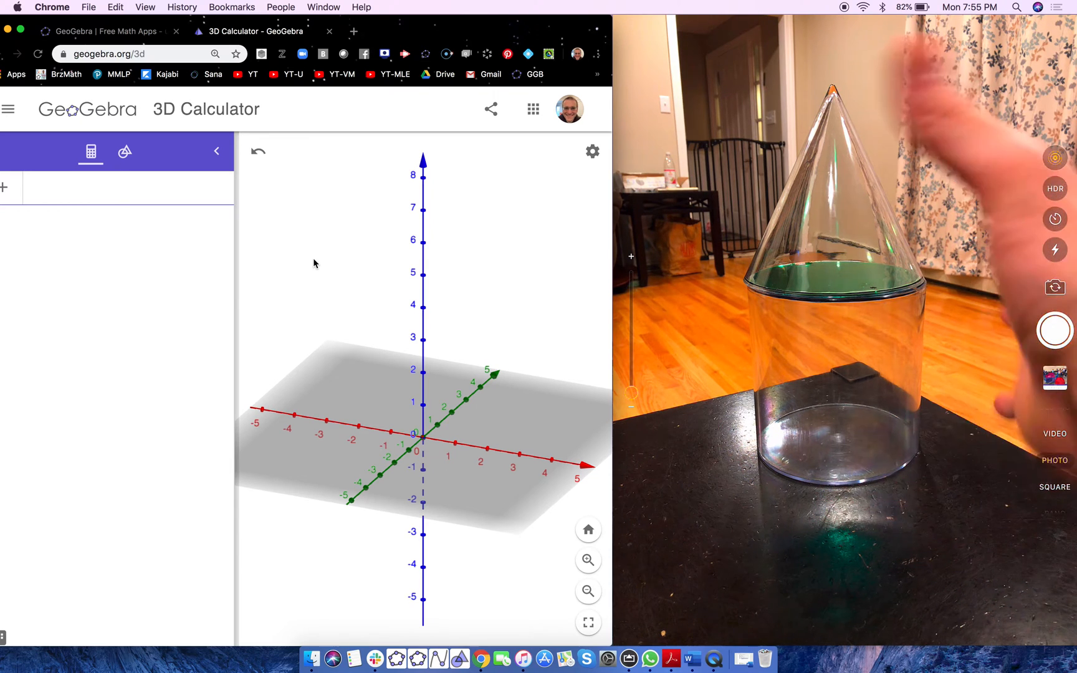
{"action": "mouse_move", "coordinate": [371, 569]}
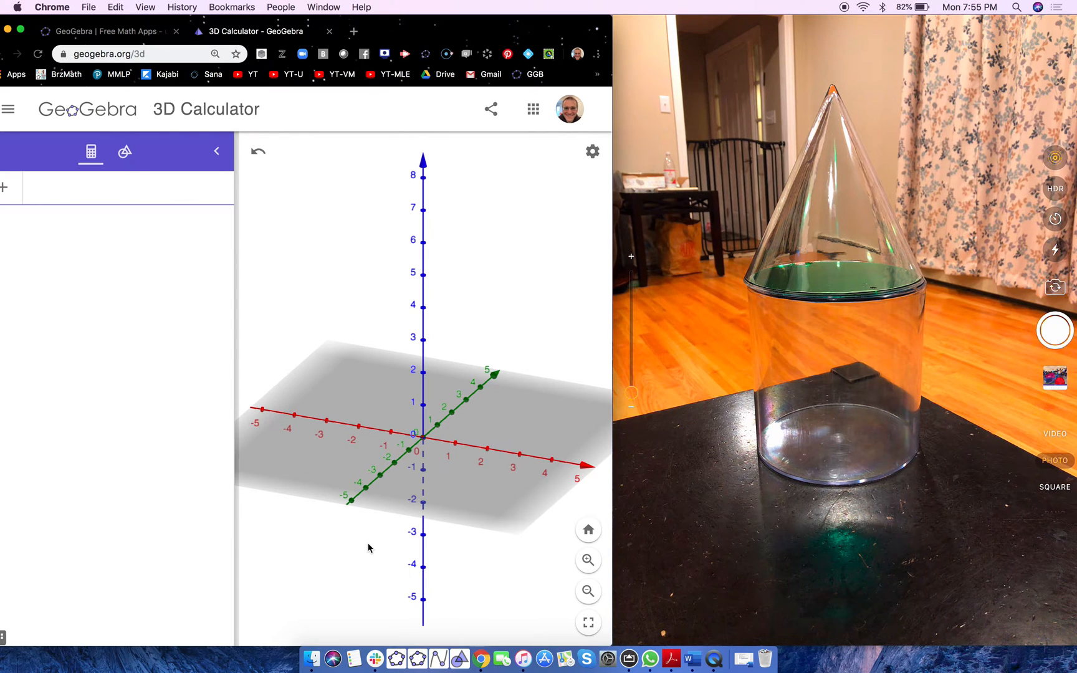
{"action": "mouse_move", "coordinate": [117, 200]}
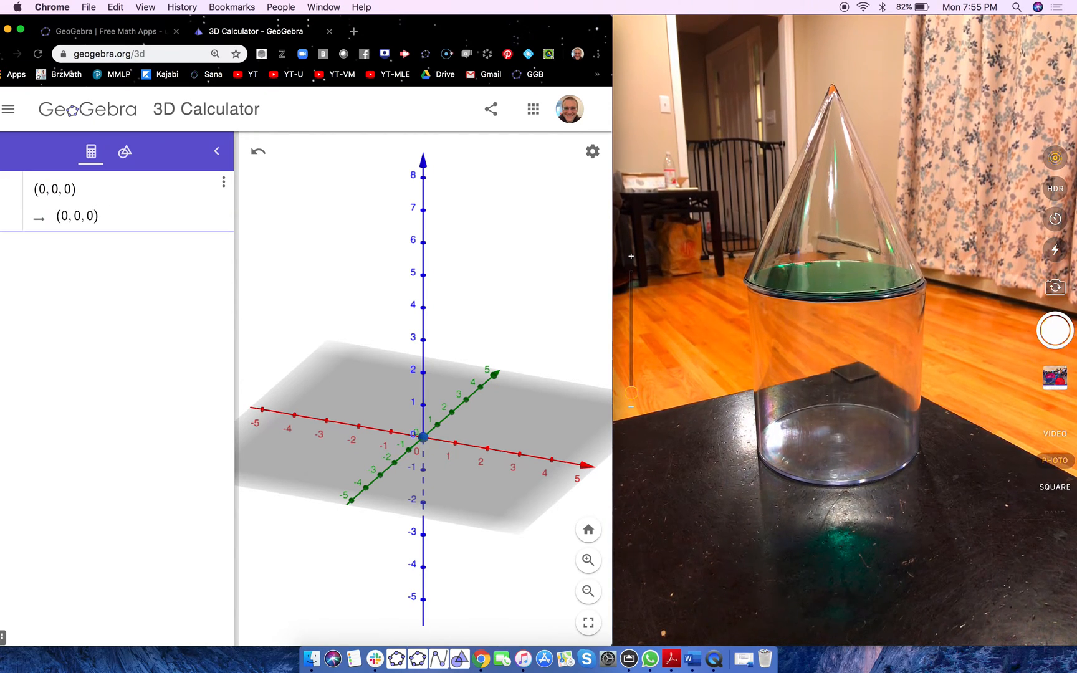
Confirm the origin point as A = (0, 0, 0)
{"action": "left_click", "coordinate": [421, 437]}
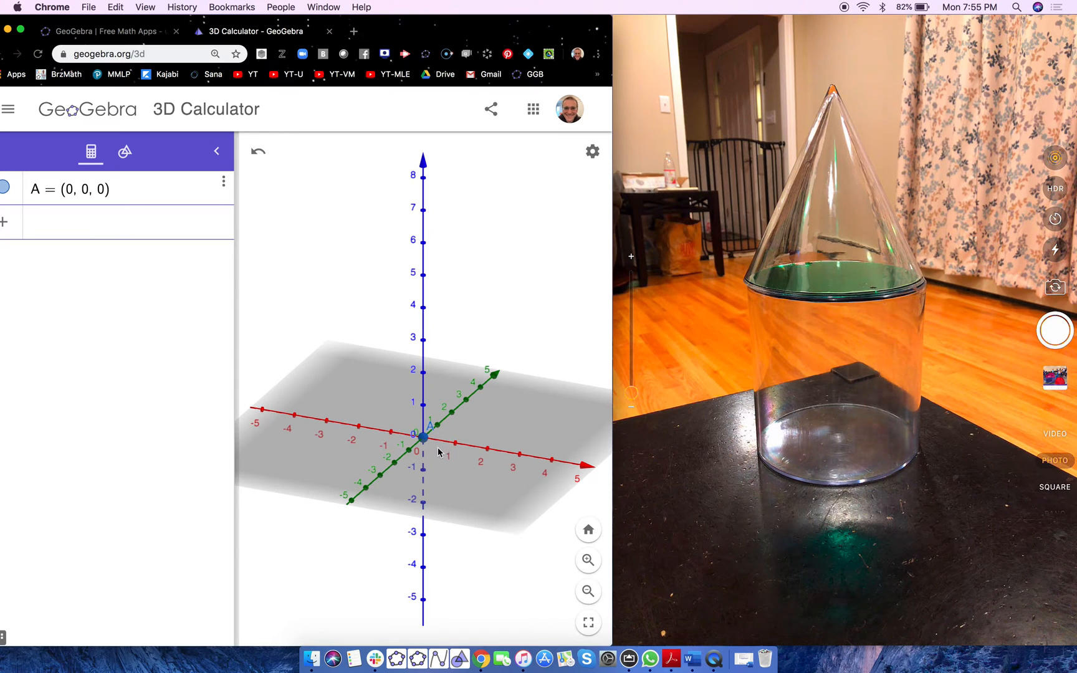
{"action": "mouse_move", "coordinate": [476, 449]}
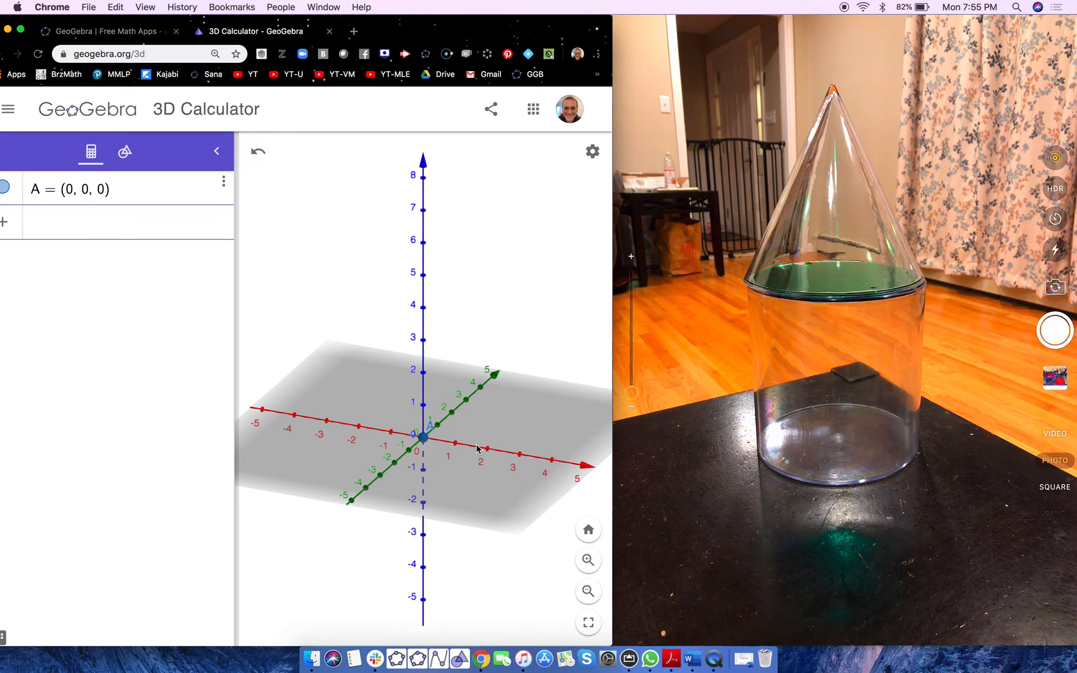
{"action": "mouse_move", "coordinate": [429, 395]}
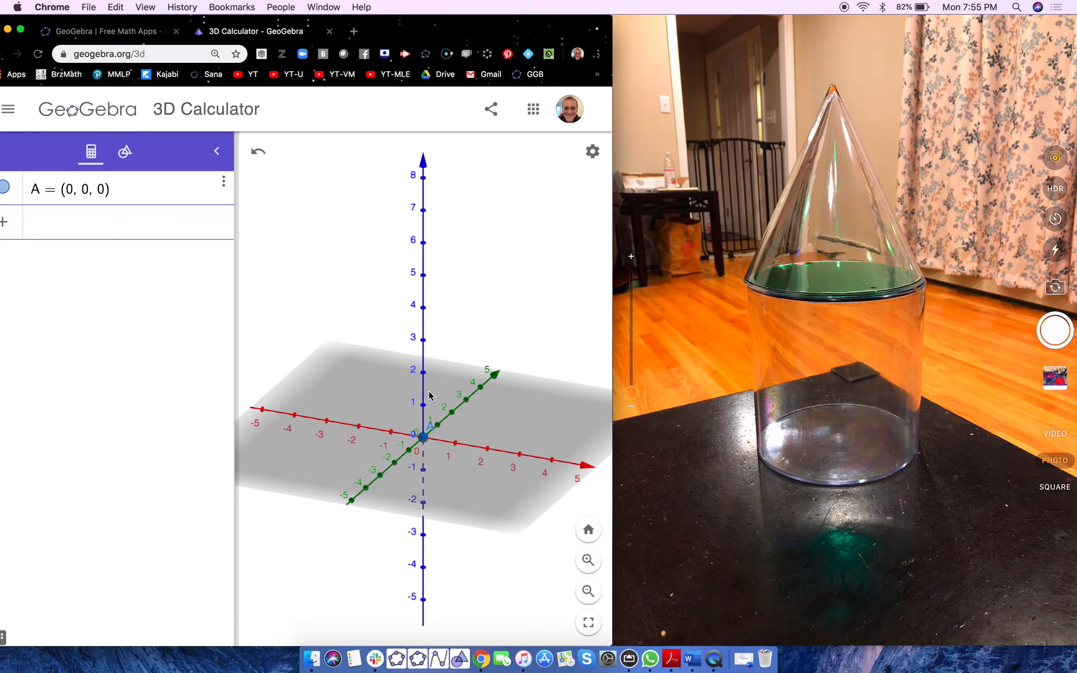
{"action": "mouse_move", "coordinate": [245, 224]}
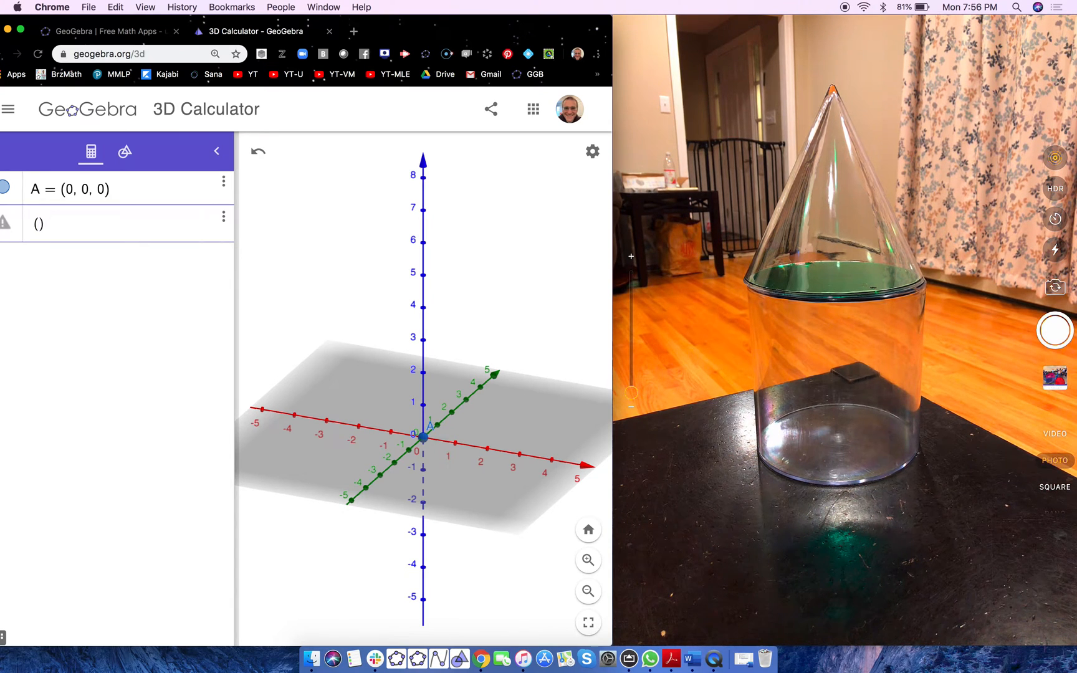
Create point B = (3, 0, 0) and begin the circle(A, B) command
{"action": "type", "text": "(3,0,0)"}
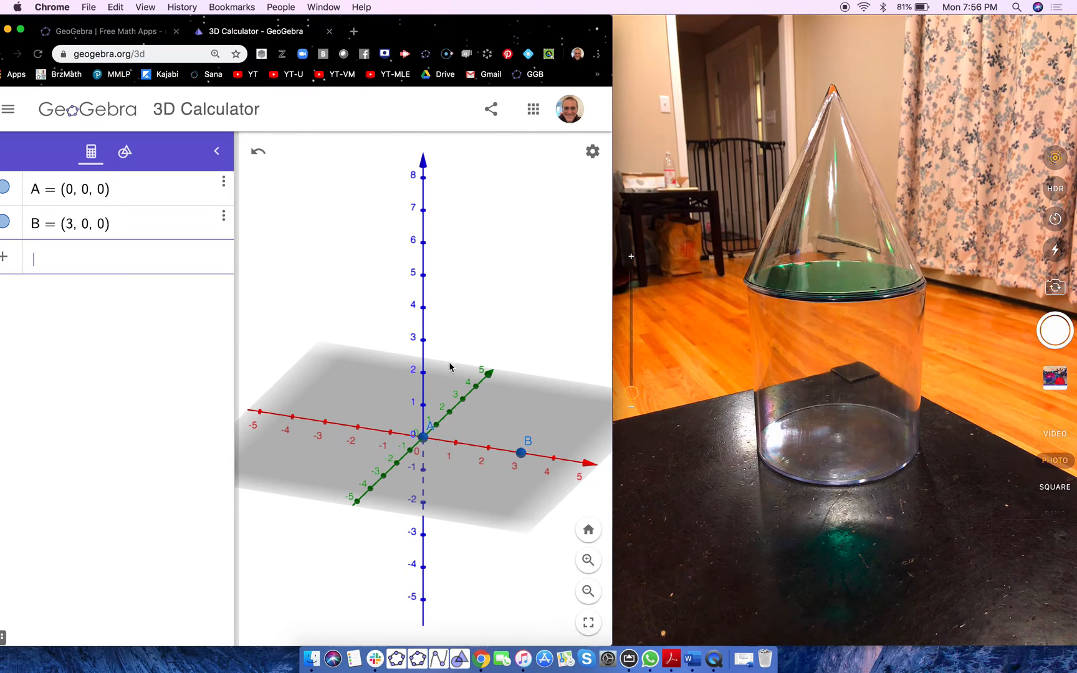
{"action": "mouse_move", "coordinate": [455, 450]}
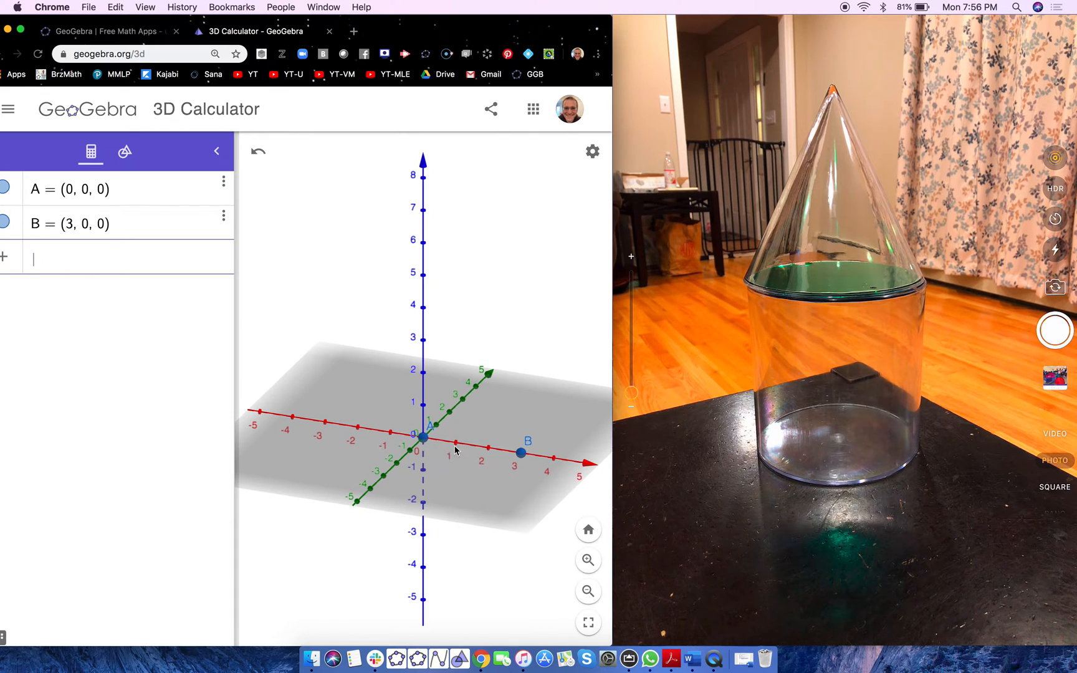
{"action": "type", "text": "circle(A, B"}
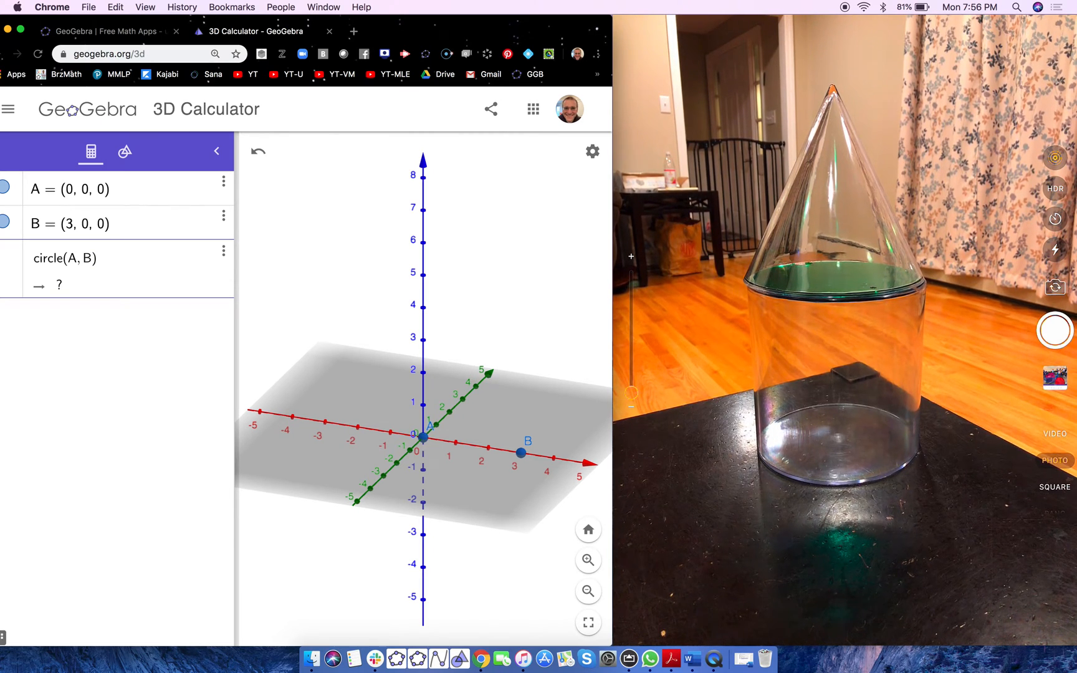
{"action": "mouse_move", "coordinate": [18, 320]}
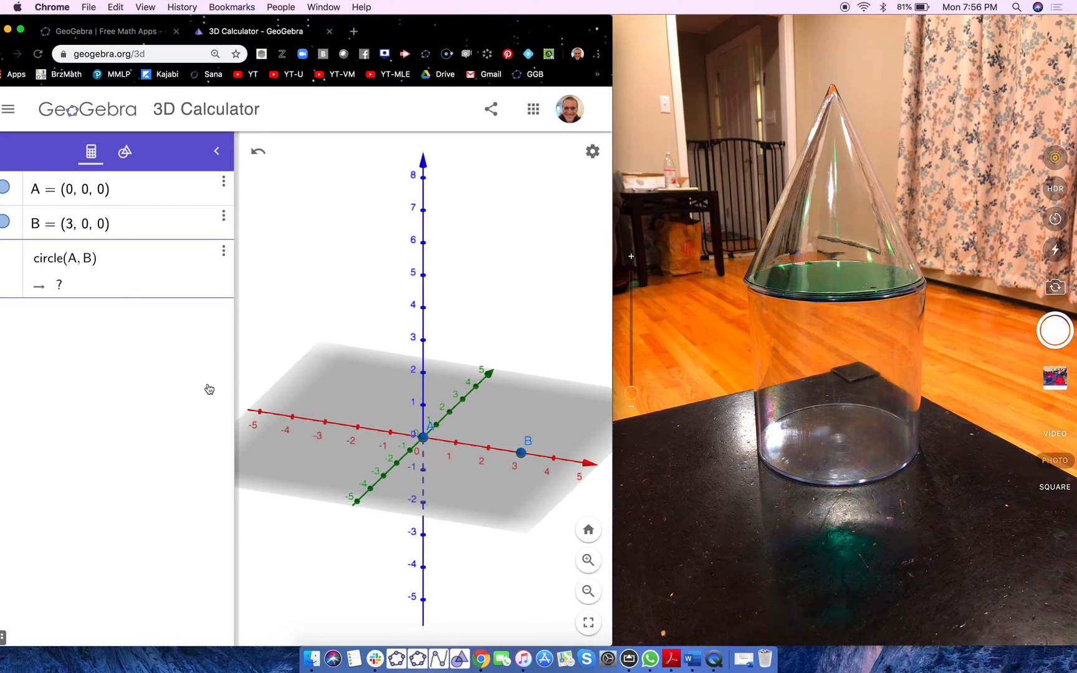
{"action": "mouse_move", "coordinate": [421, 440]}
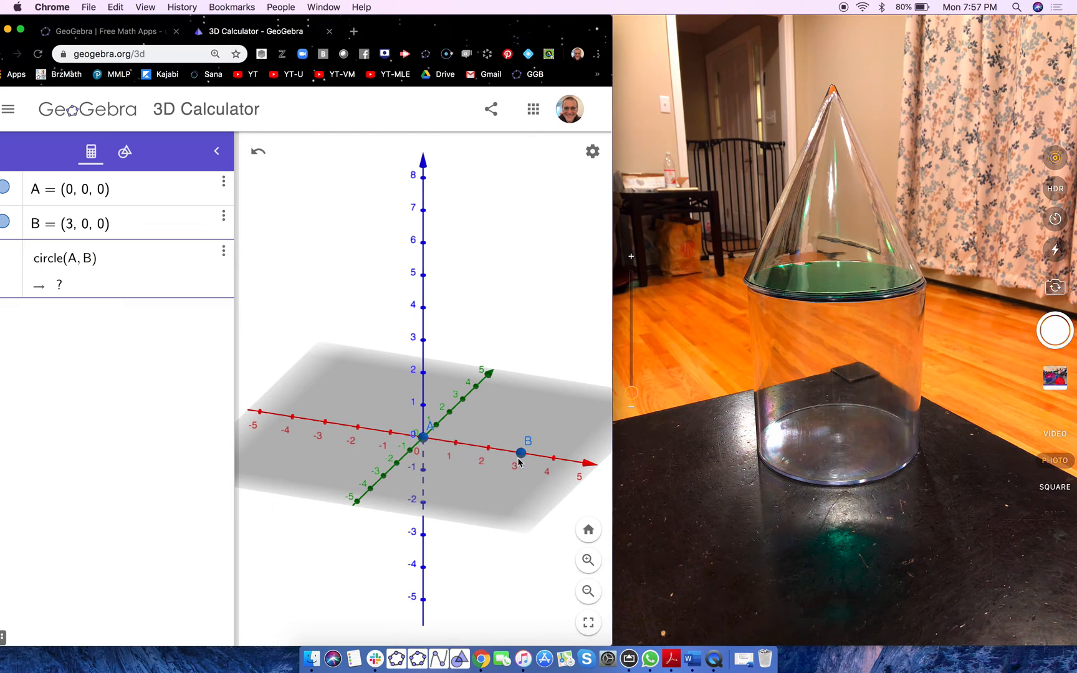
{"action": "mouse_move", "coordinate": [421, 508]}
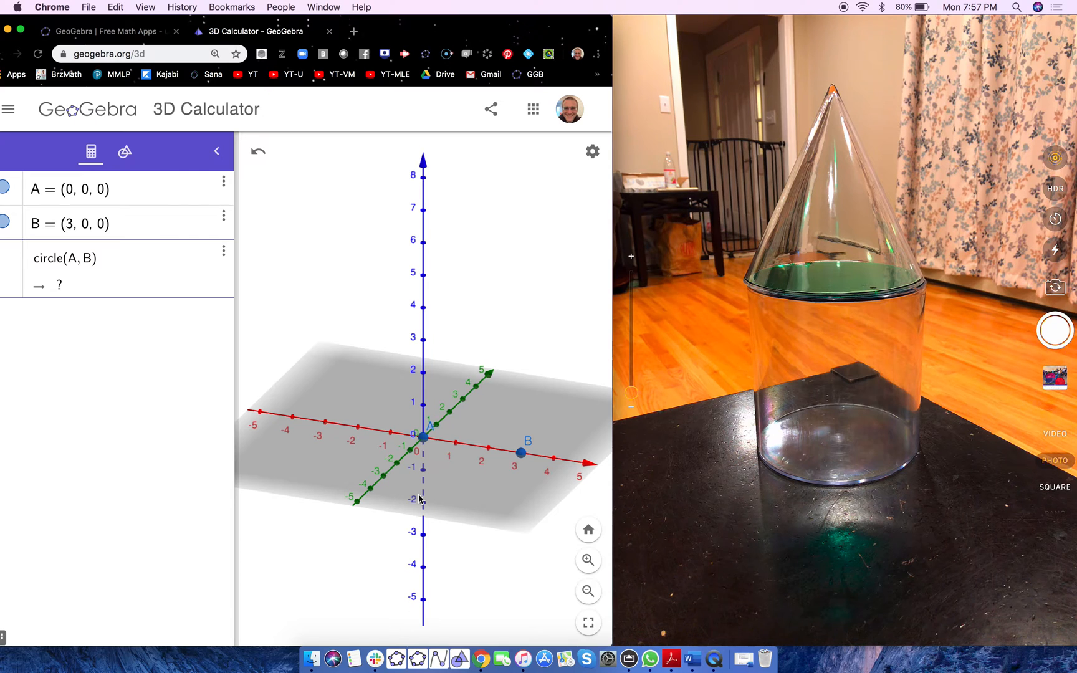
Finish Circle(A, B, zAxis) to draw circle c of radius 3, then begin a translate command
{"action": "type", "text": ", zAxis"}
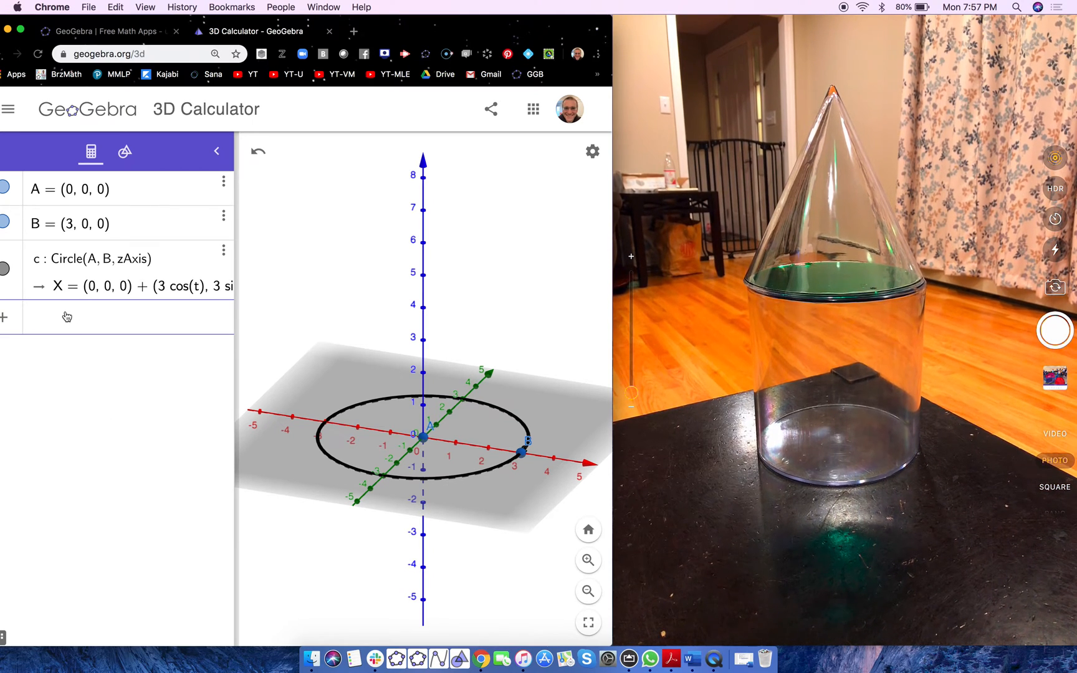
{"action": "type", "text": "translate("}
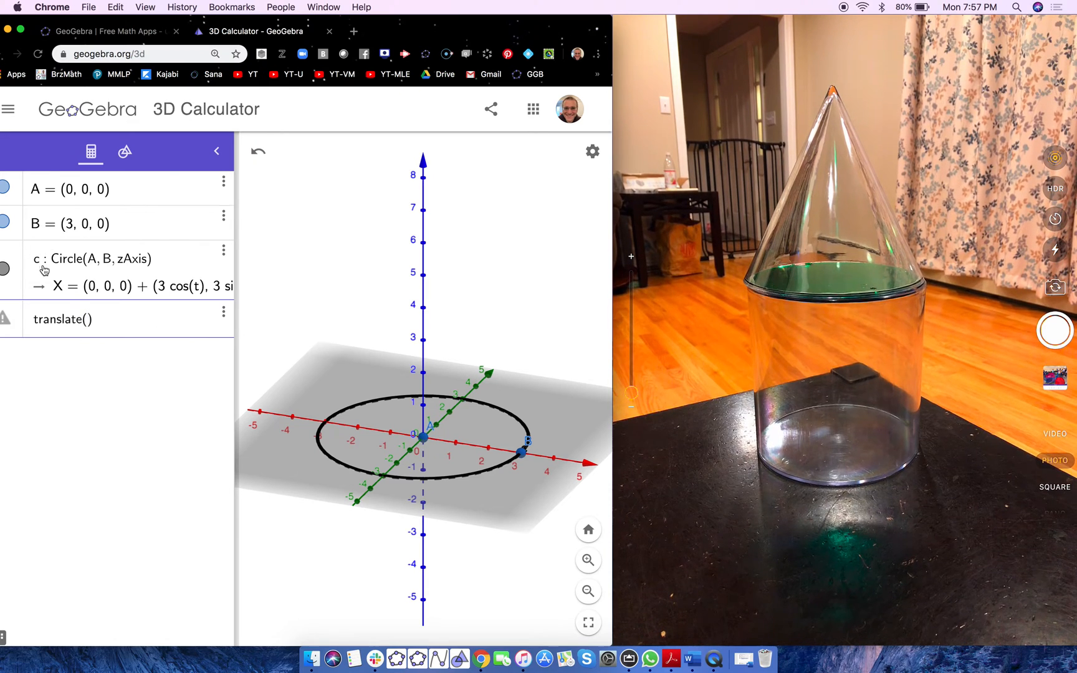
Translate circle c up 6 units as c′ via Vector((0,0,6)) and hide the copy
{"action": "type", "text": "c′ : T"}
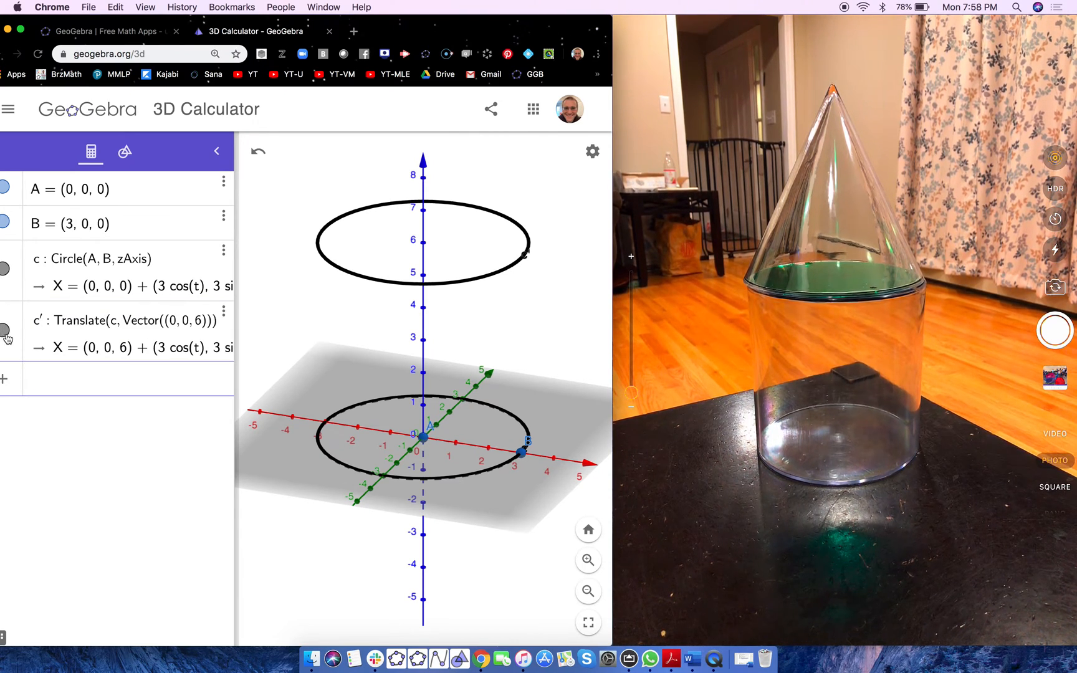
{"action": "left_click", "coordinate": [6, 332]}
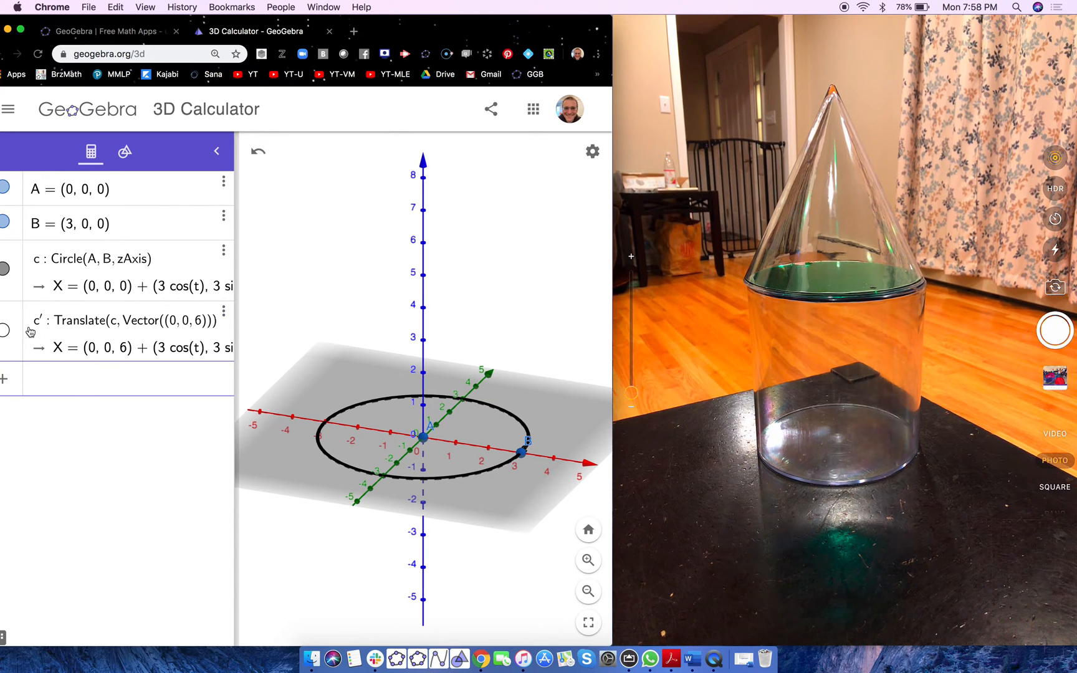
{"action": "mouse_move", "coordinate": [316, 352]}
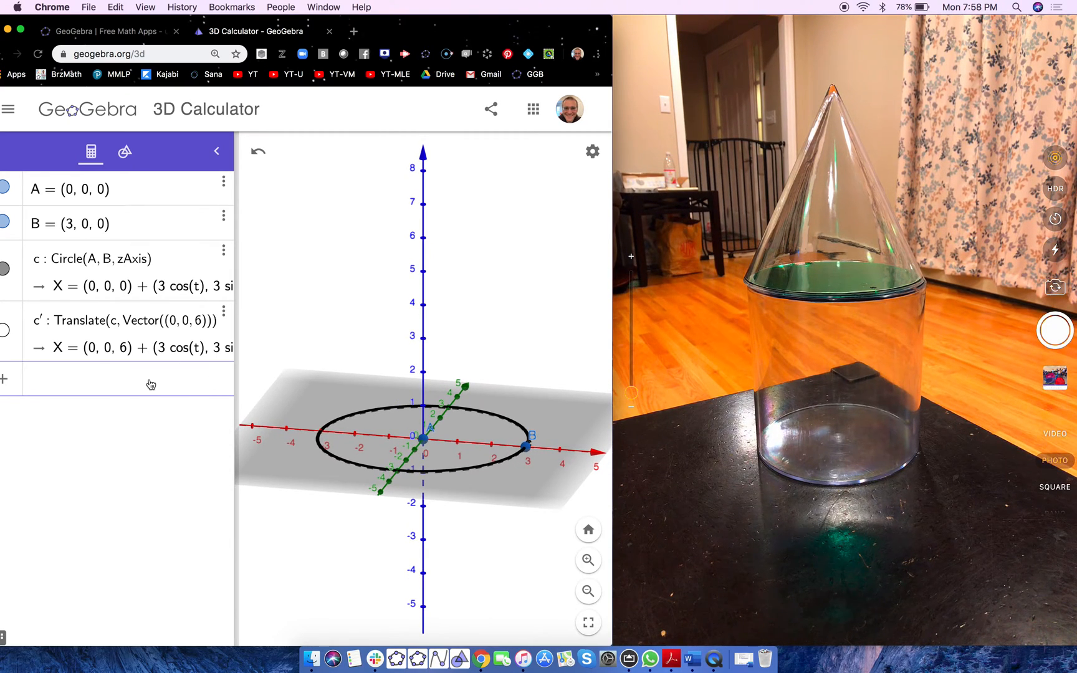
{"action": "mouse_move", "coordinate": [367, 154]}
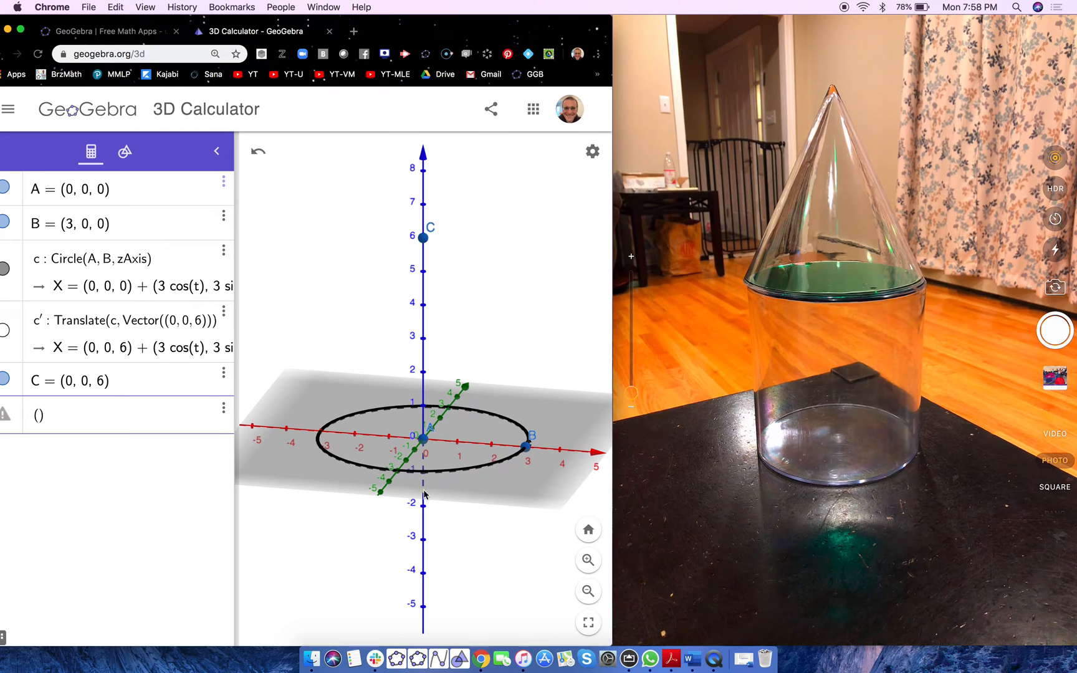
{"action": "mouse_move", "coordinate": [527, 445]}
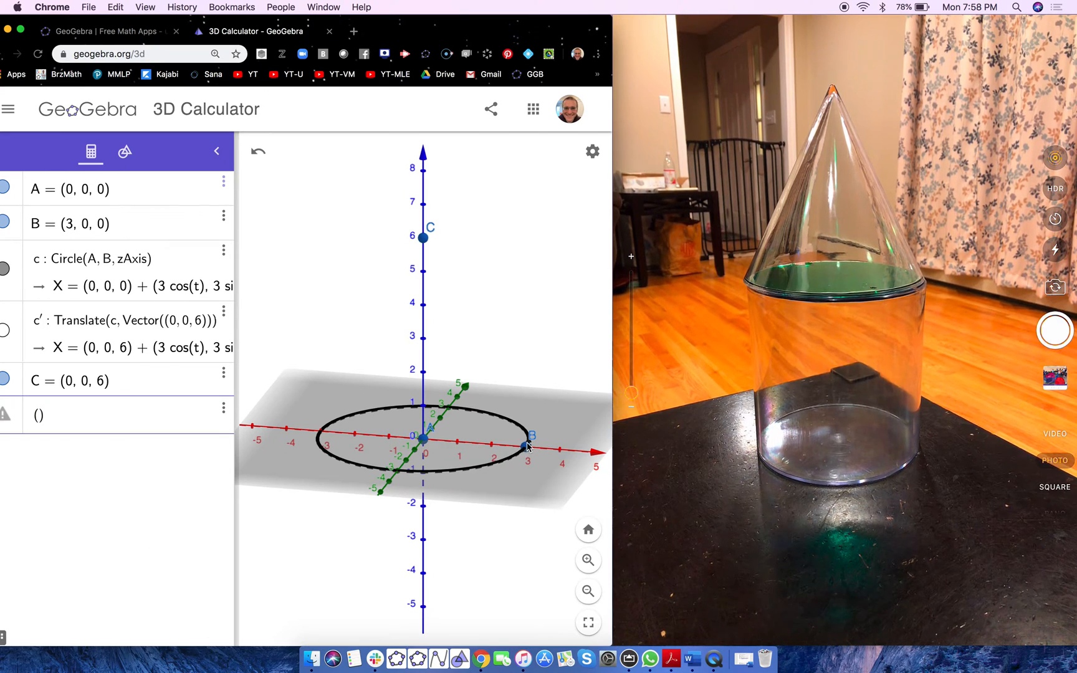
{"action": "mouse_move", "coordinate": [515, 269]}
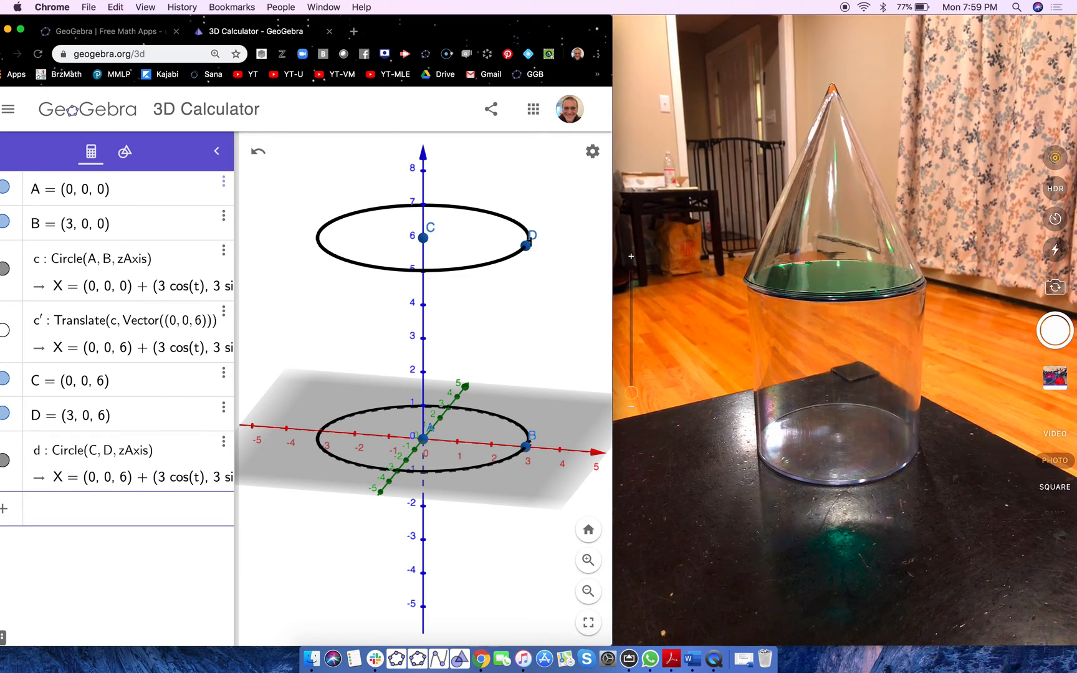
Keep top circle d visible at height 6 and hide the raised copy c′ again
{"action": "left_click", "coordinate": [8, 461]}
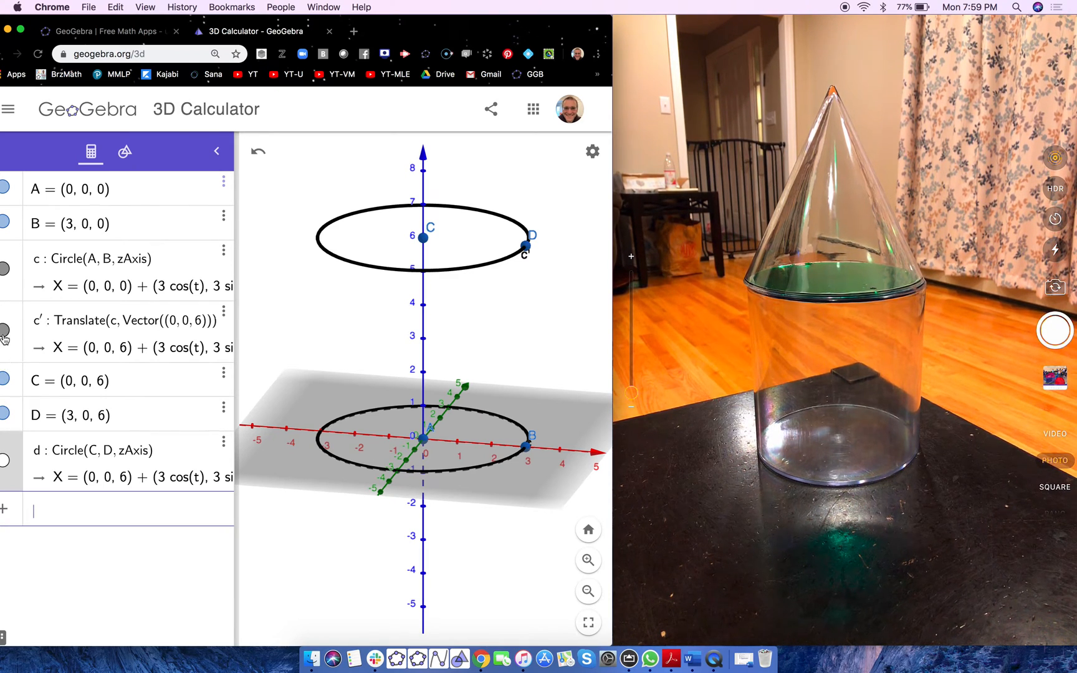
{"action": "left_click", "coordinate": [5, 338]}
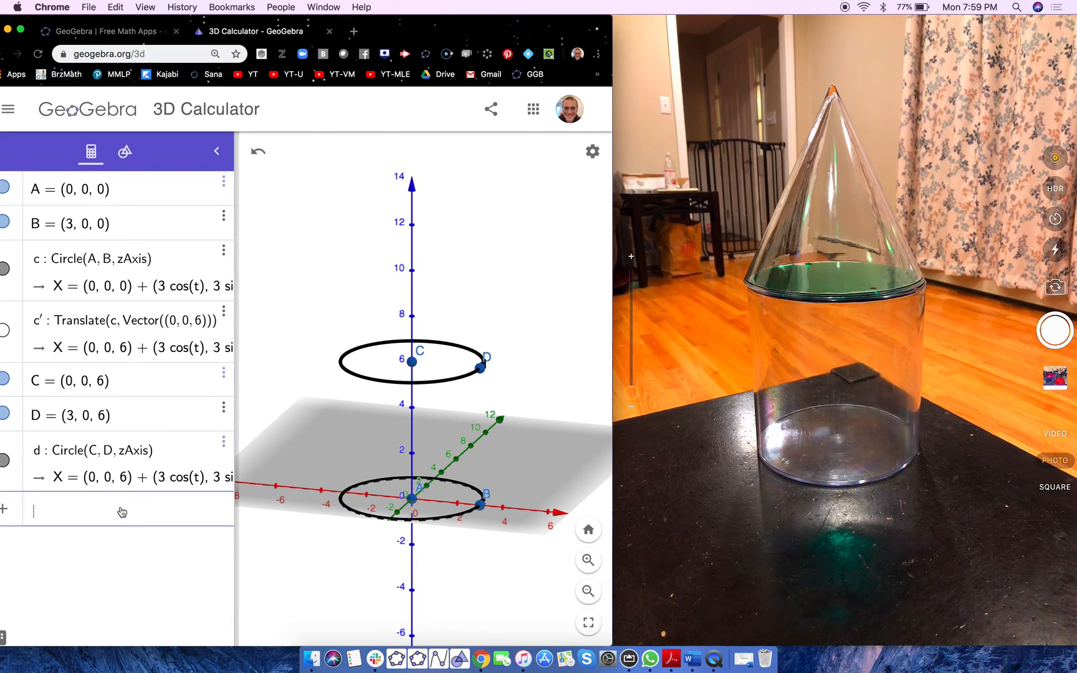
Create apex point E = (0, 0, 12) on the z-axis above circle d
{"action": "type", "text": "(0,0)"}
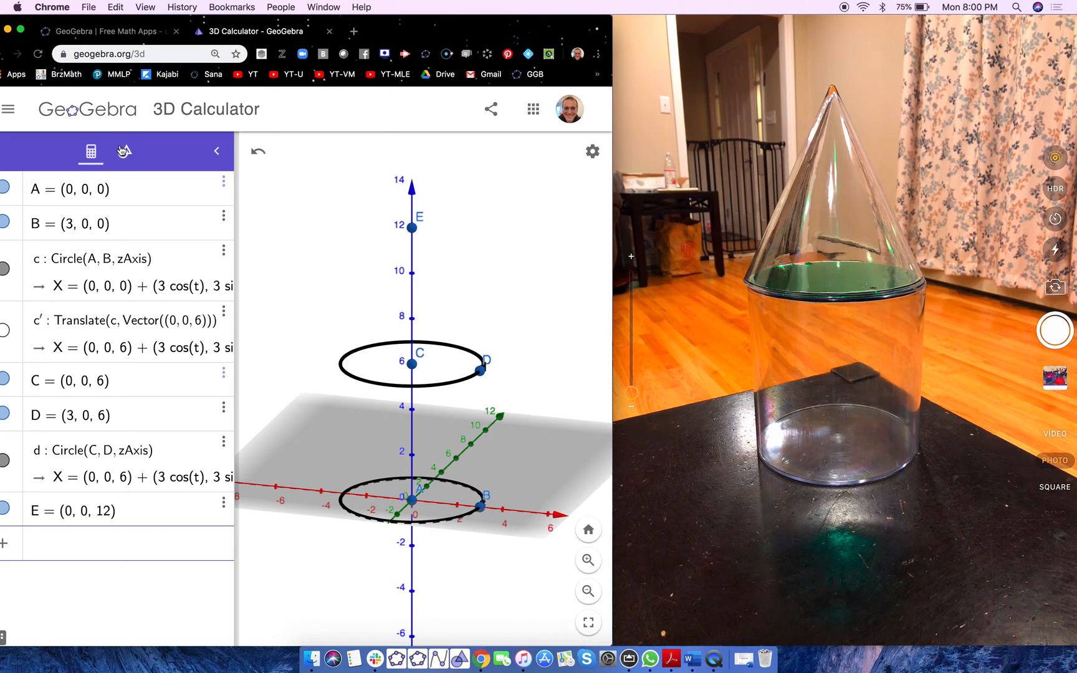
{"action": "left_click", "coordinate": [125, 152]}
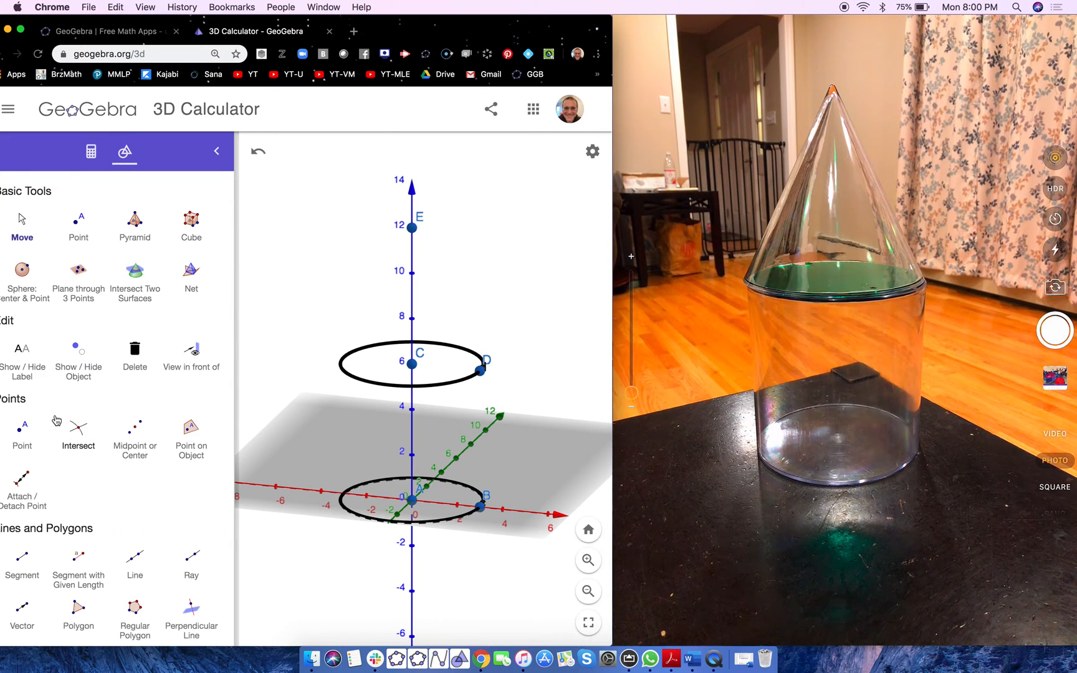
{"action": "scroll", "scroll_direction": "down", "scroll_amount": 3}
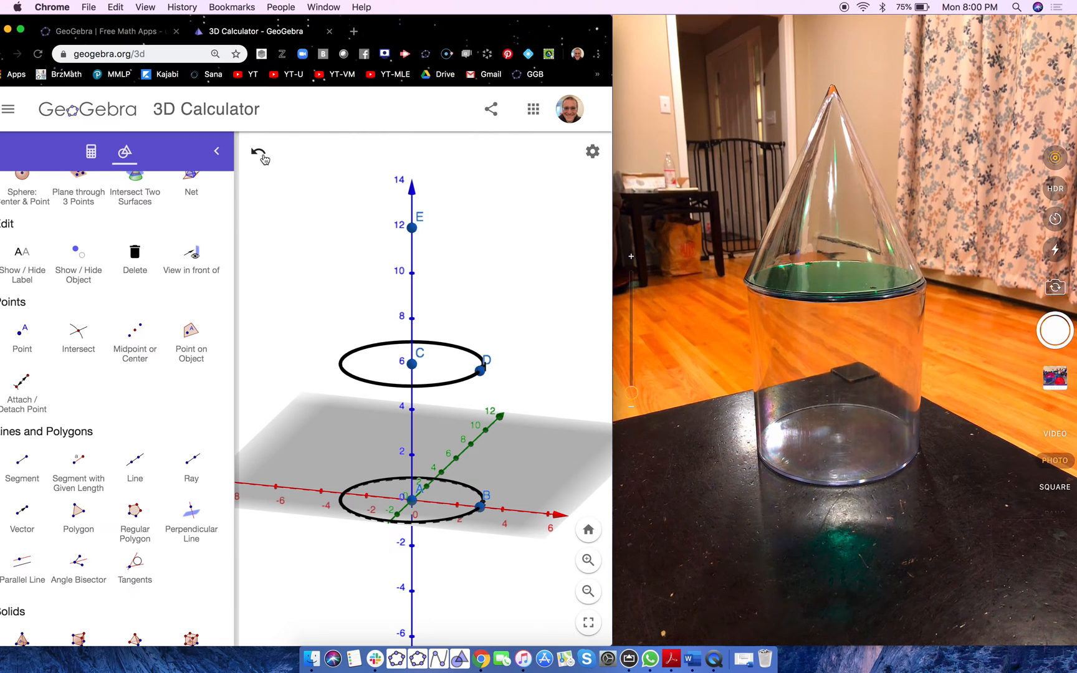
{"action": "scroll", "scroll_direction": "down", "scroll_amount": 3}
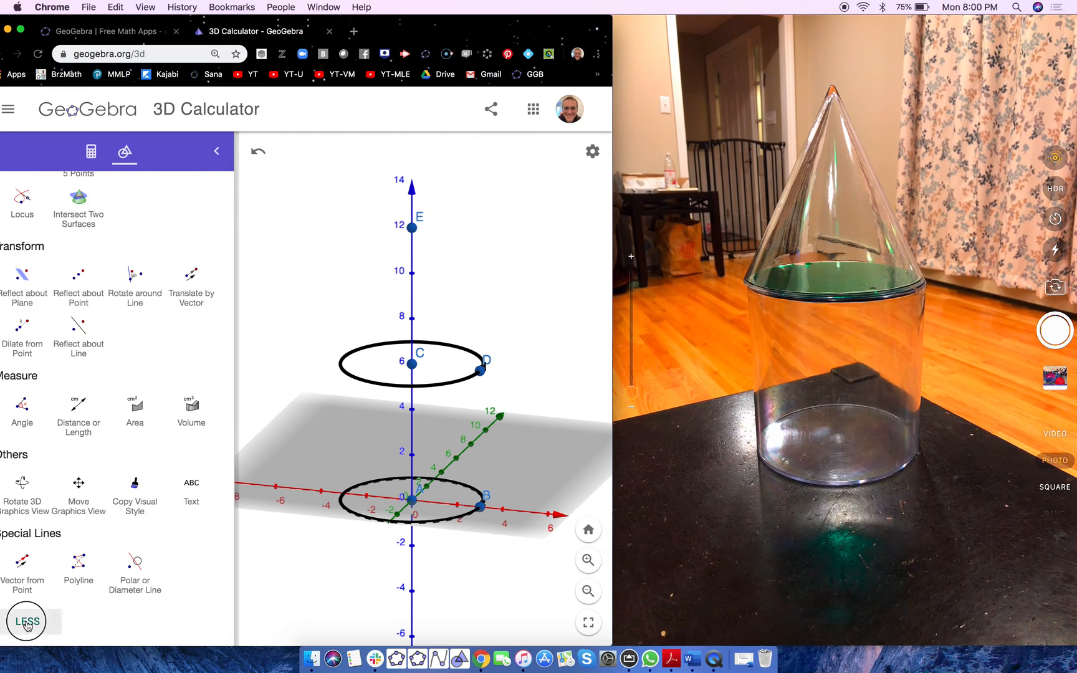
{"action": "left_click", "coordinate": [90, 152]}
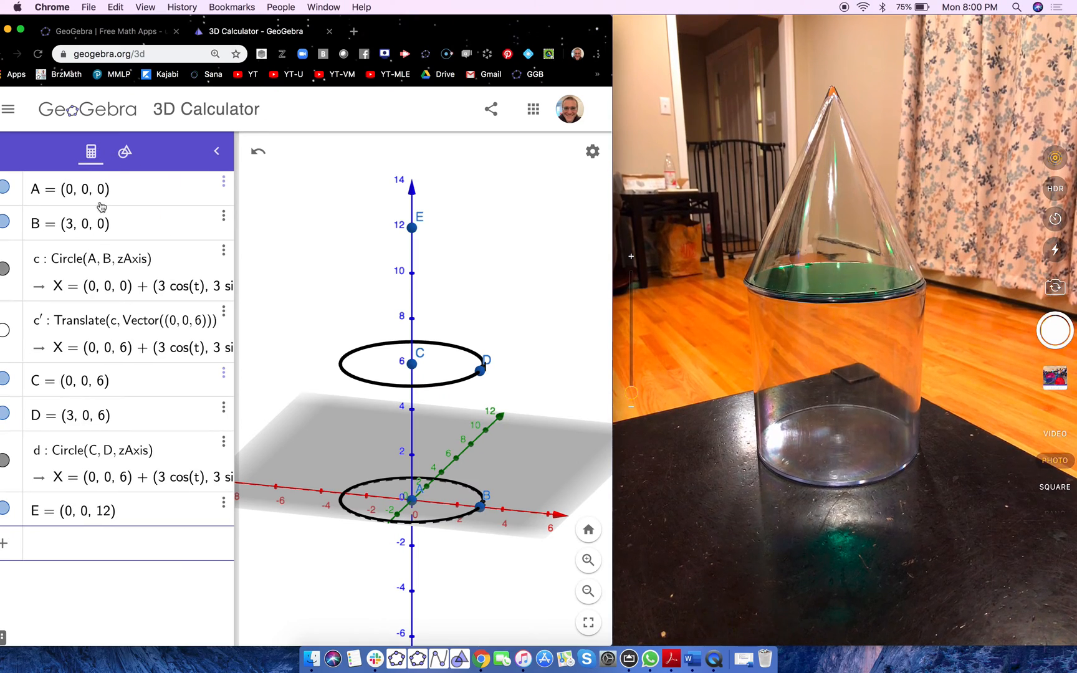
{"action": "left_click", "coordinate": [125, 151]}
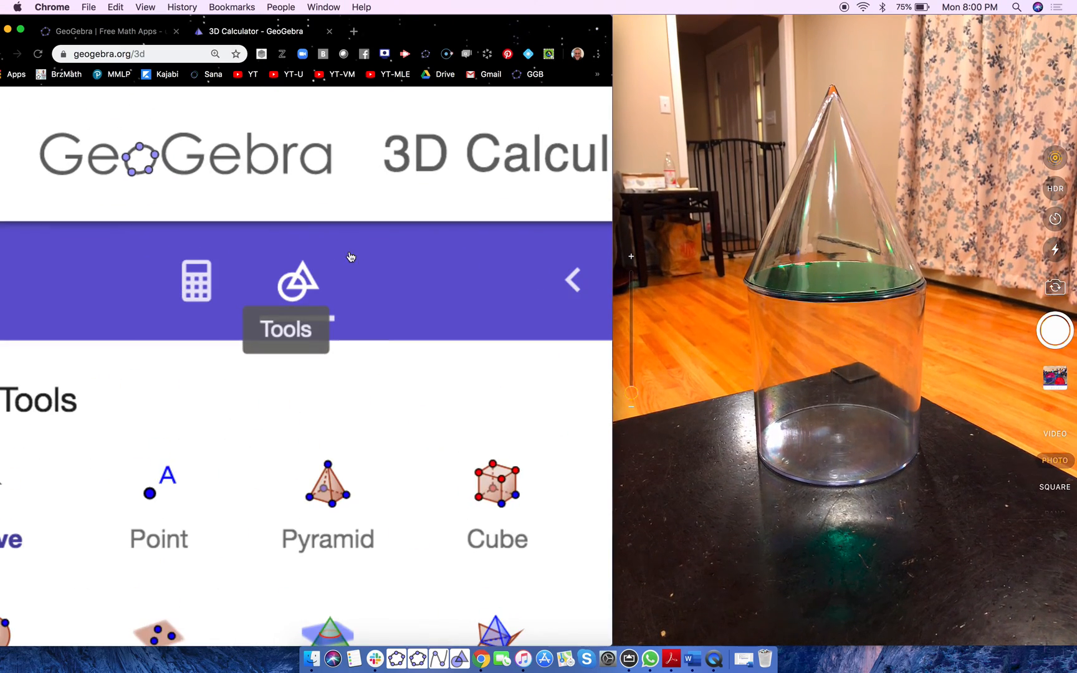
{"action": "left_click", "coordinate": [297, 280]}
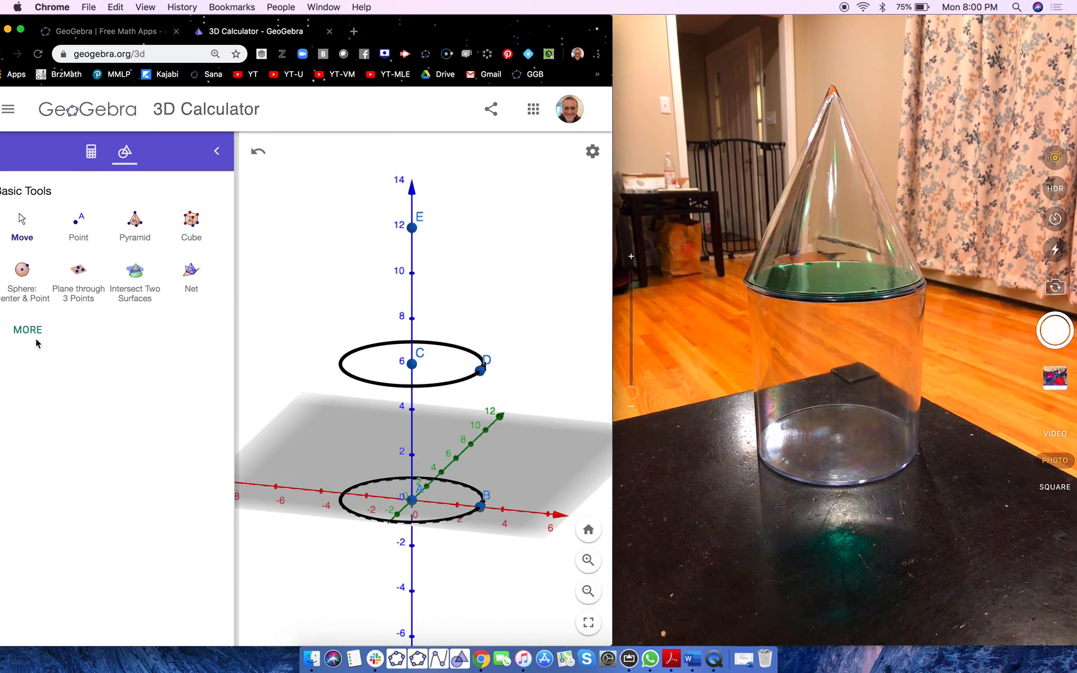
{"action": "left_click", "coordinate": [27, 329]}
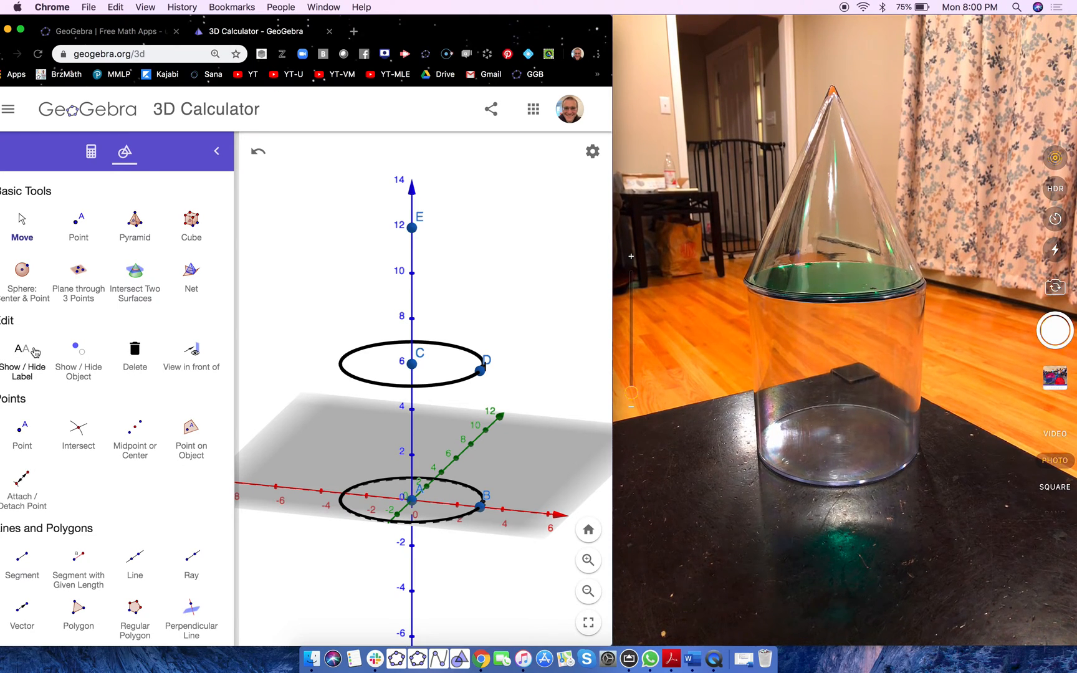
{"action": "scroll", "scroll_direction": "down", "scroll_amount": 3}
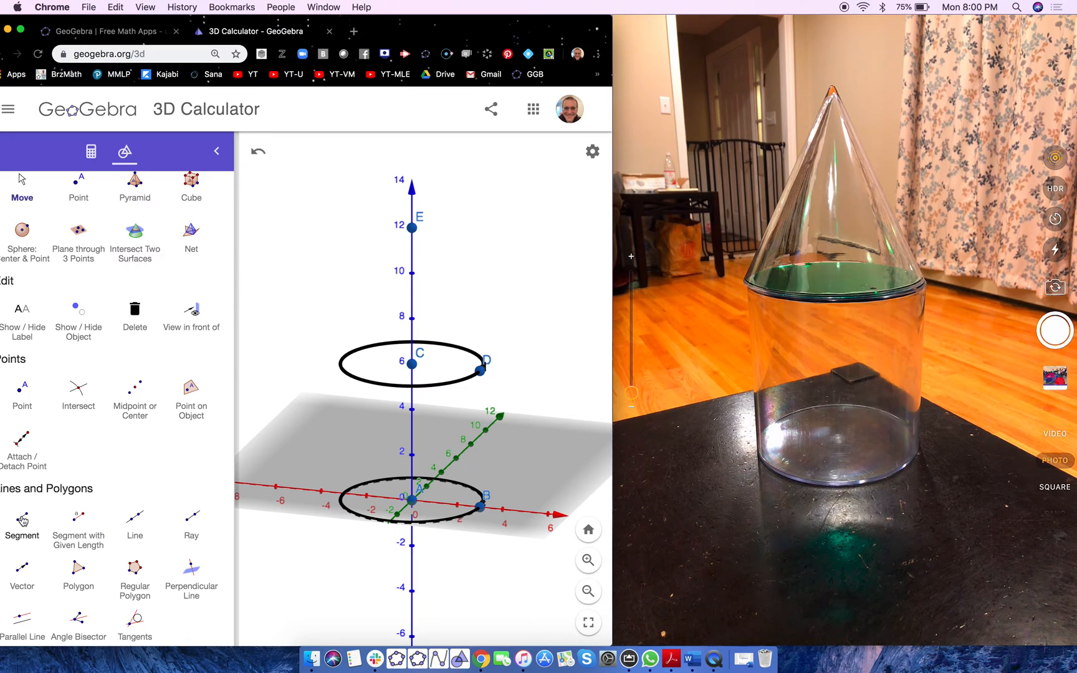
Draw segment f from apex E to D, undoing the stray point and faulty segment DB
{"action": "left_click", "coordinate": [22, 522]}
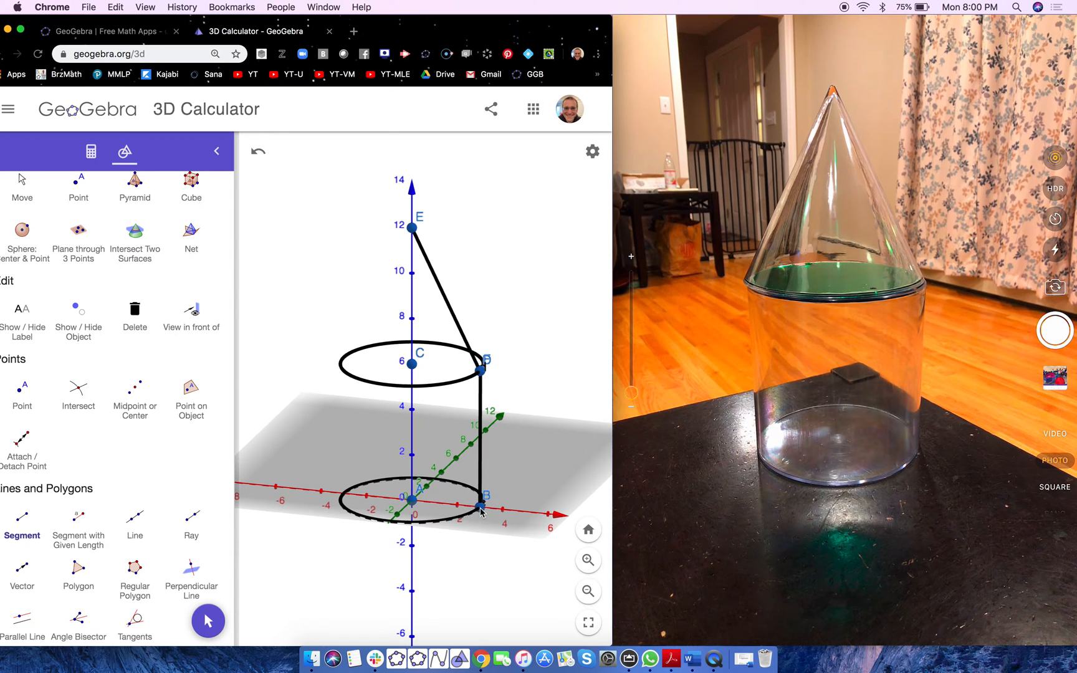
{"action": "left_click", "coordinate": [22, 185]}
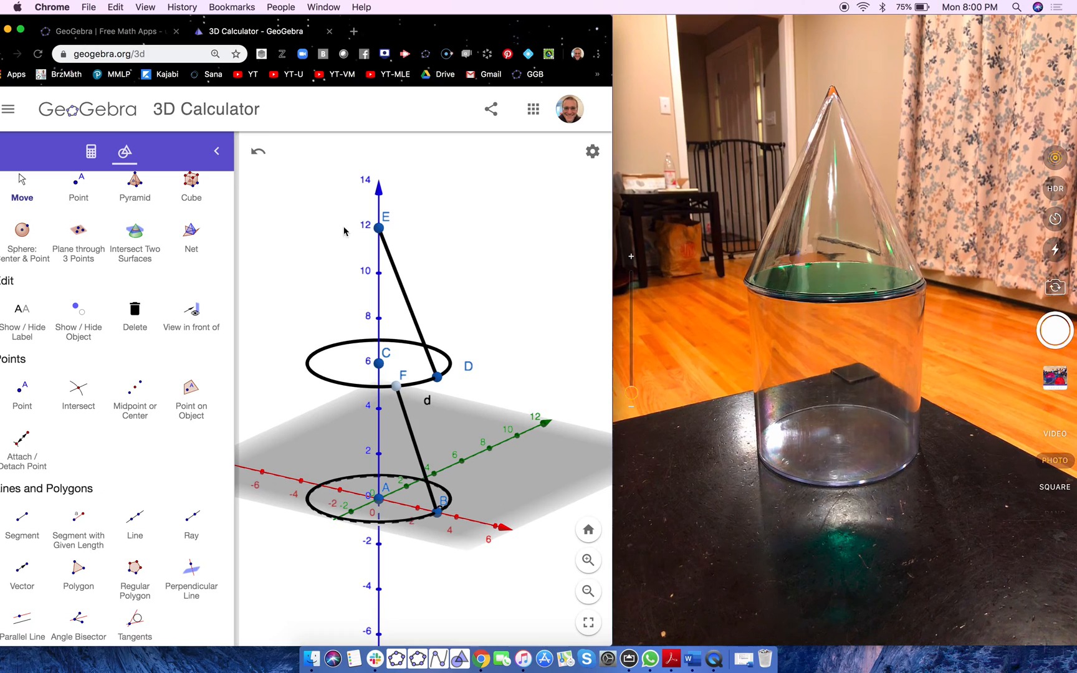
{"action": "left_click", "coordinate": [257, 150]}
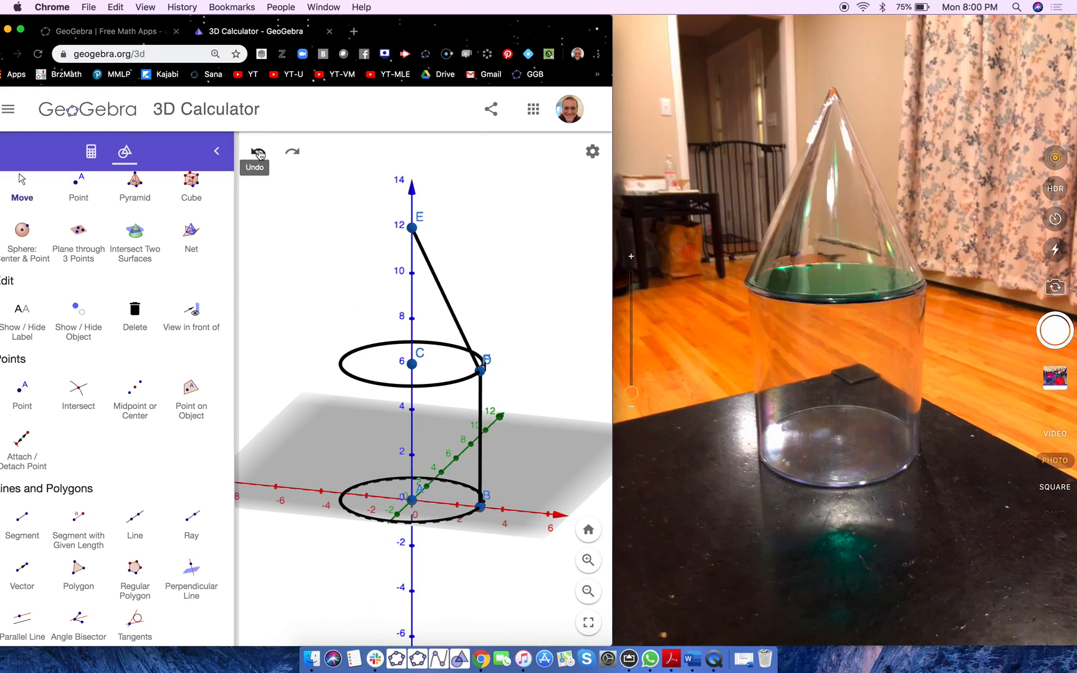
{"action": "left_click", "coordinate": [254, 152]}
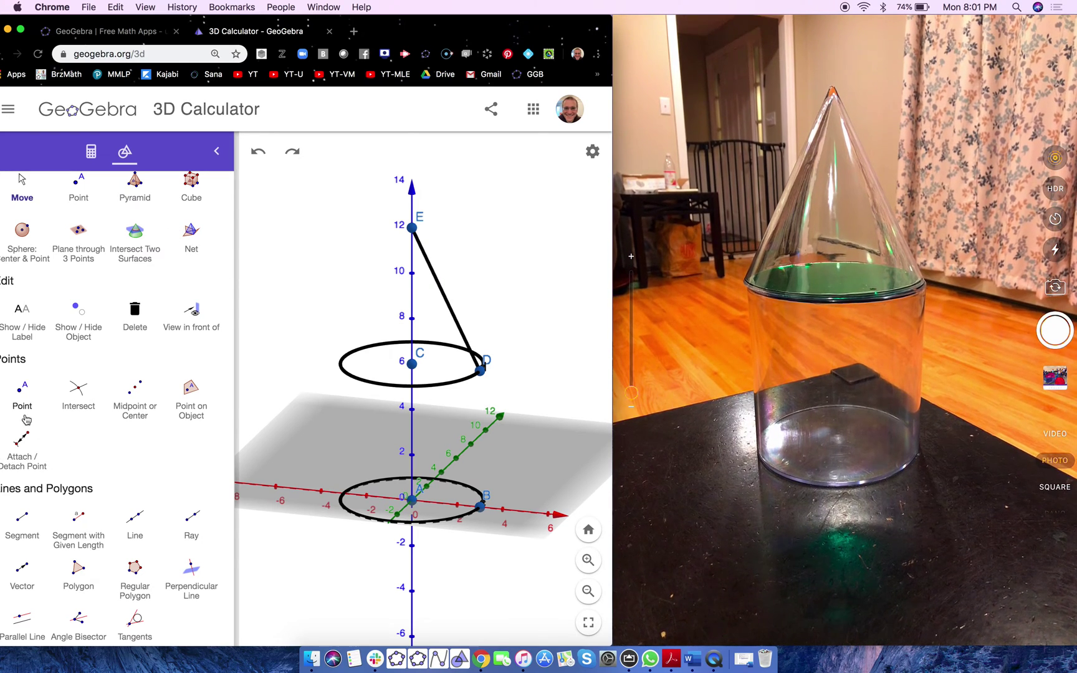
Redraw segment g from D down to B and show the Algebra list
{"action": "left_click", "coordinate": [22, 526]}
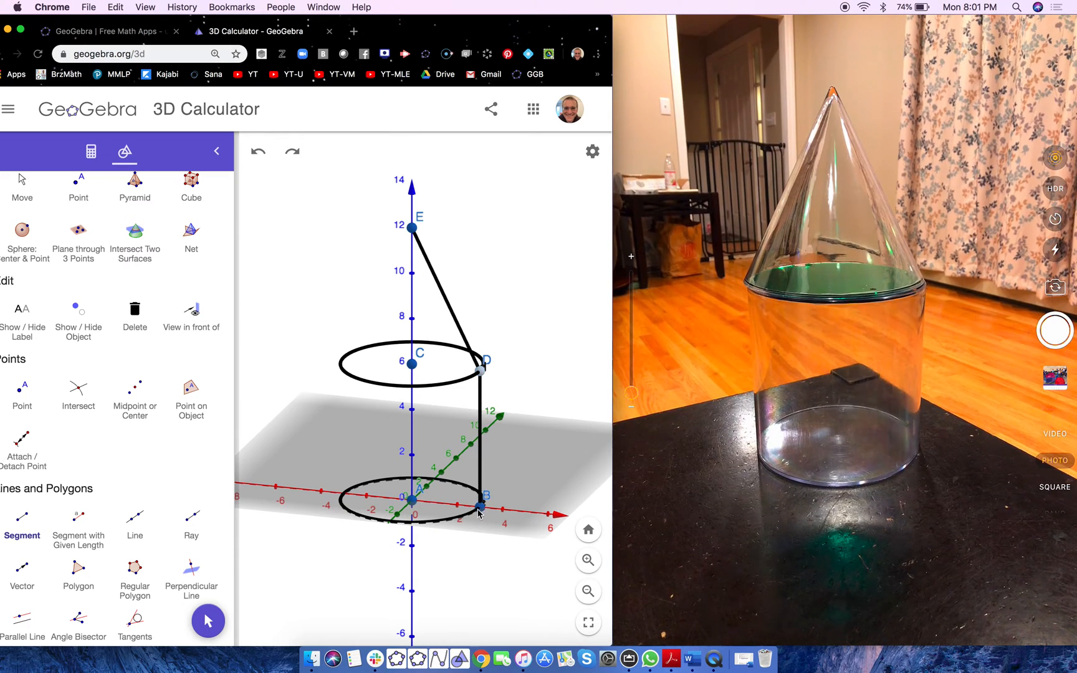
{"action": "left_click", "coordinate": [21, 185]}
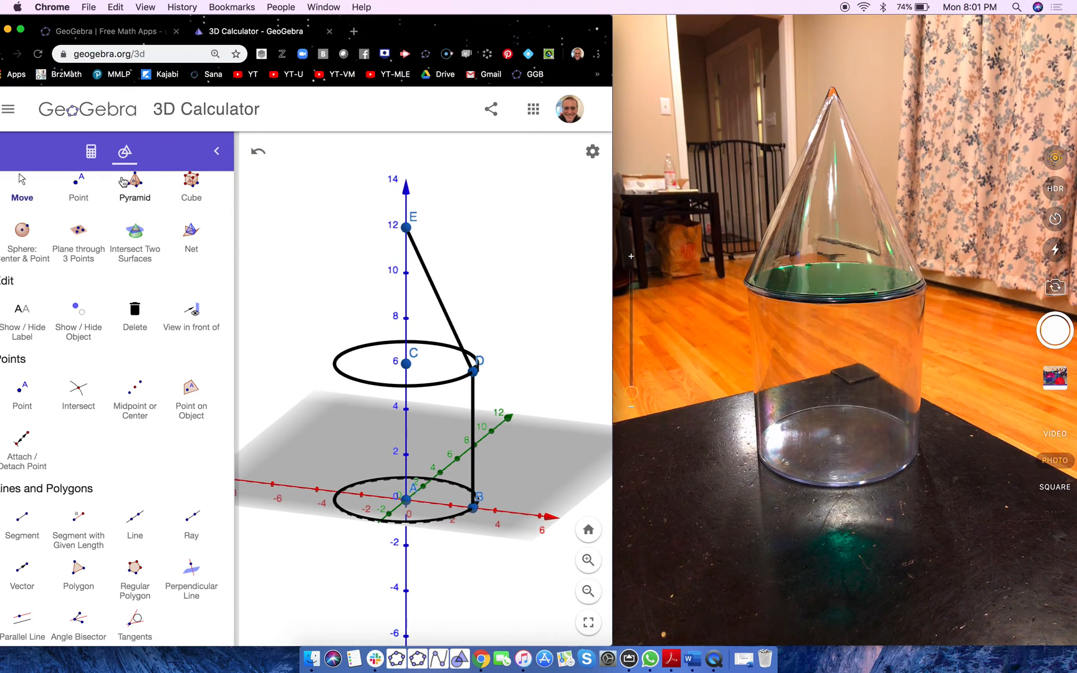
{"action": "left_click", "coordinate": [90, 152]}
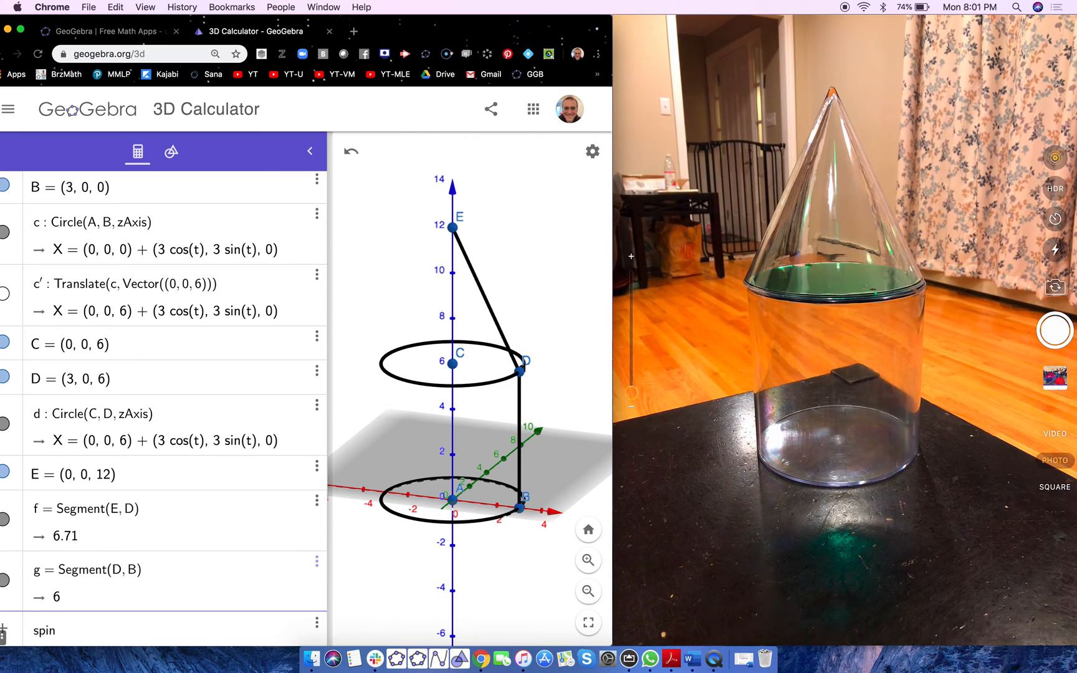
Define slider spin ranging from 0° to 360° in 1° steps
{"action": "scroll", "scroll_direction": "down", "scroll_amount": 3}
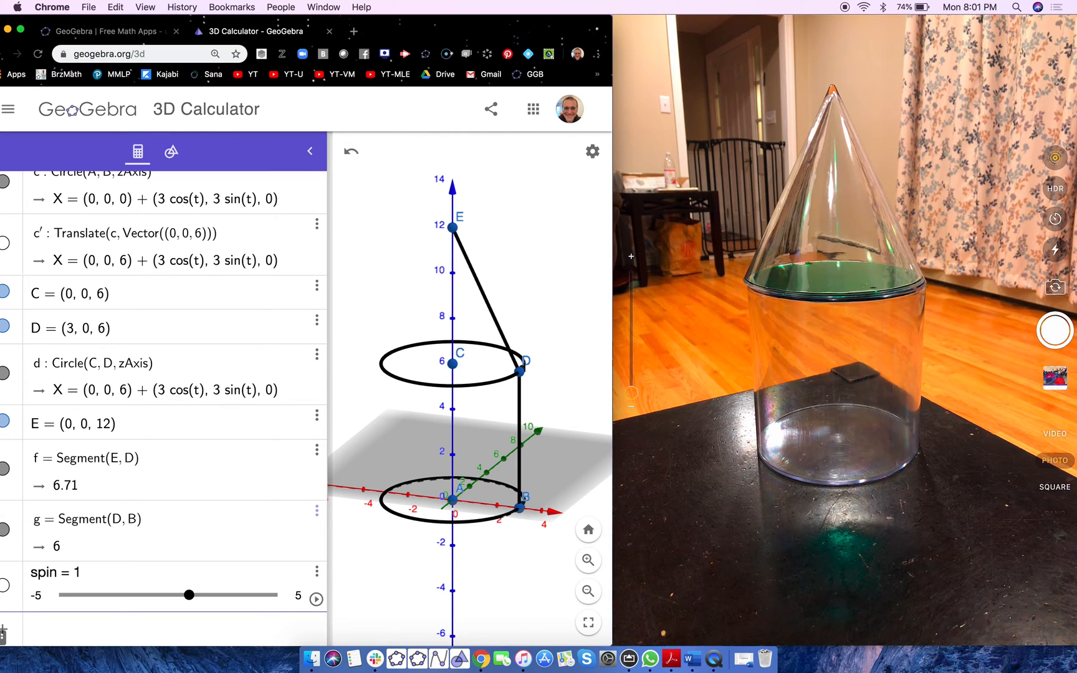
{"action": "mouse_move", "coordinate": [245, 553]}
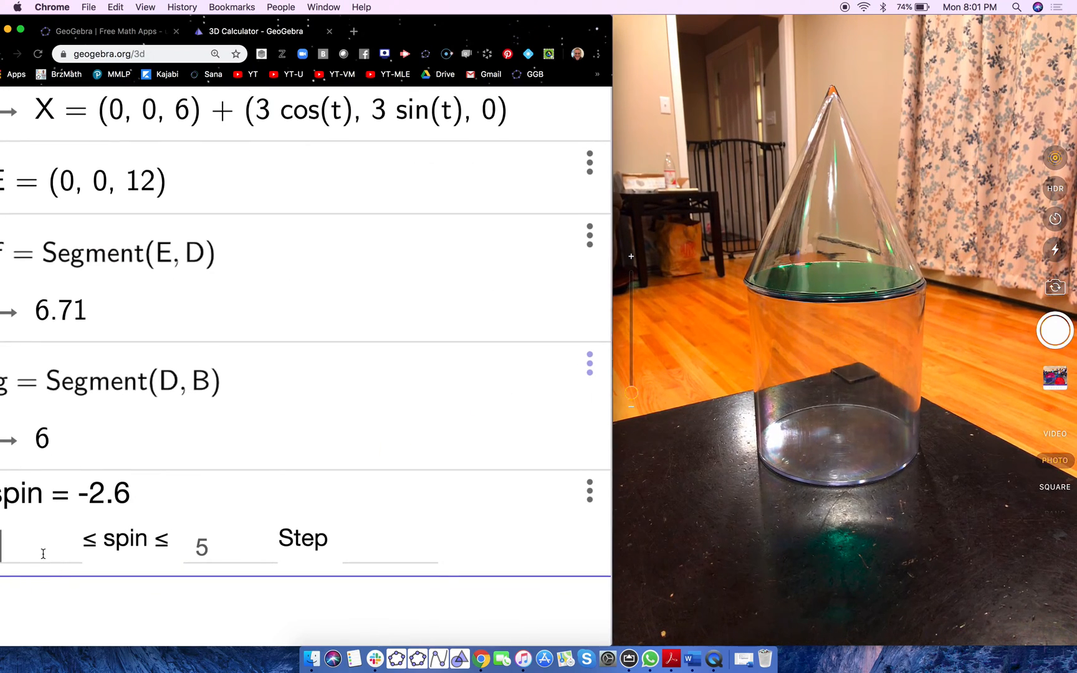
{"action": "type", "text": "0deg"}
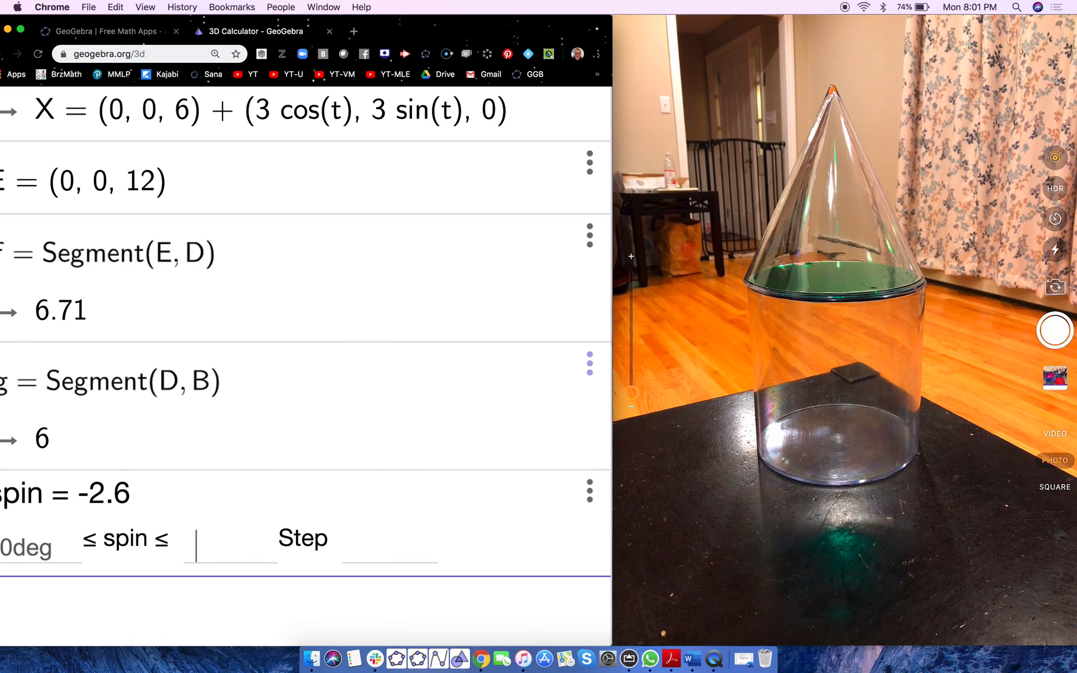
{"action": "type", "text": "360deg"}
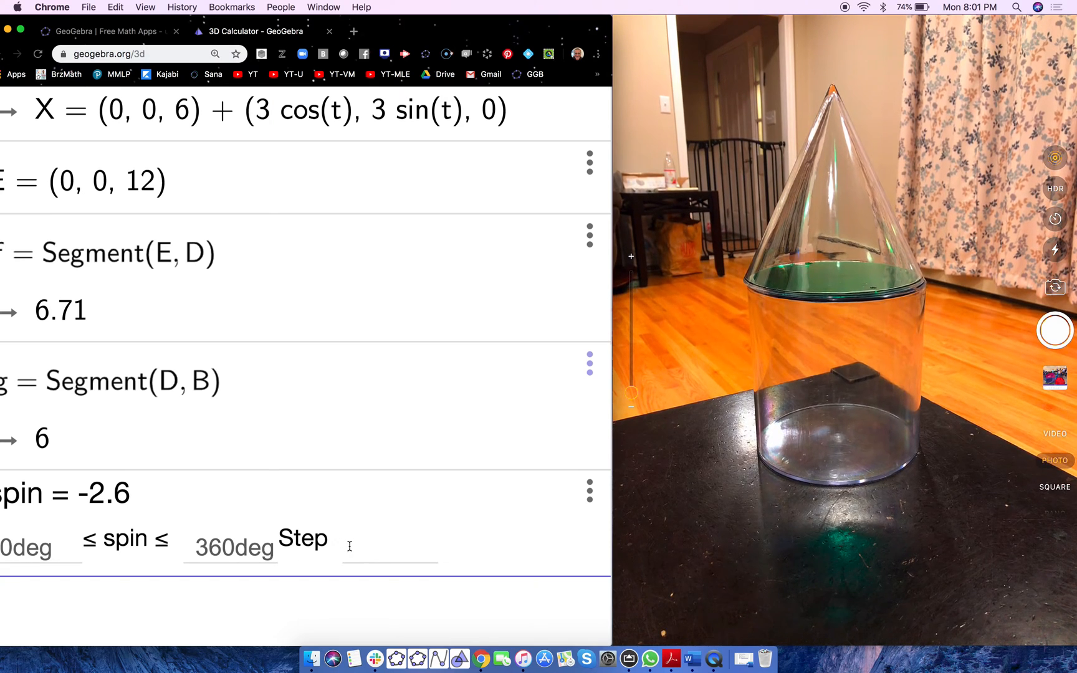
{"action": "type", "text": "1deg"}
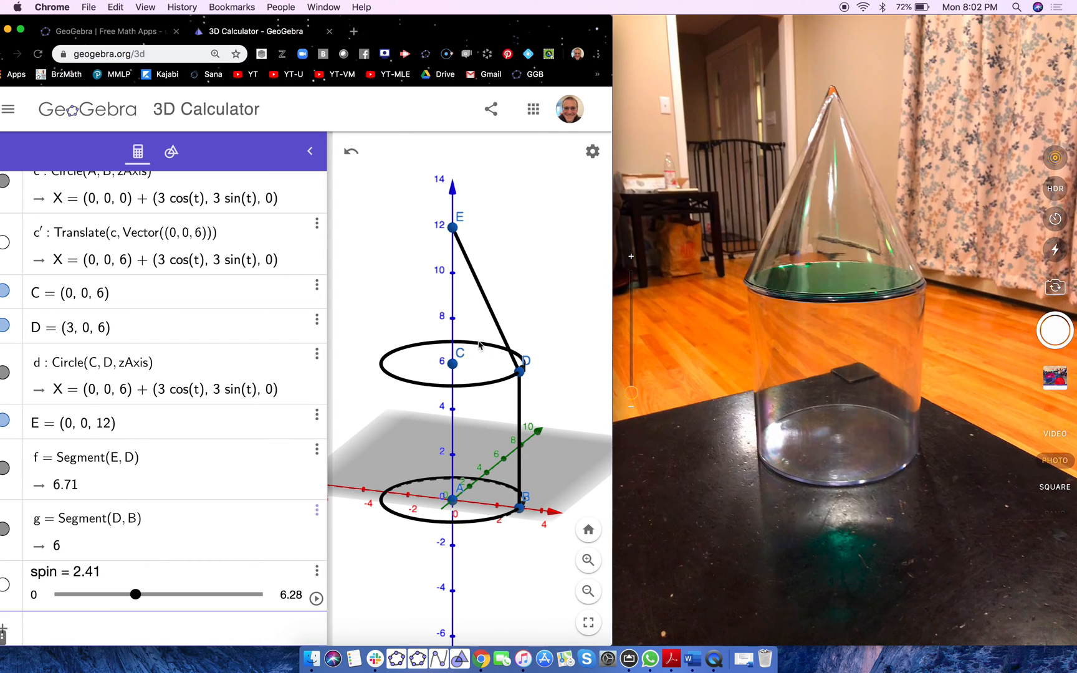
Enter Rotate(f, spin, zAxis) and Rotate(g, spin, zAxis) and move the spin slider
{"action": "left_click", "coordinate": [487, 295]}
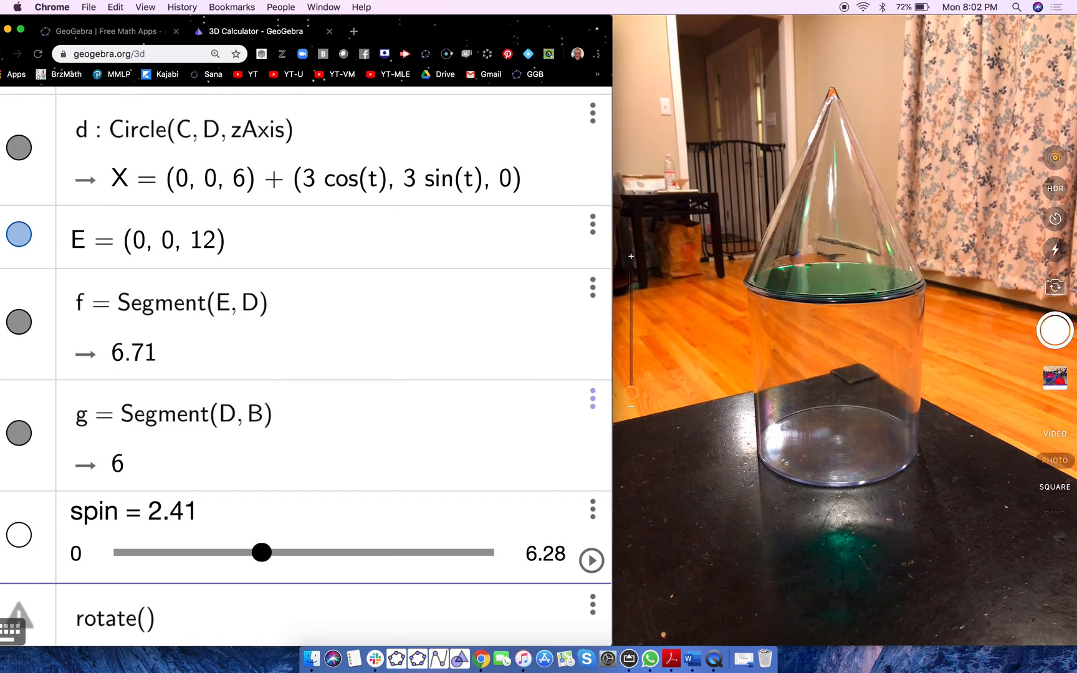
{"action": "type", "text": "f, spin, z"}
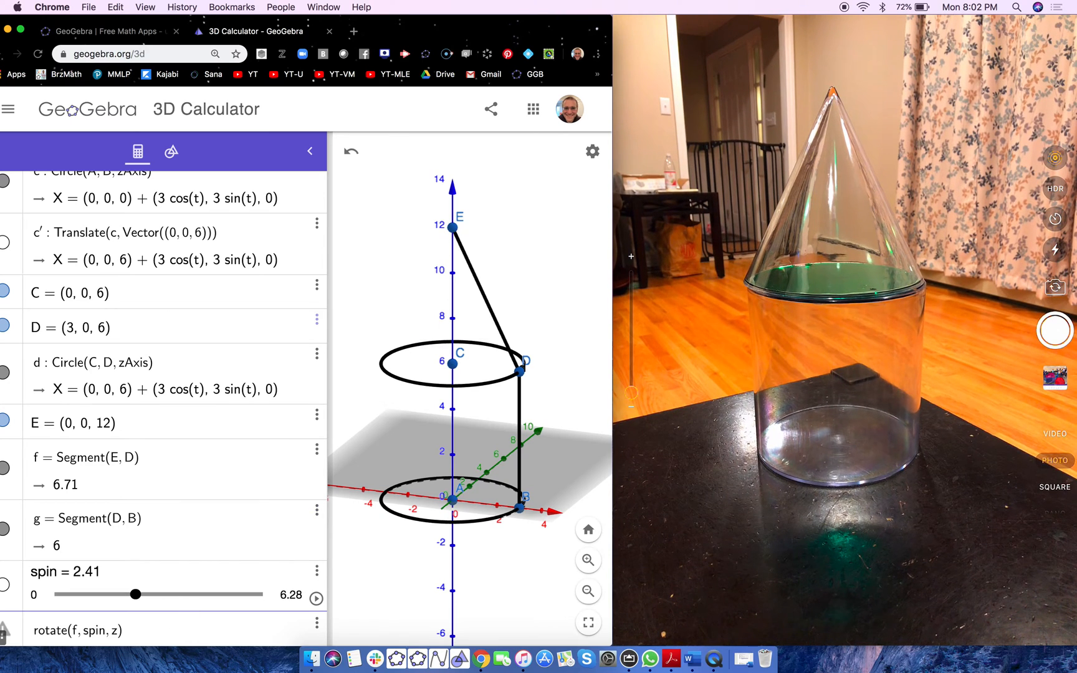
{"action": "scroll", "scroll_direction": "down", "scroll_amount": 3}
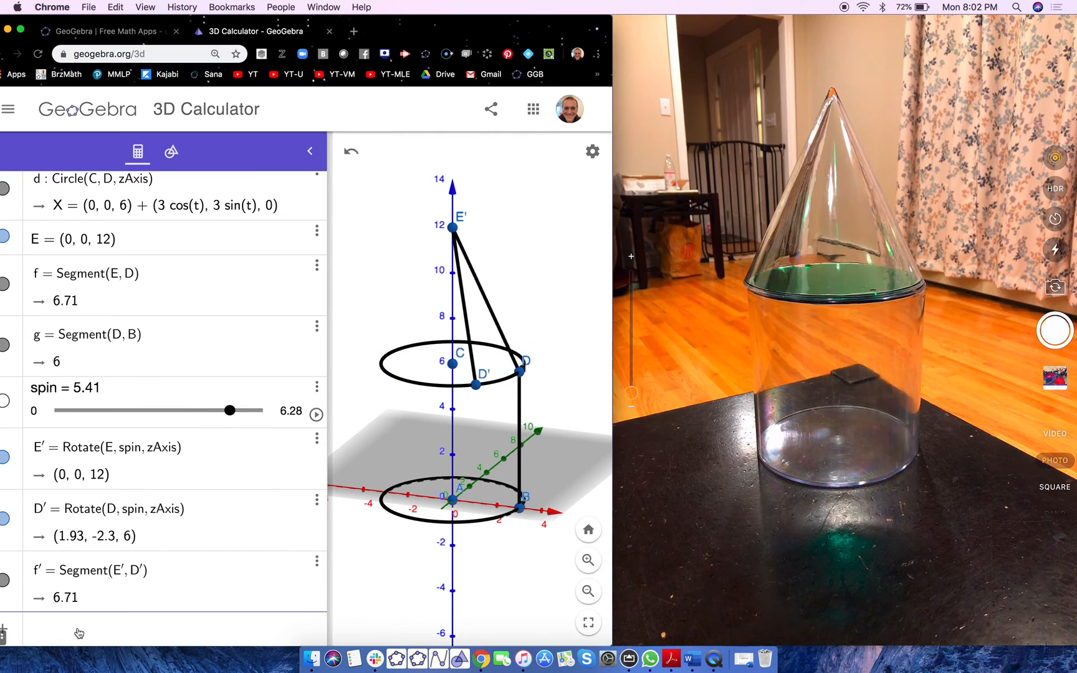
{"action": "mouse_move", "coordinate": [532, 316]}
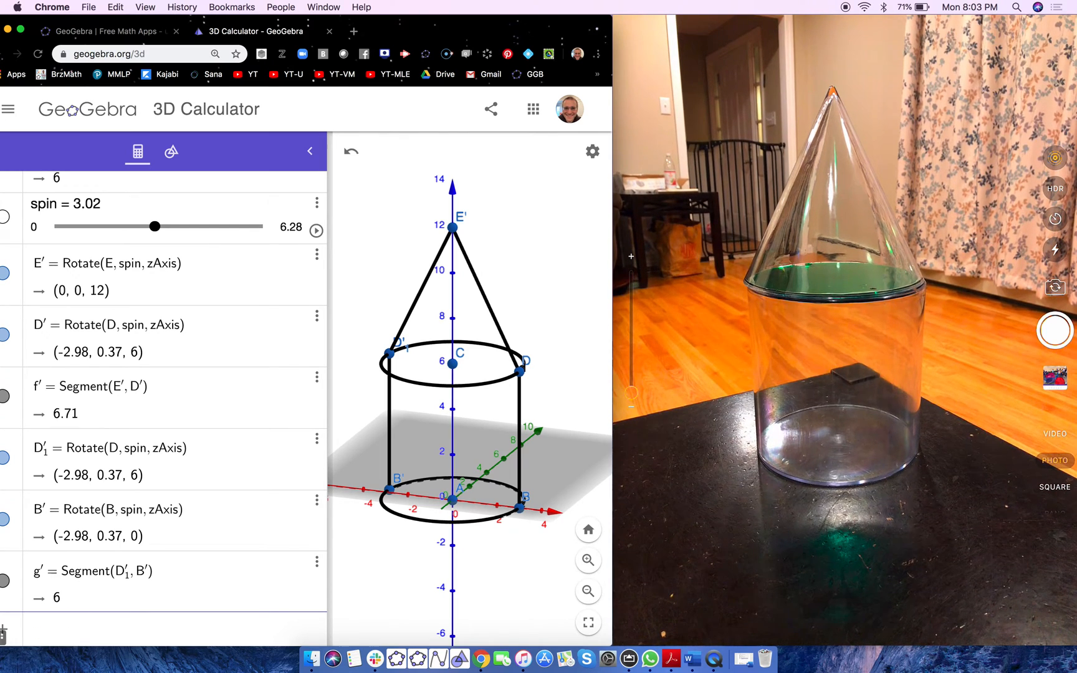
Create surface a = Surface(f, spin, zAxis) sweeping the cone's side, testing with spin near 4.4
{"action": "left_click", "coordinate": [487, 295]}
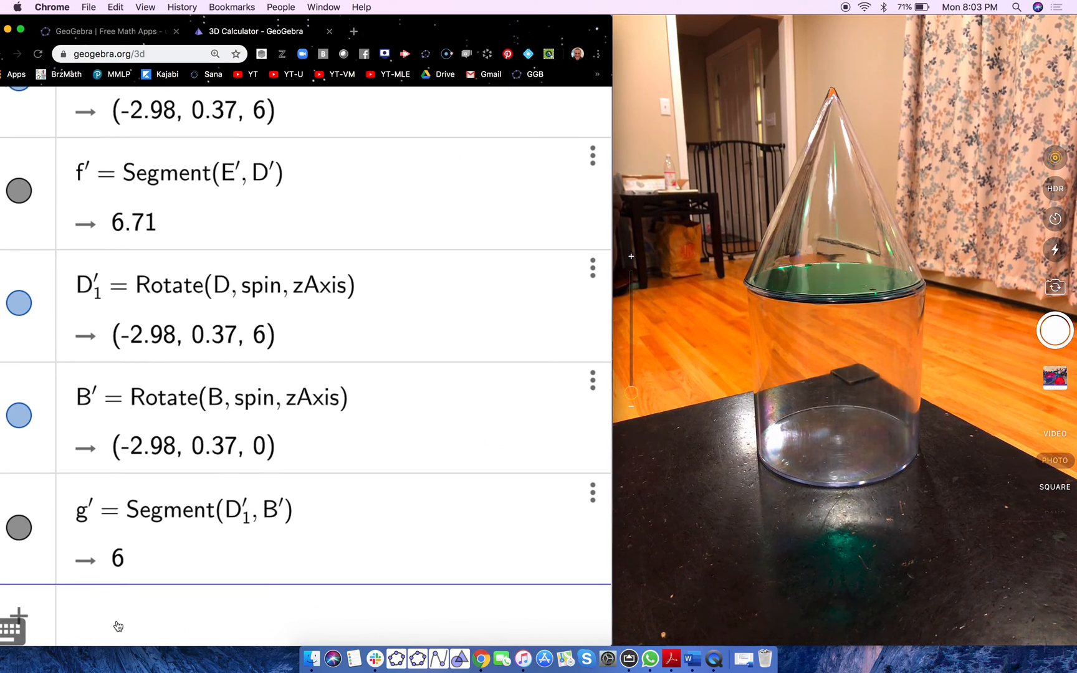
{"action": "left_click", "coordinate": [123, 618]}
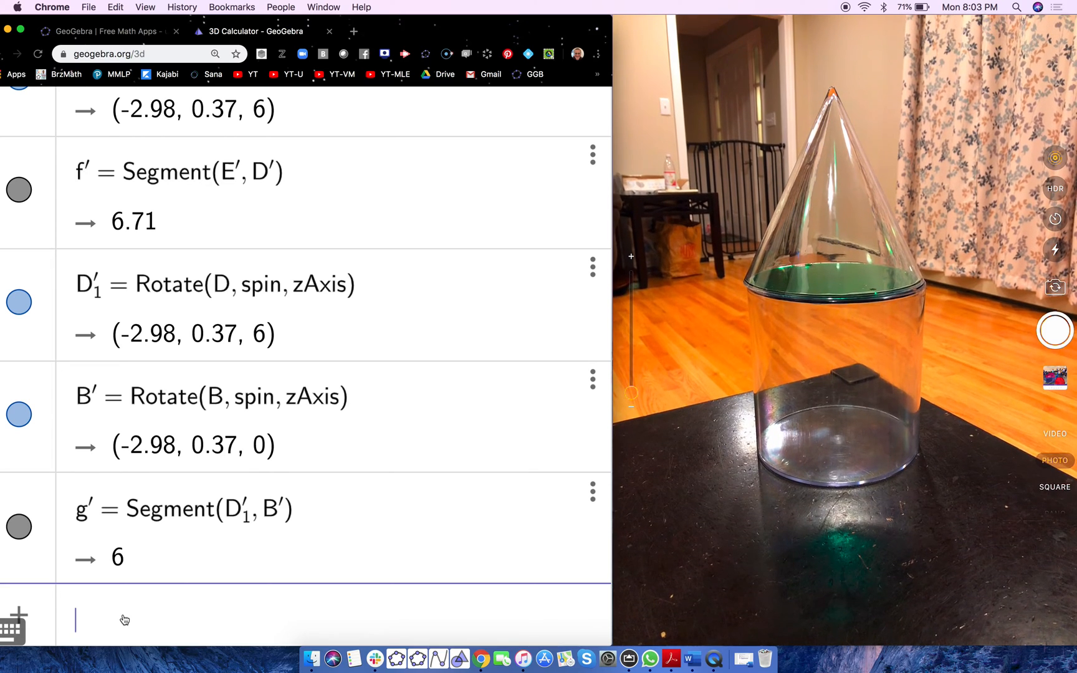
{"action": "type", "text": "surface("}
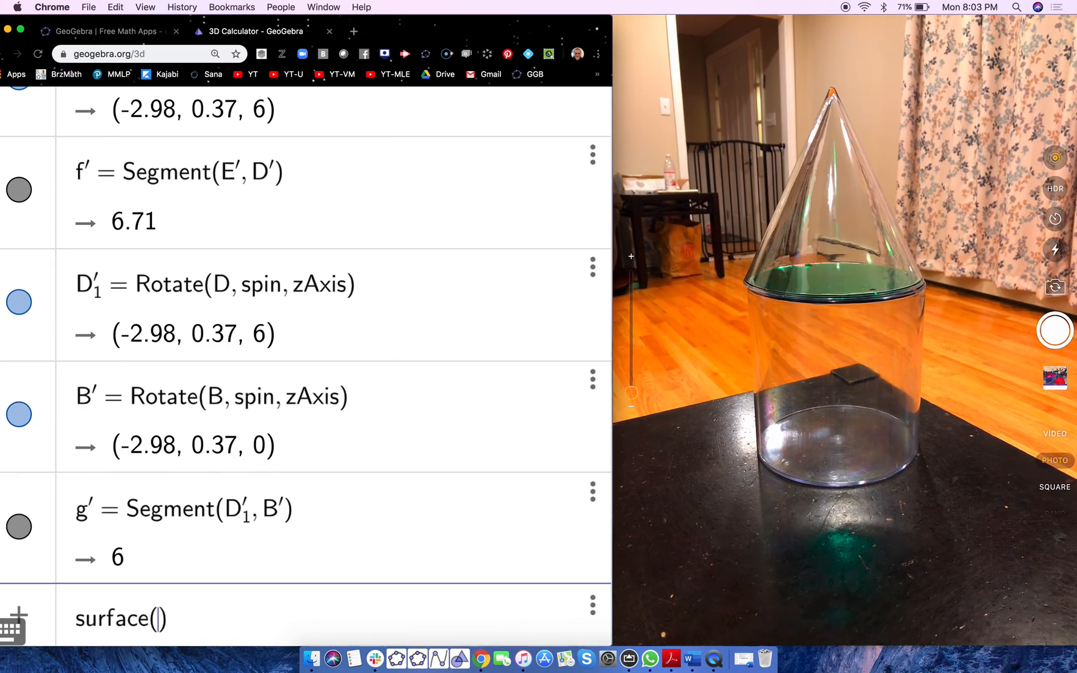
{"action": "type", "text": "f"}
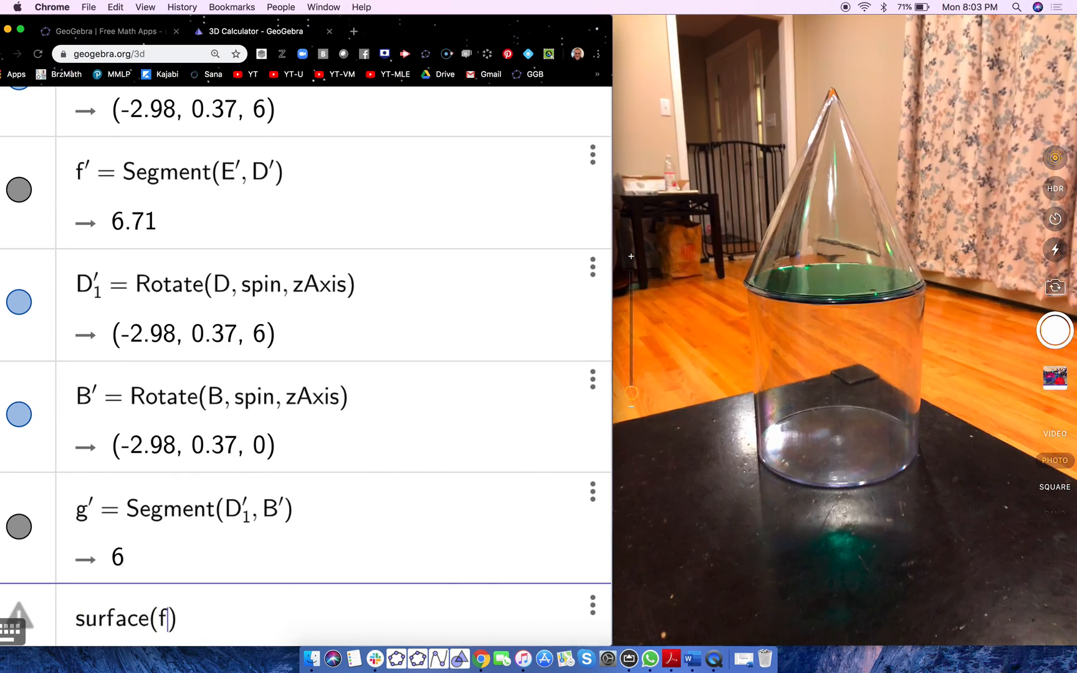
{"action": "type", "text": ","}
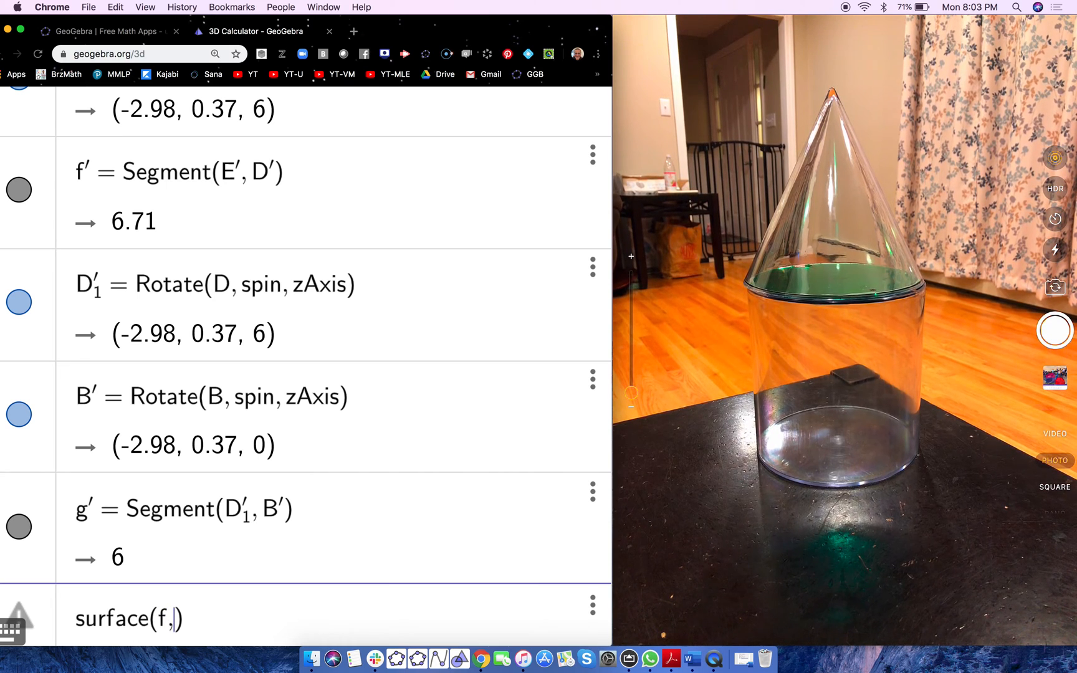
{"action": "type", "text": "spin, zAxis"}
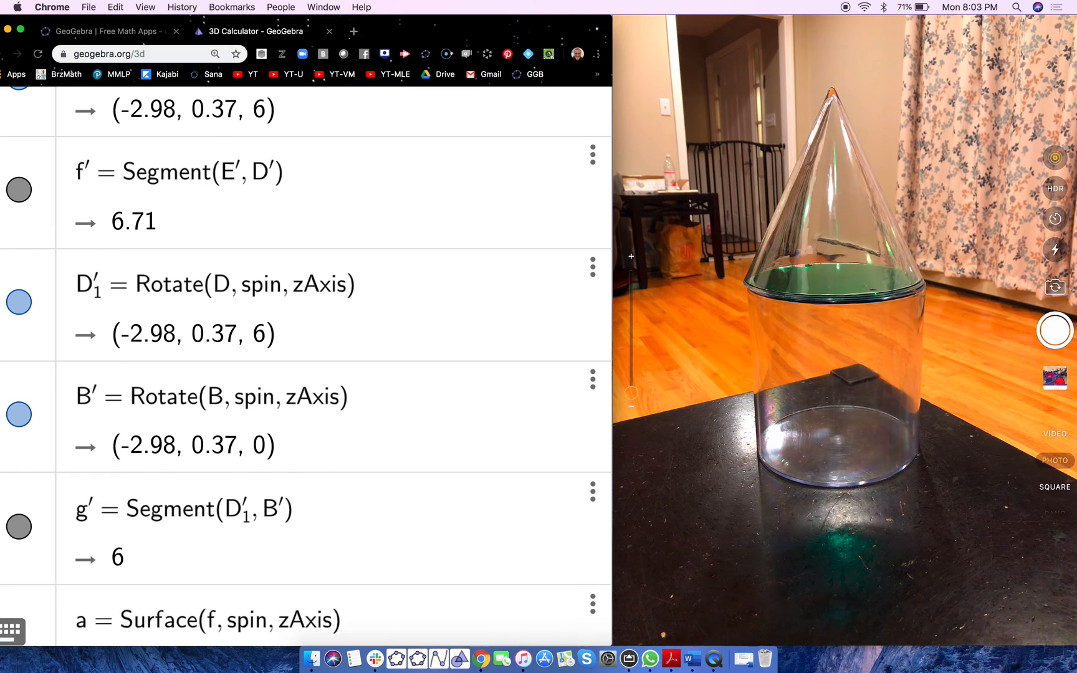
{"action": "scroll", "scroll_direction": "down", "scroll_amount": 3}
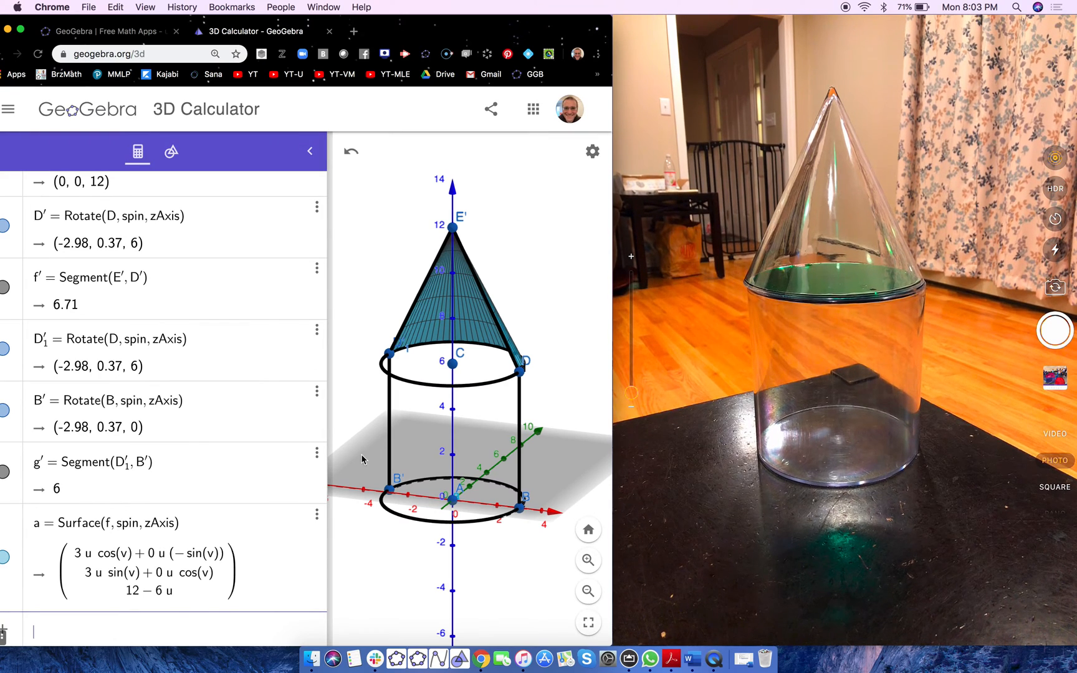
{"action": "scroll", "scroll_direction": "up", "scroll_amount": 3}
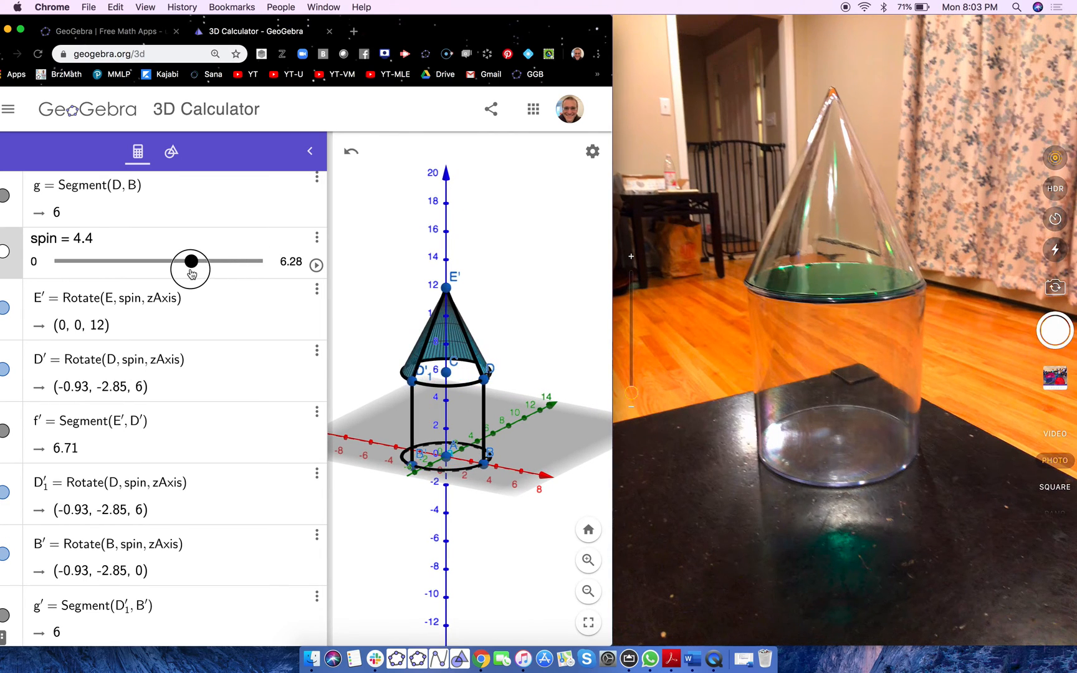
Enter Surface(g, spin, zAxis) to create the purple cylinder surface b
{"action": "scroll", "scroll_direction": "down", "scroll_amount": 3}
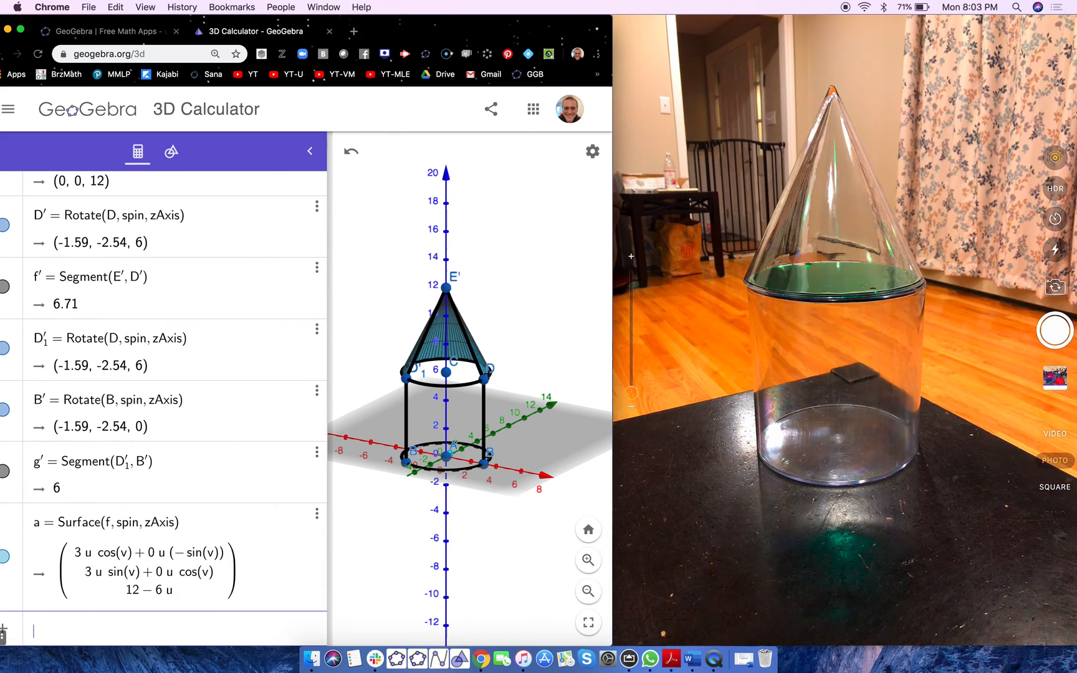
{"action": "type", "text": "surface("}
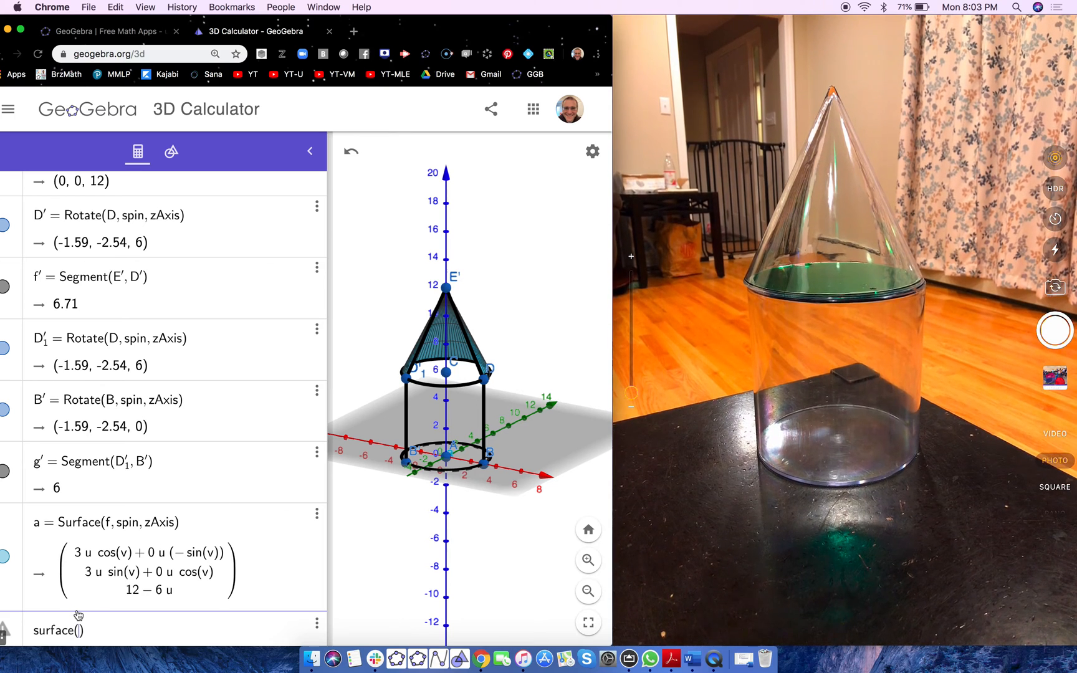
{"action": "type", "text": "g, spin,"}
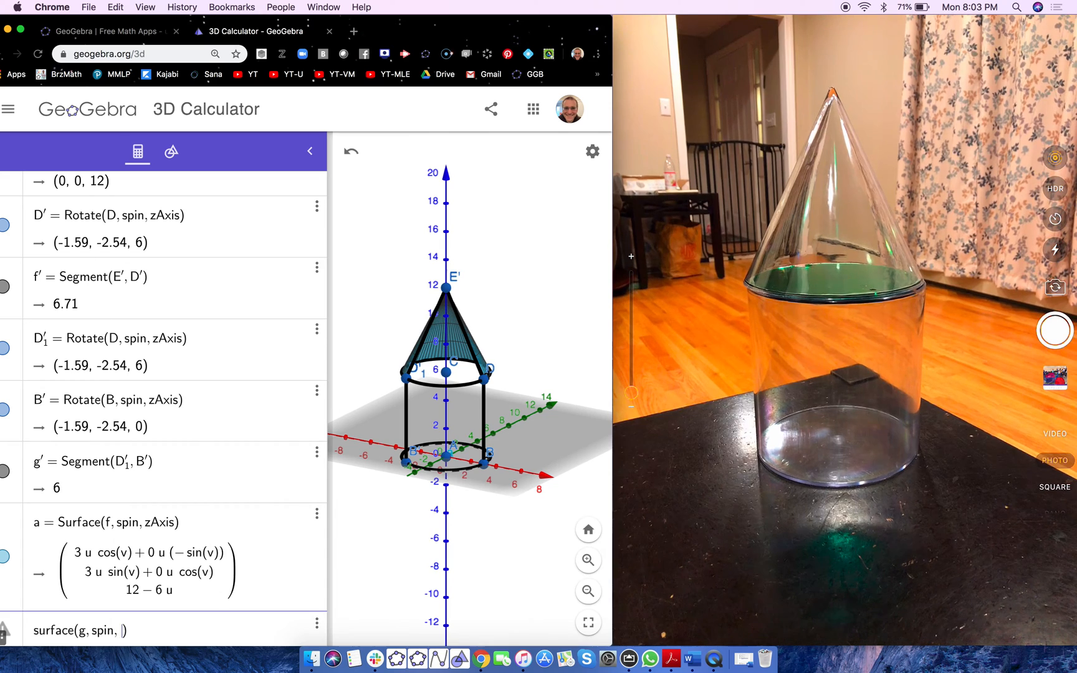
{"action": "key", "text": "Return"}
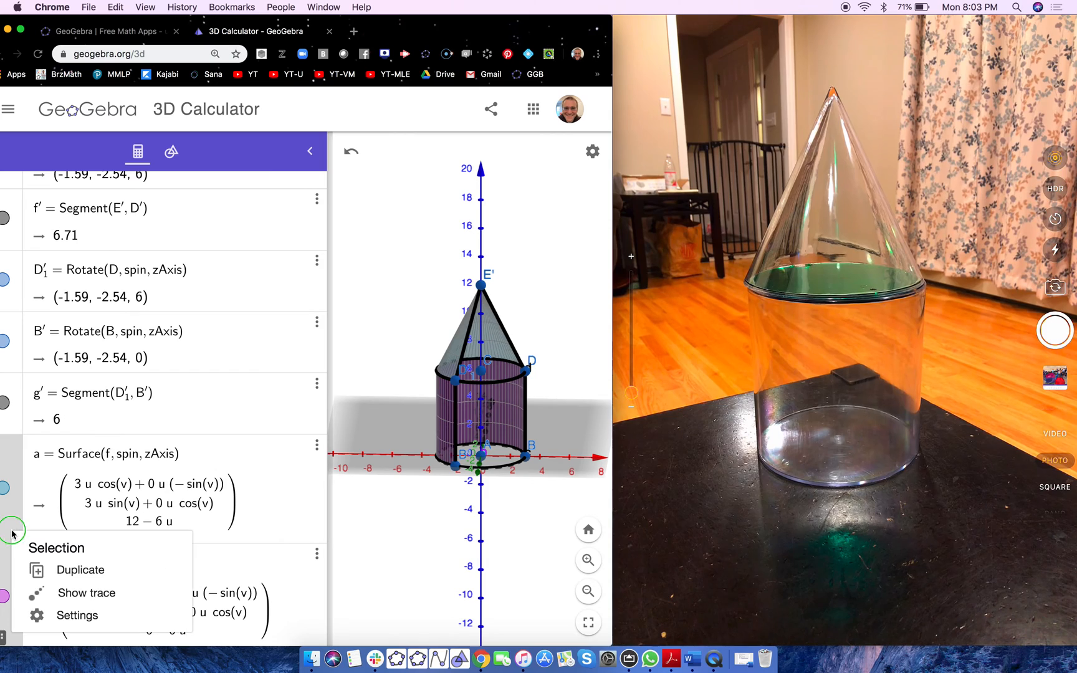
Set surface b's line thickness to 0 in its Style settings so it looks solid
{"action": "left_click", "coordinate": [77, 615]}
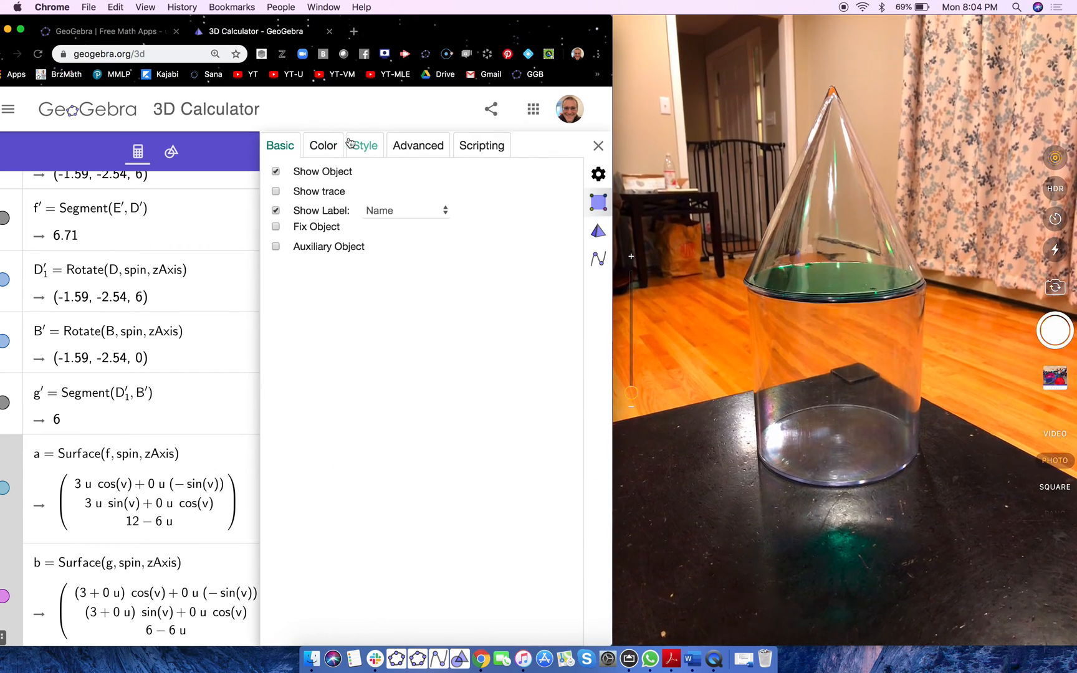
{"action": "left_click", "coordinate": [365, 144]}
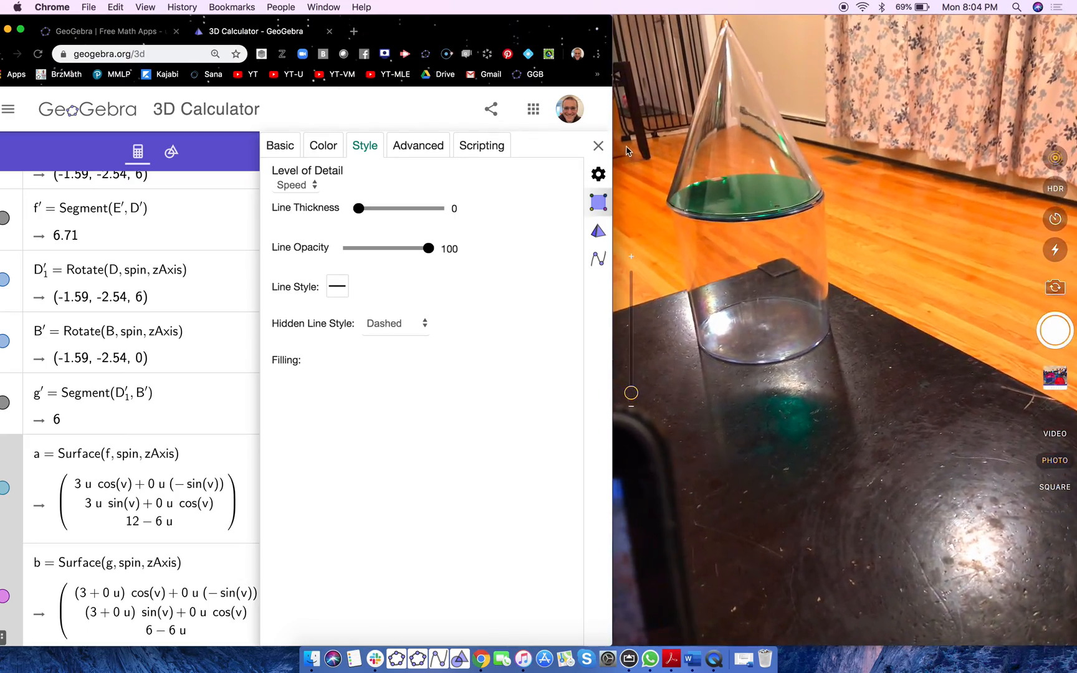
{"action": "left_click", "coordinate": [597, 146]}
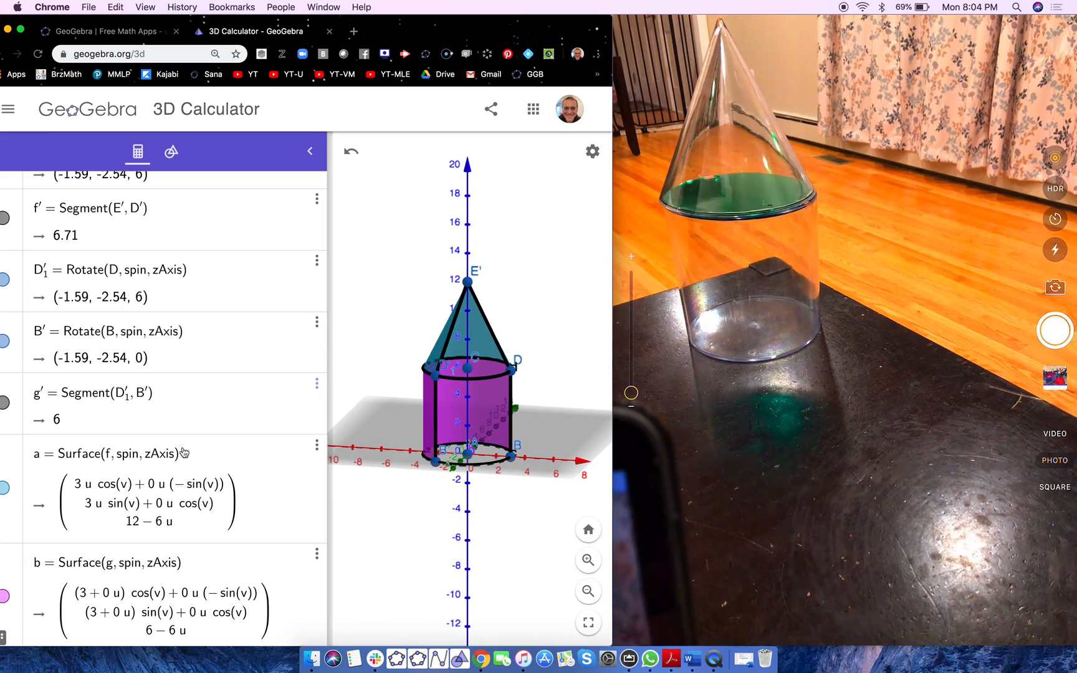
Drag the spin slider to about 6.27 so both surfaces wrap almost fully around
{"action": "scroll", "scroll_direction": "up", "scroll_amount": 3}
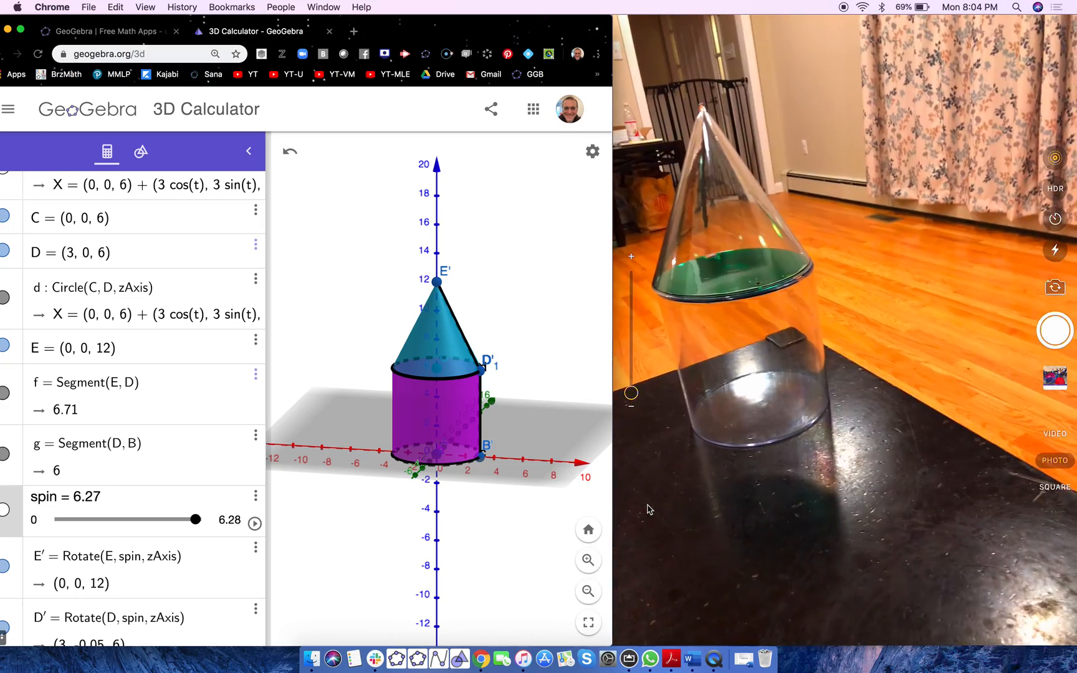
{"action": "mouse_move", "coordinate": [452, 279]}
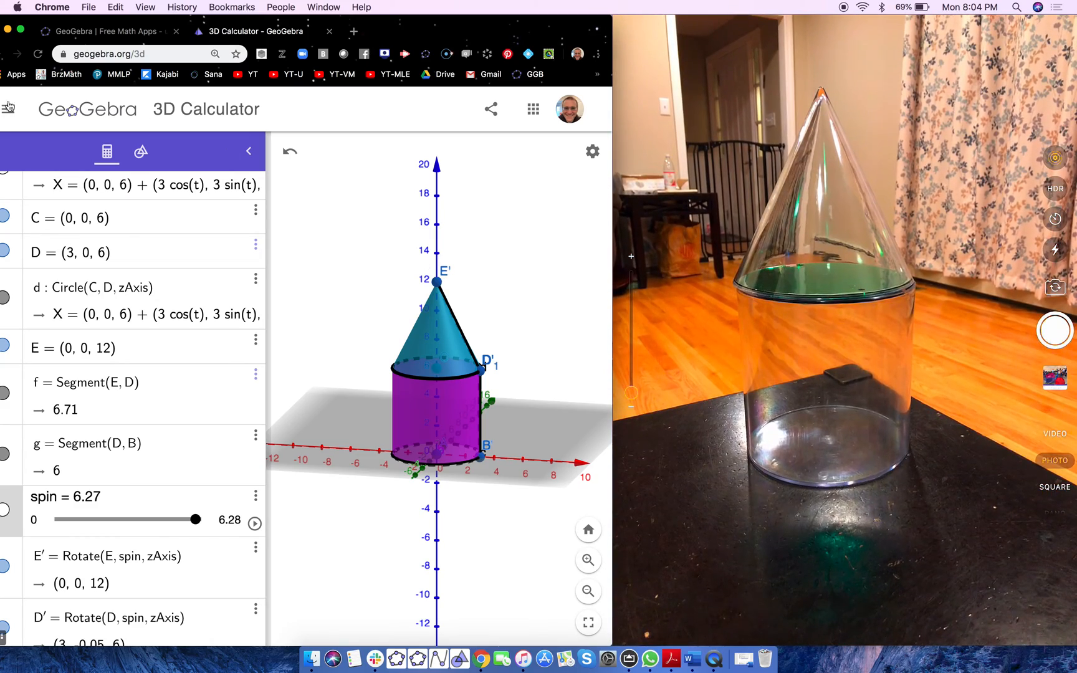
Save the construction online as 'cylinder and cone' with Shared visibility
{"action": "left_click", "coordinate": [9, 109]}
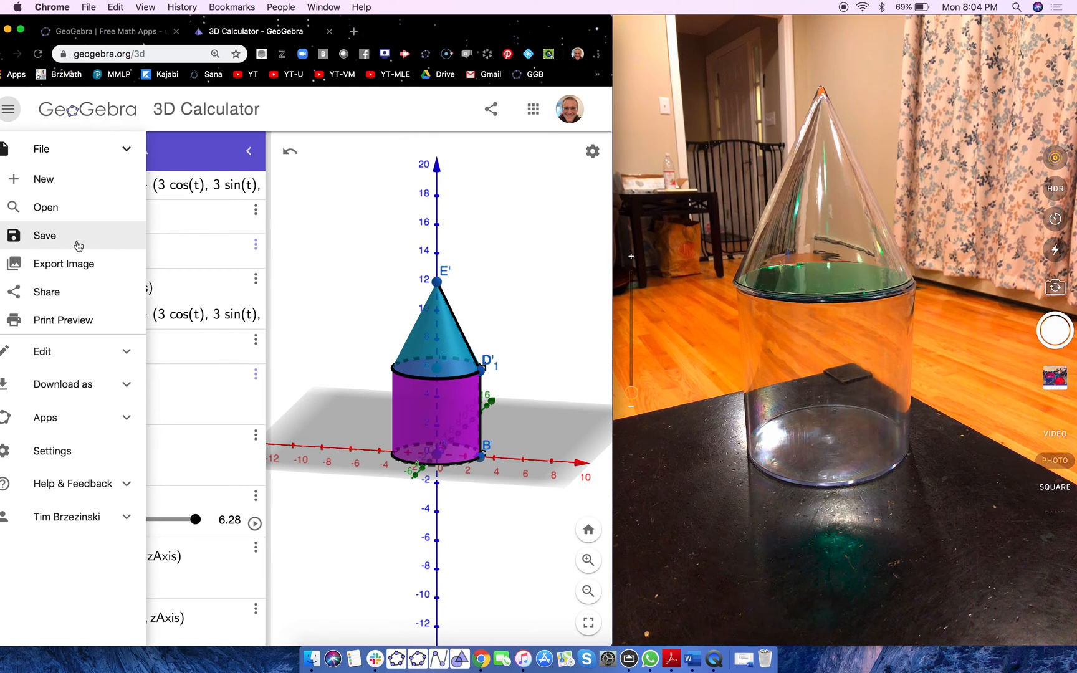
{"action": "left_click", "coordinate": [44, 234]}
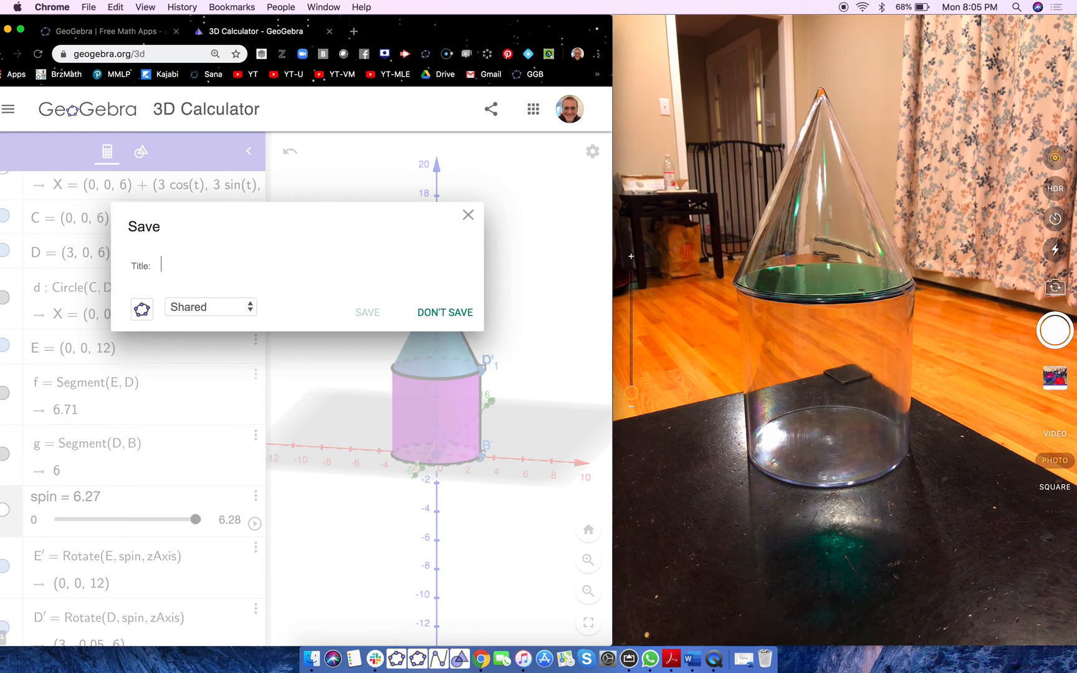
{"action": "type", "text": "cylinder and cone"}
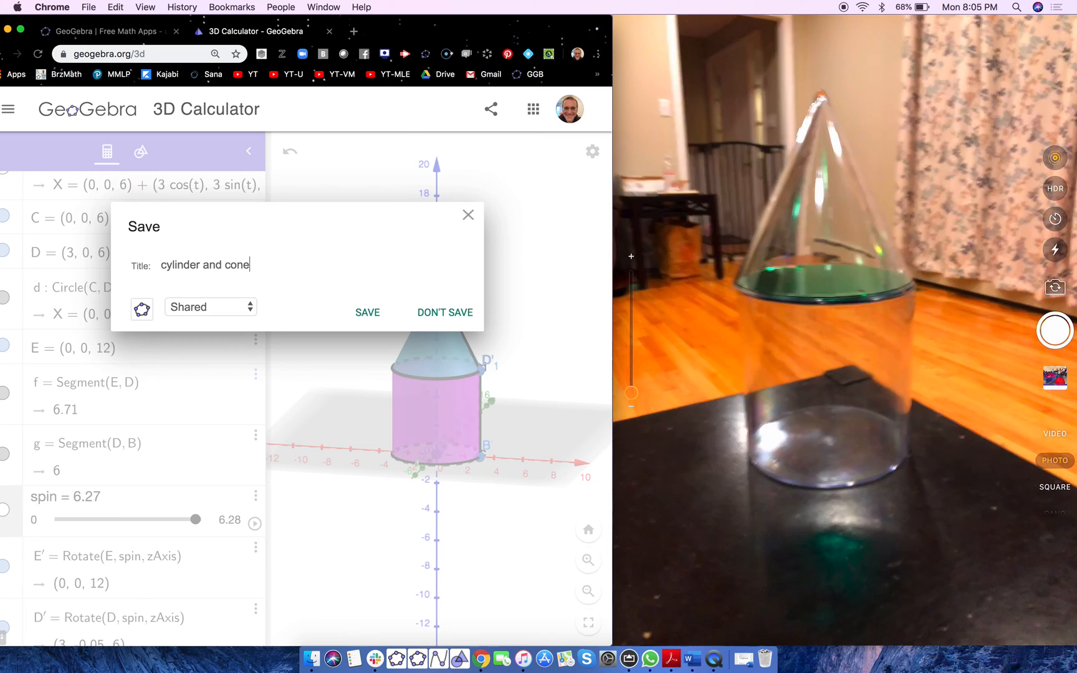
{"action": "left_click", "coordinate": [209, 306]}
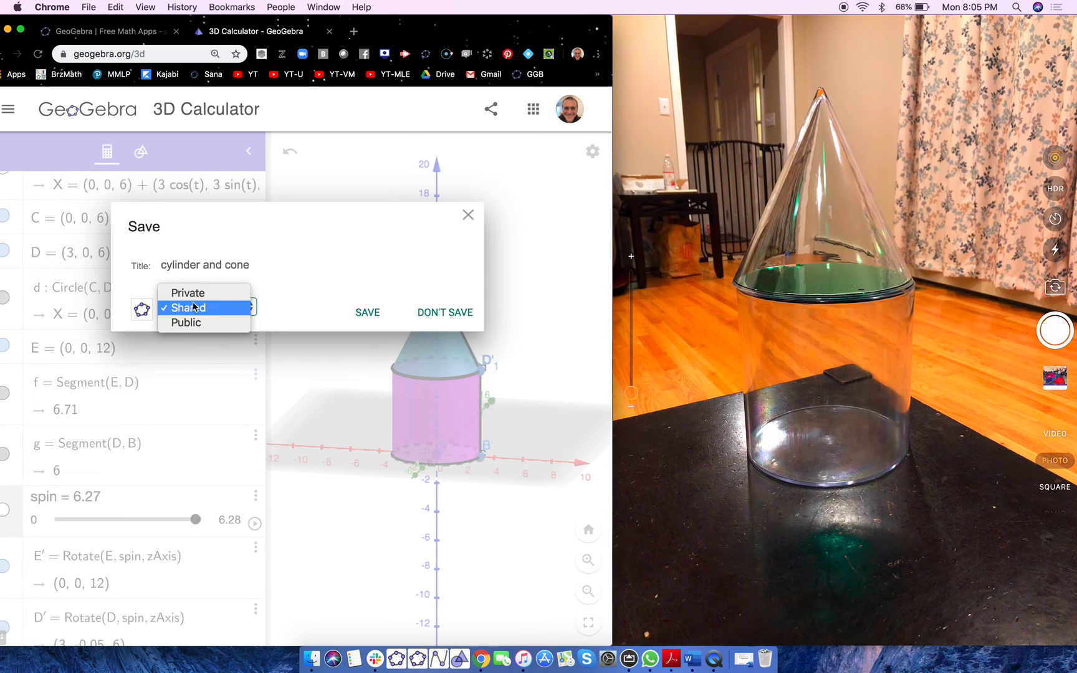
{"action": "mouse_move", "coordinate": [187, 293]}
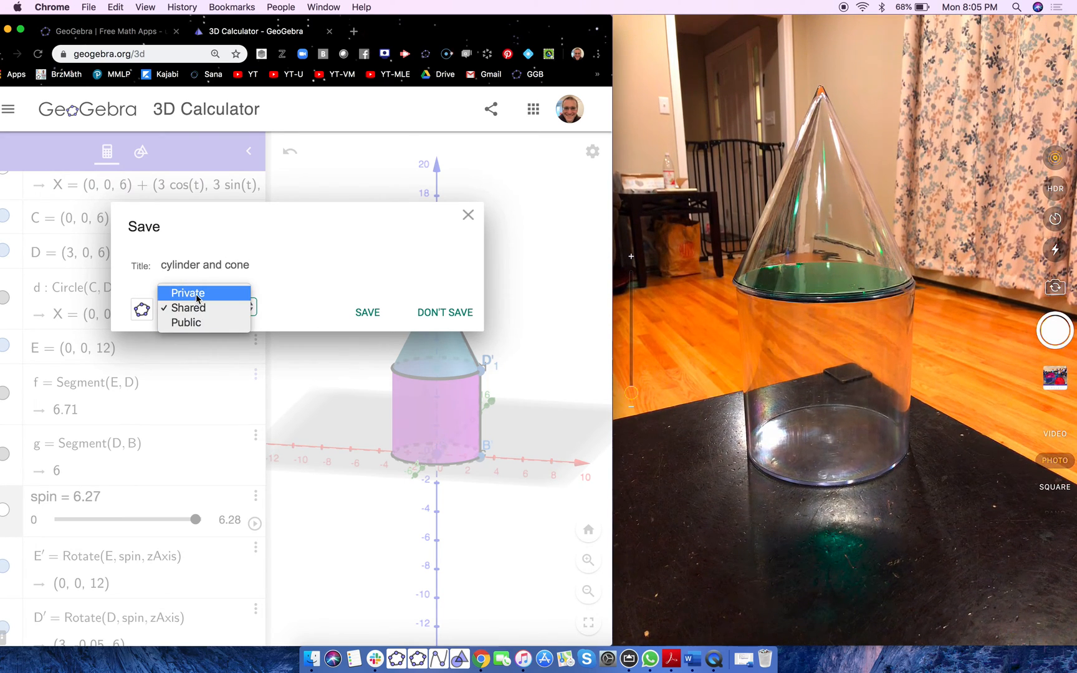
{"action": "left_click", "coordinate": [190, 307]}
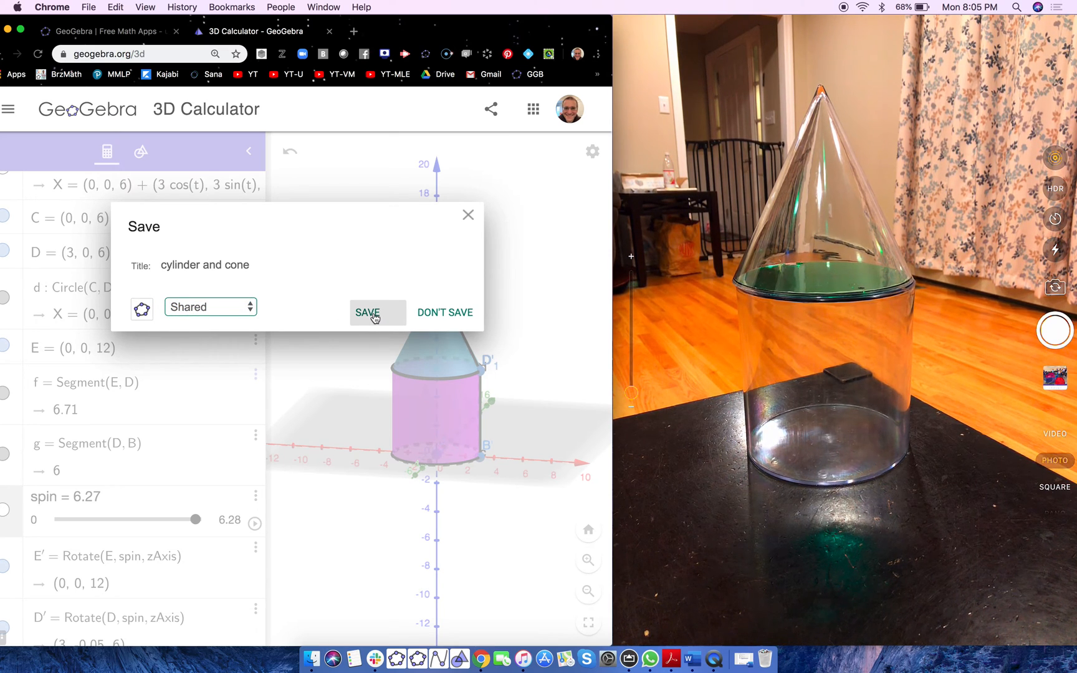
{"action": "left_click", "coordinate": [368, 313]}
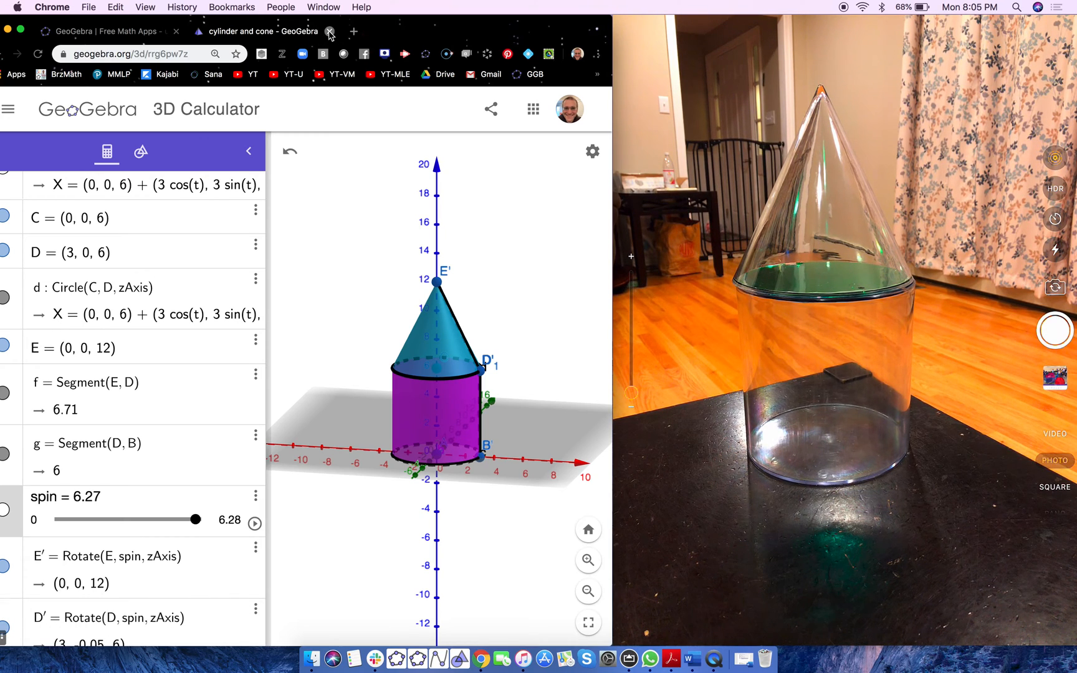
Find the saved resource in the author's profile and select its code rrg6pw7z in the URL
{"action": "left_click", "coordinate": [329, 31]}
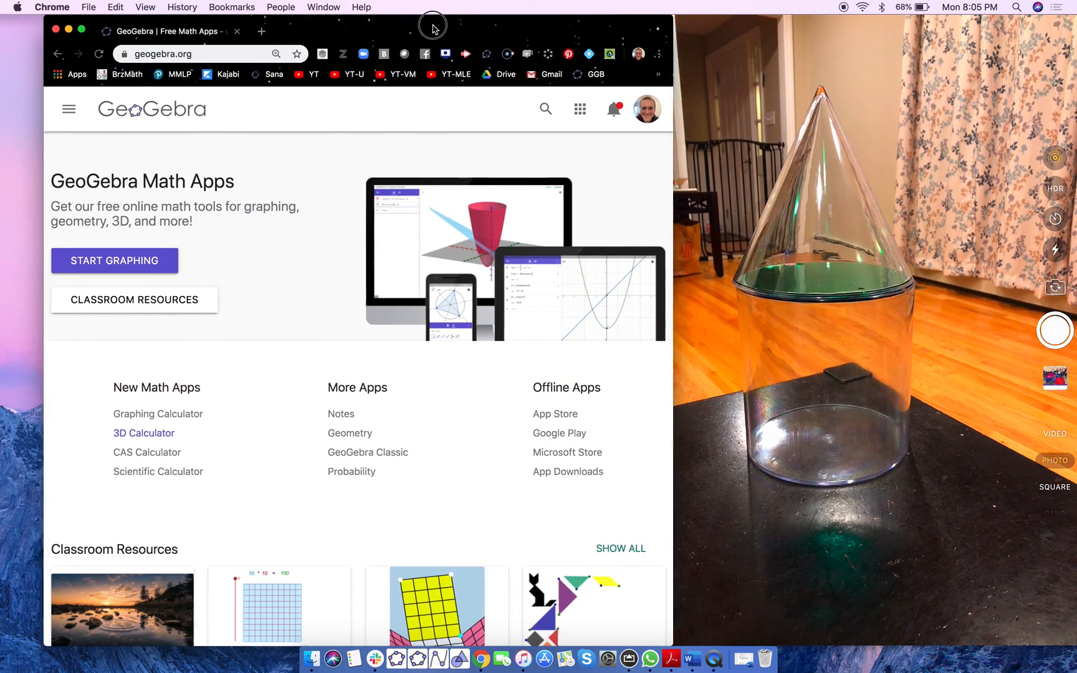
{"action": "left_click", "coordinate": [69, 109]}
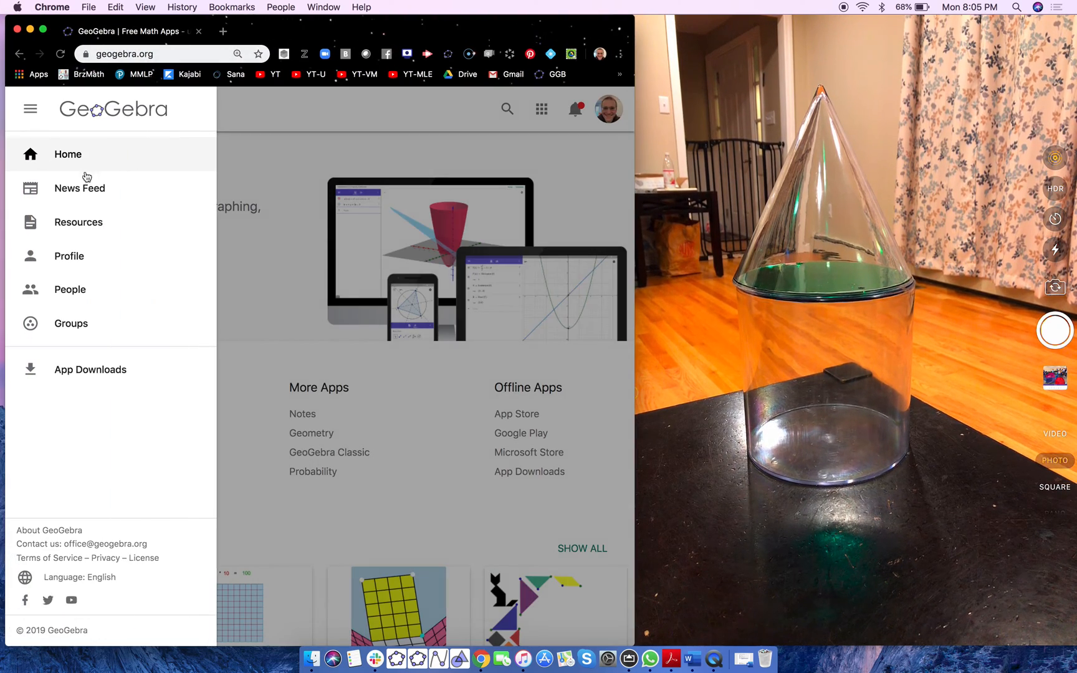
{"action": "left_click", "coordinate": [69, 257]}
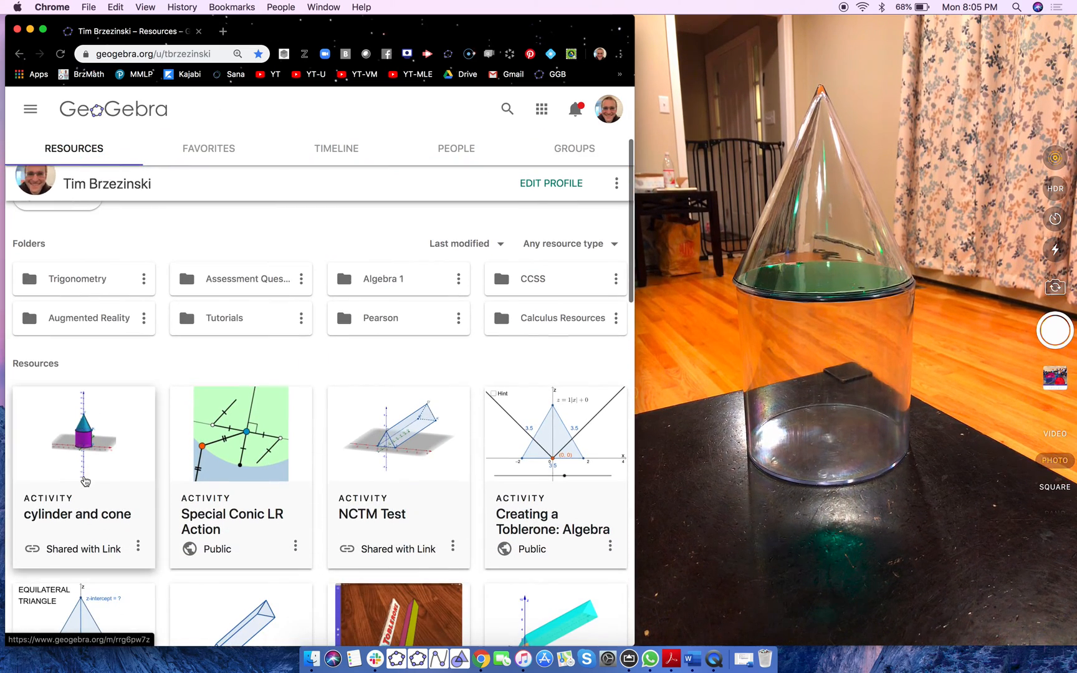
{"action": "mouse_move", "coordinate": [86, 481]}
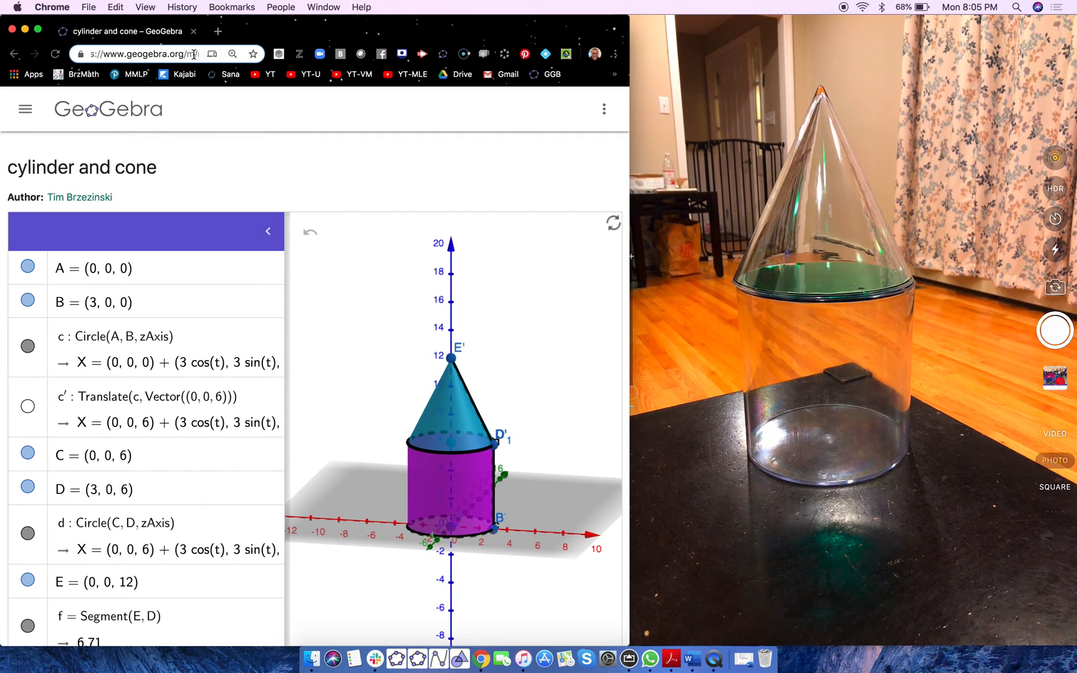
{"action": "left_click", "coordinate": [158, 54]}
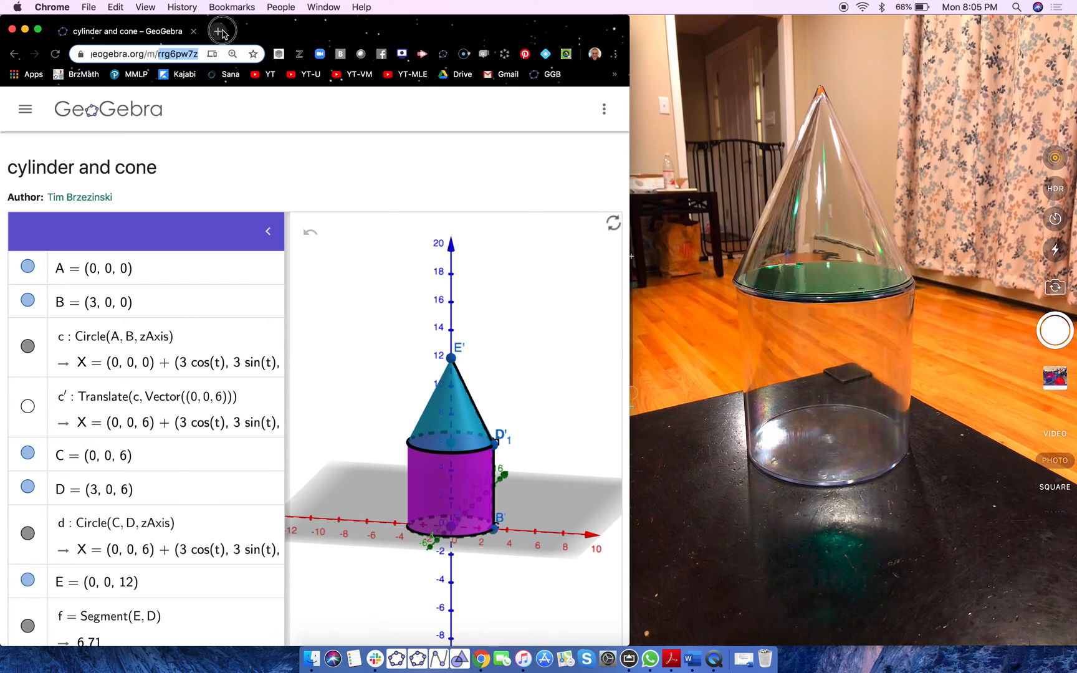
{"action": "left_click", "coordinate": [220, 32]}
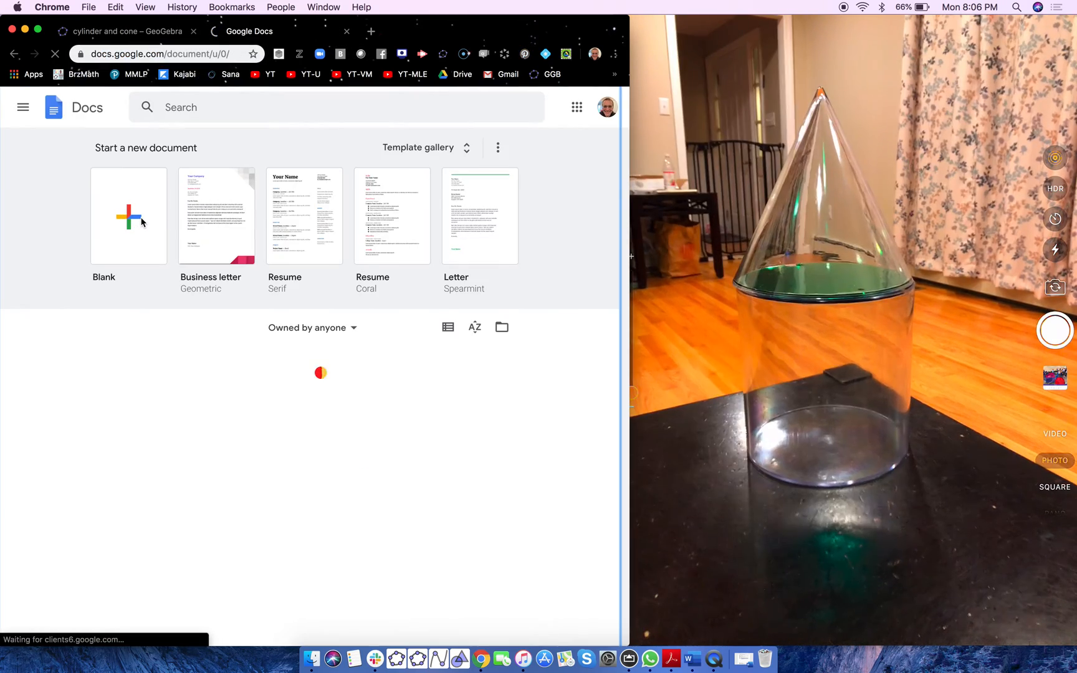
{"action": "left_click", "coordinate": [127, 216]}
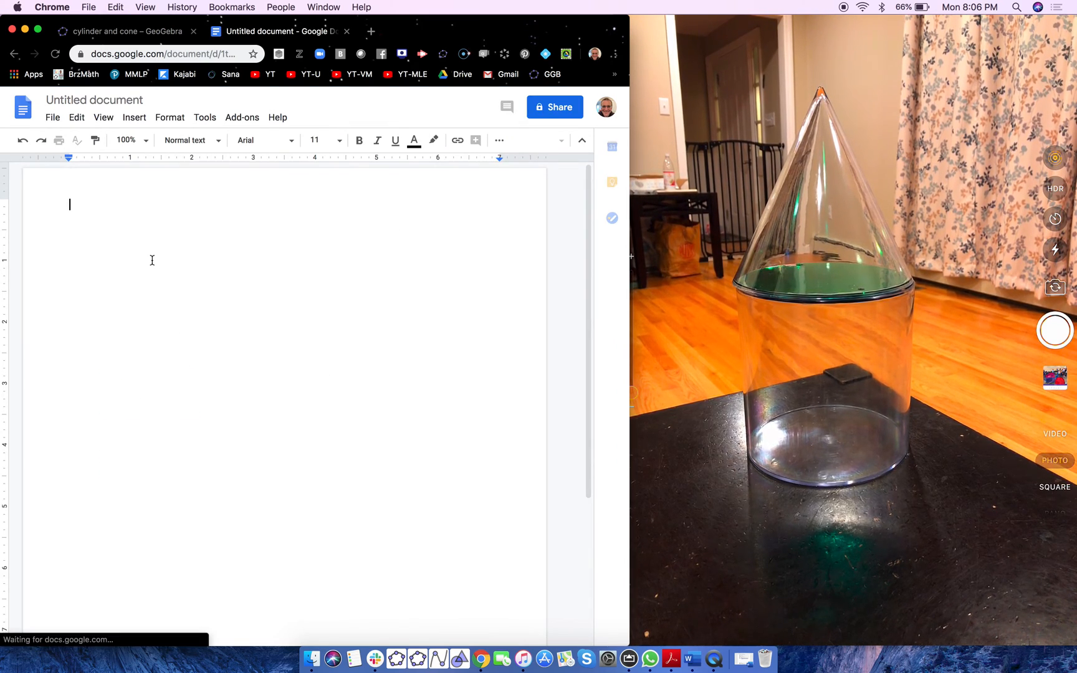
{"action": "type", "text": "rg6pw7zrrg6pw7z"}
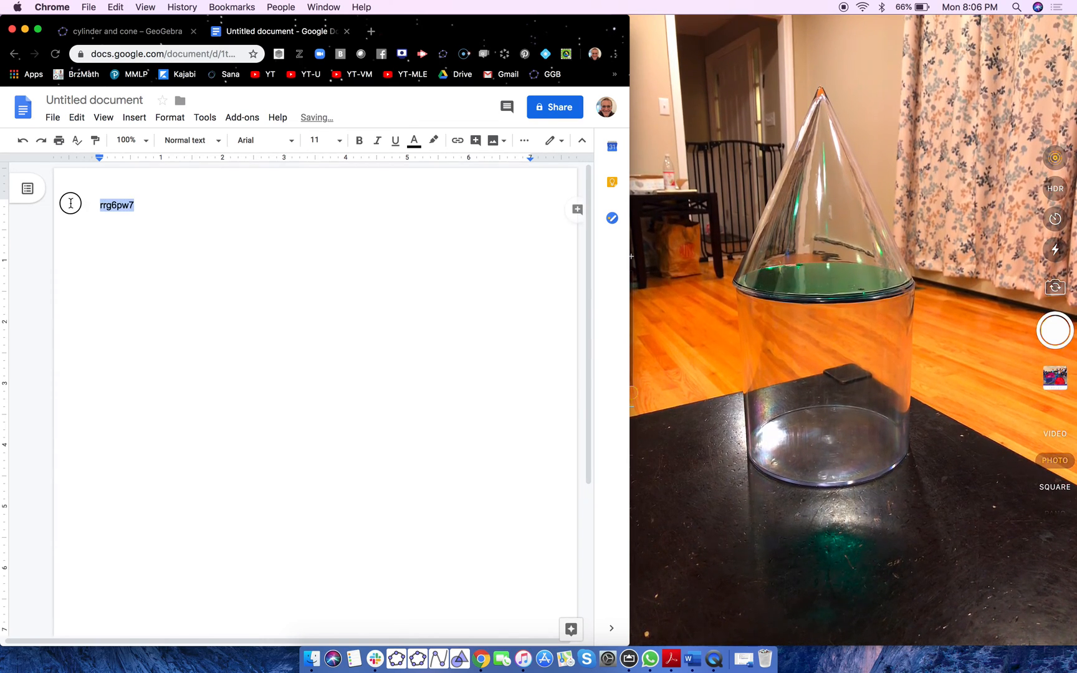
{"action": "left_click", "coordinate": [318, 140]}
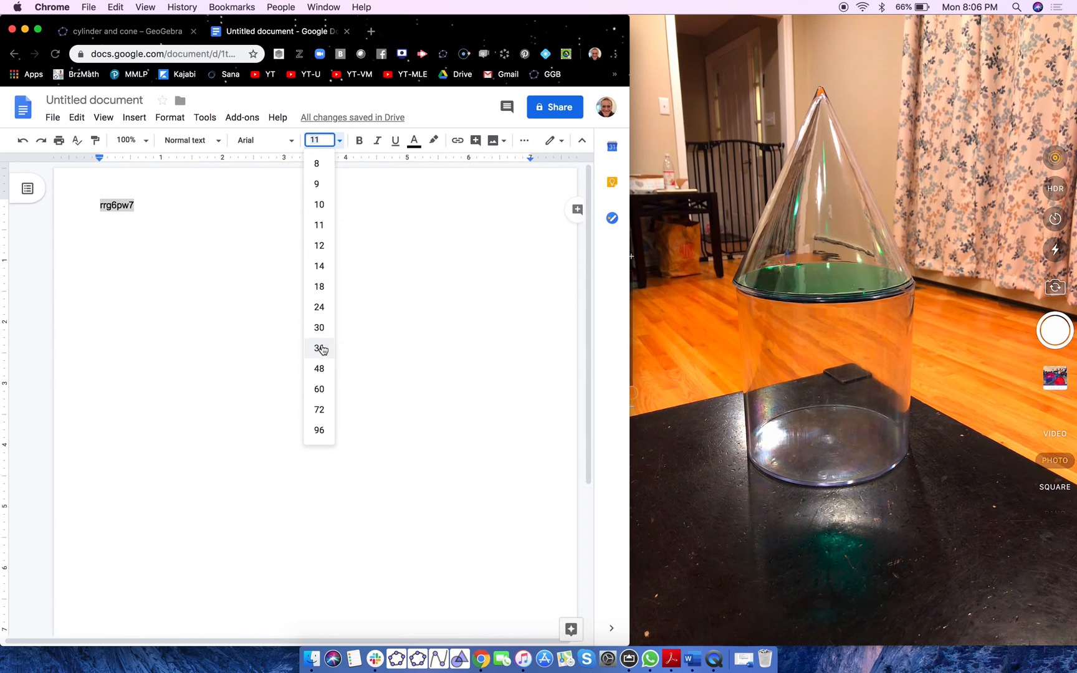
{"action": "left_click", "coordinate": [319, 368]}
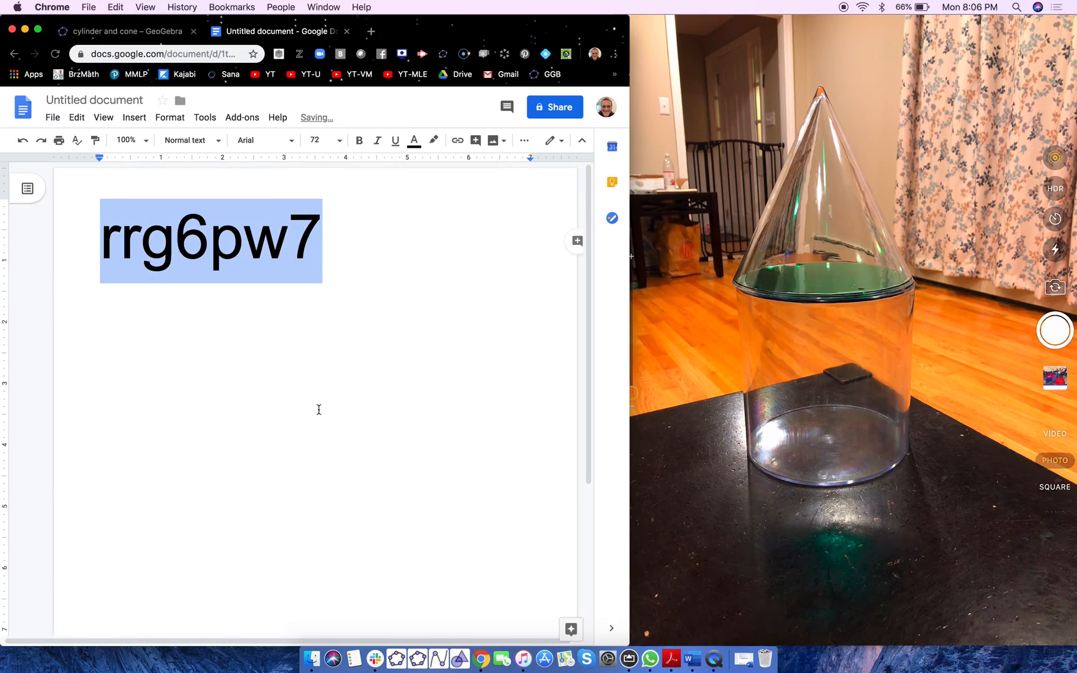
{"action": "left_click", "coordinate": [329, 237]}
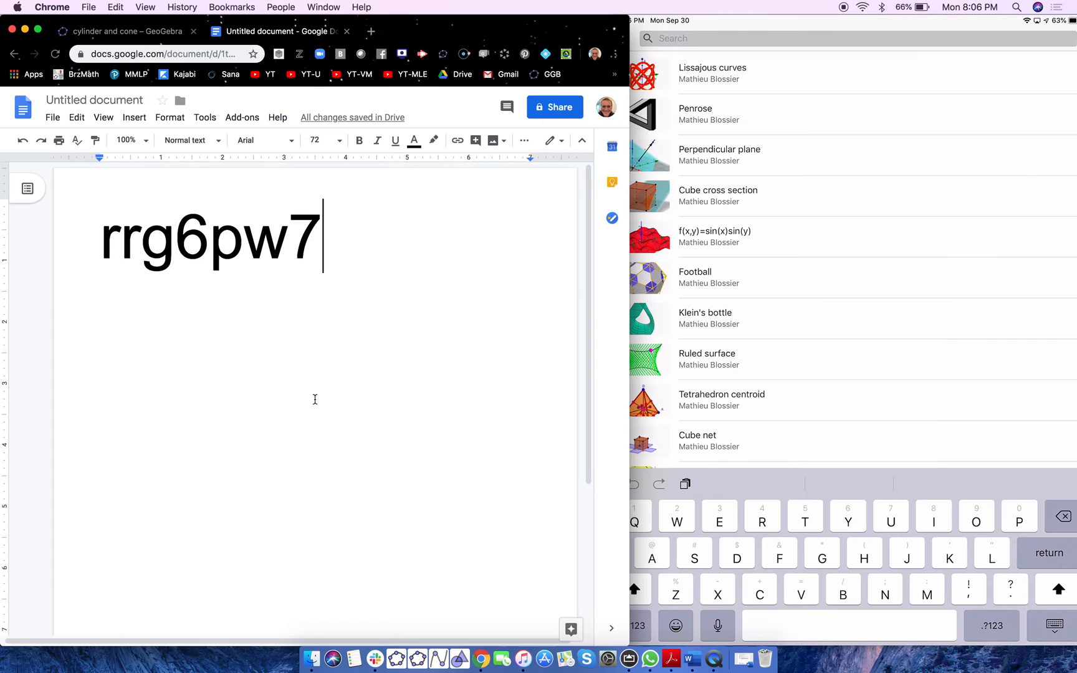
Begin typing rrg into the iPad 3D Calculator's resource search, then switch to the app overview
{"action": "left_click", "coordinate": [636, 588]}
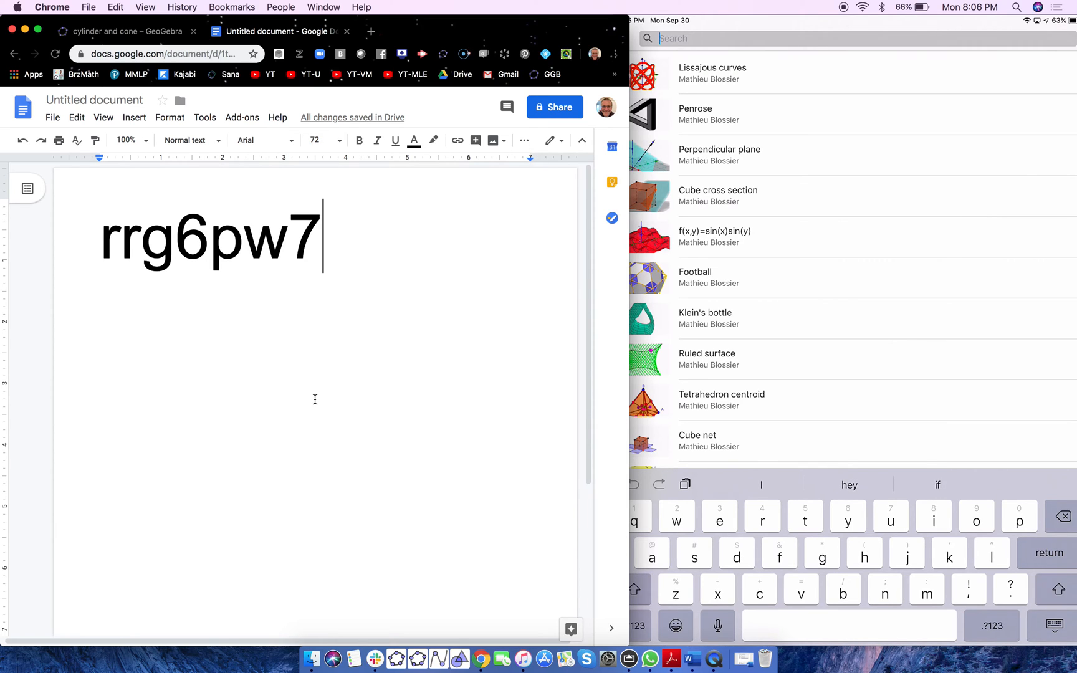
{"action": "type", "text": "rrg"}
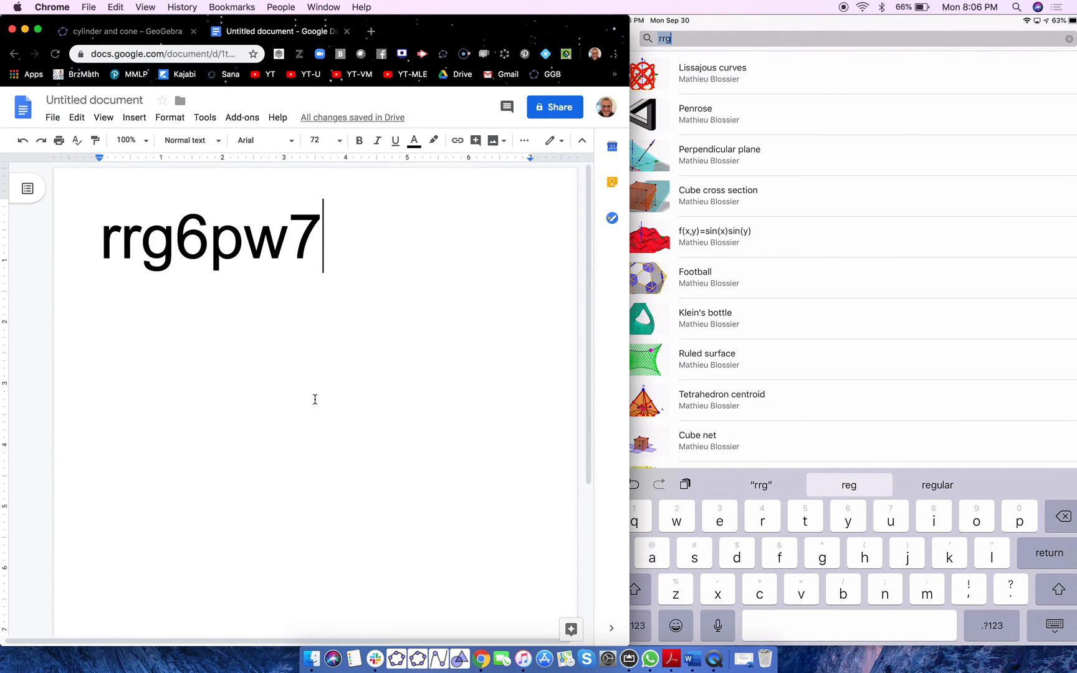
{"action": "left_click", "coordinate": [636, 626]}
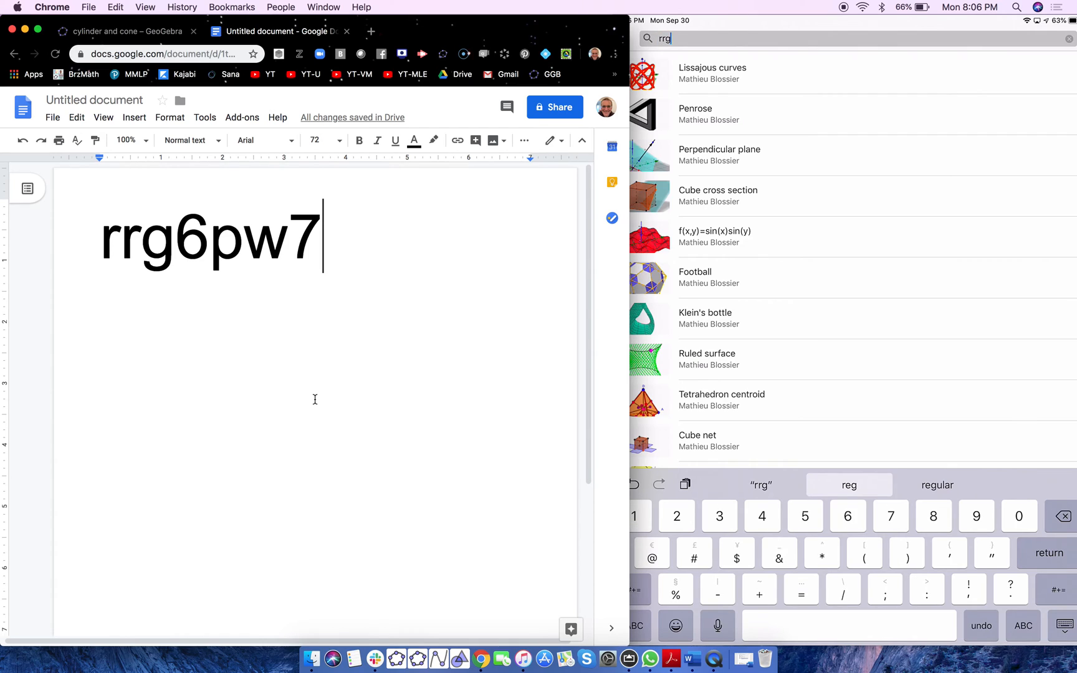
{"action": "left_click", "coordinate": [846, 516]}
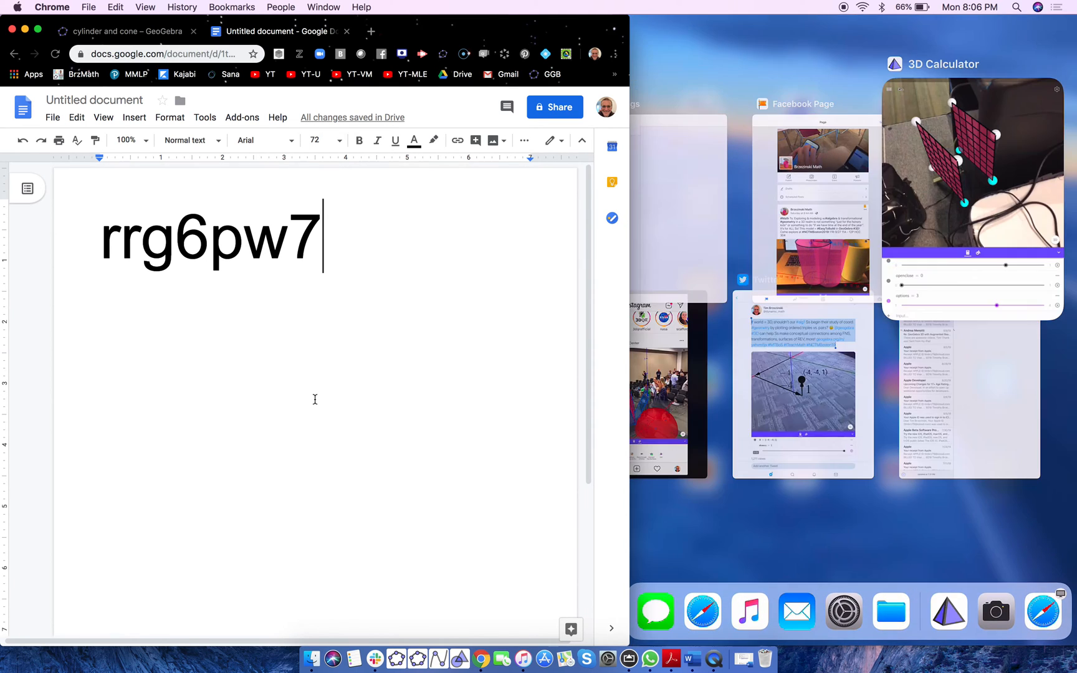
{"action": "left_click", "coordinate": [972, 161]}
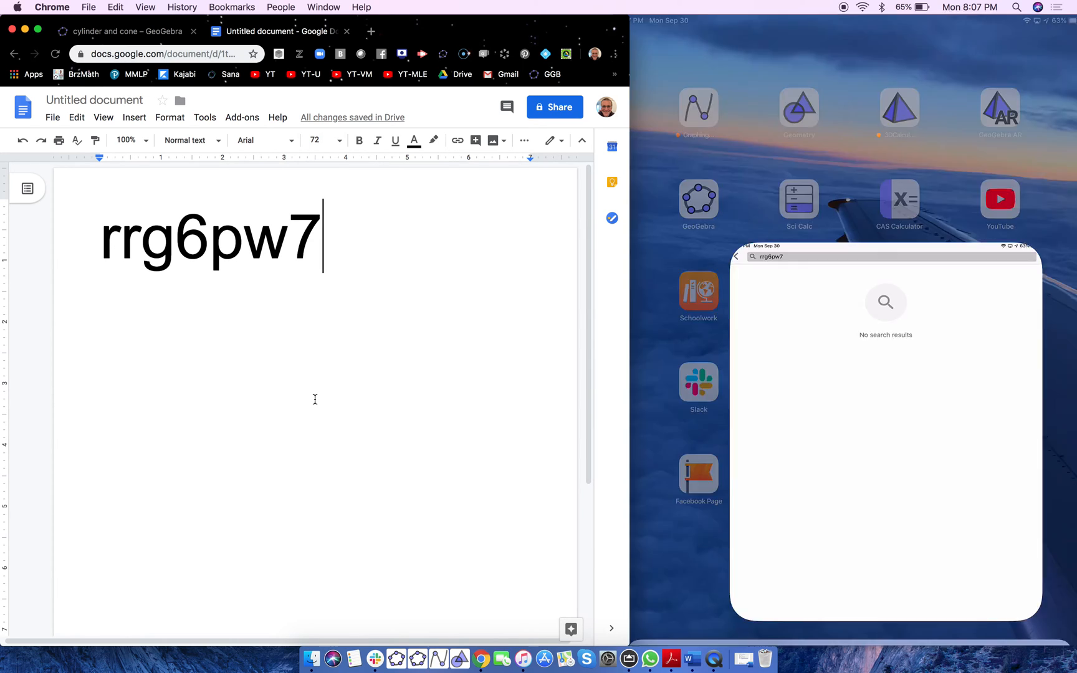
{"action": "left_click", "coordinate": [124, 31]}
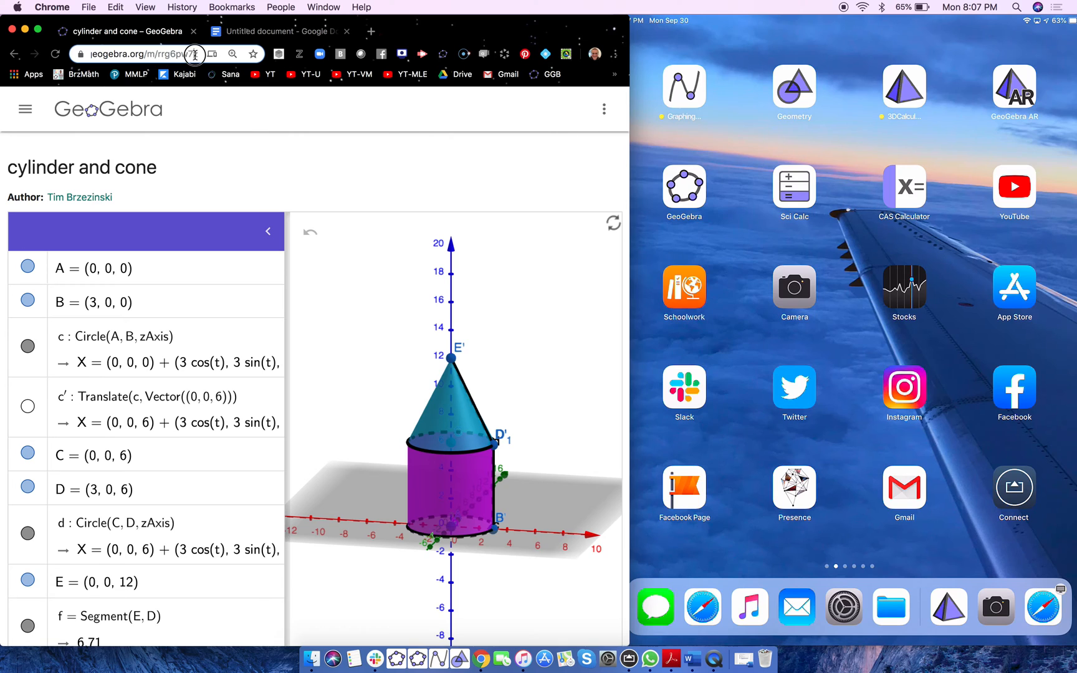
{"action": "left_click", "coordinate": [274, 31]}
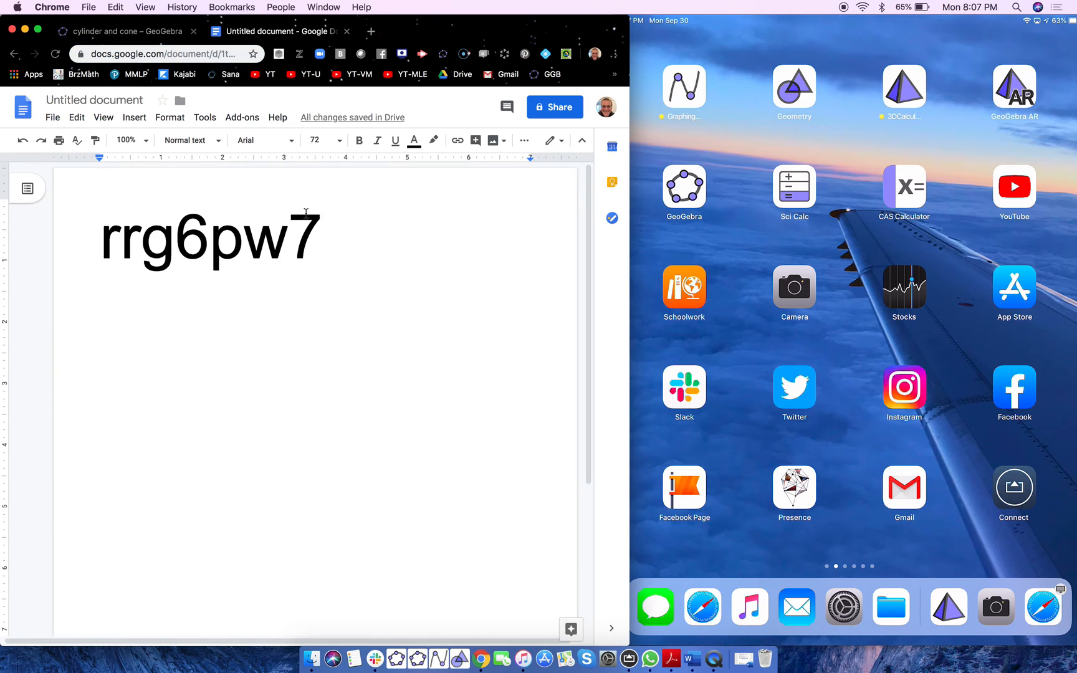
{"action": "type", "text": "z"}
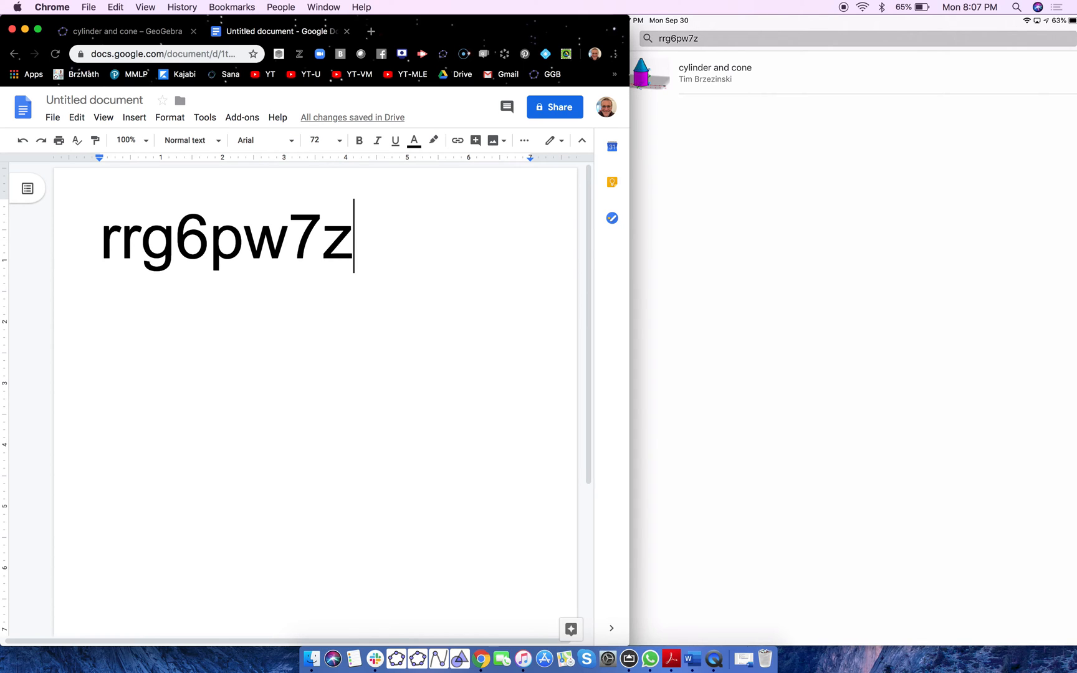
{"action": "left_click", "coordinate": [714, 67]}
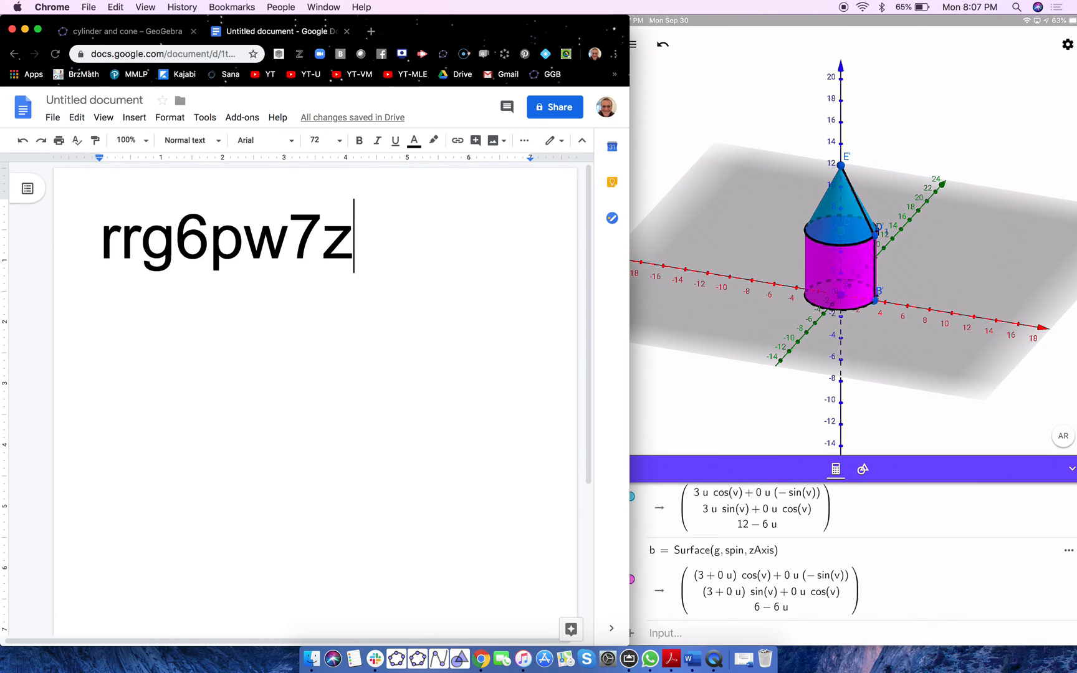
{"action": "left_click", "coordinate": [124, 31]}
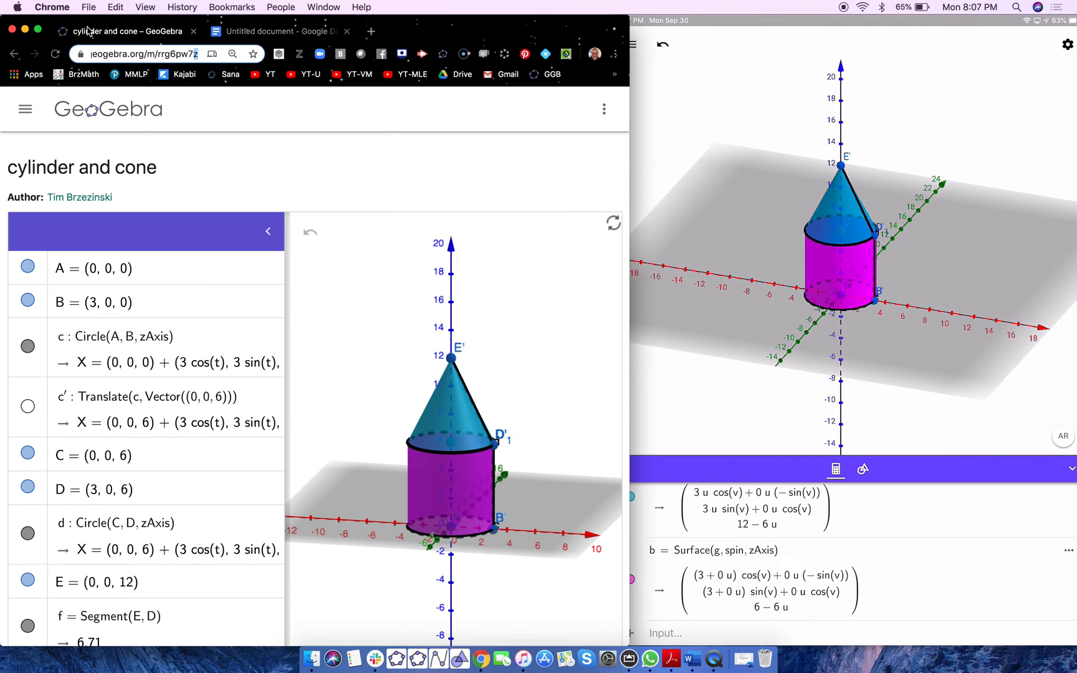
{"action": "left_click", "coordinate": [281, 31]}
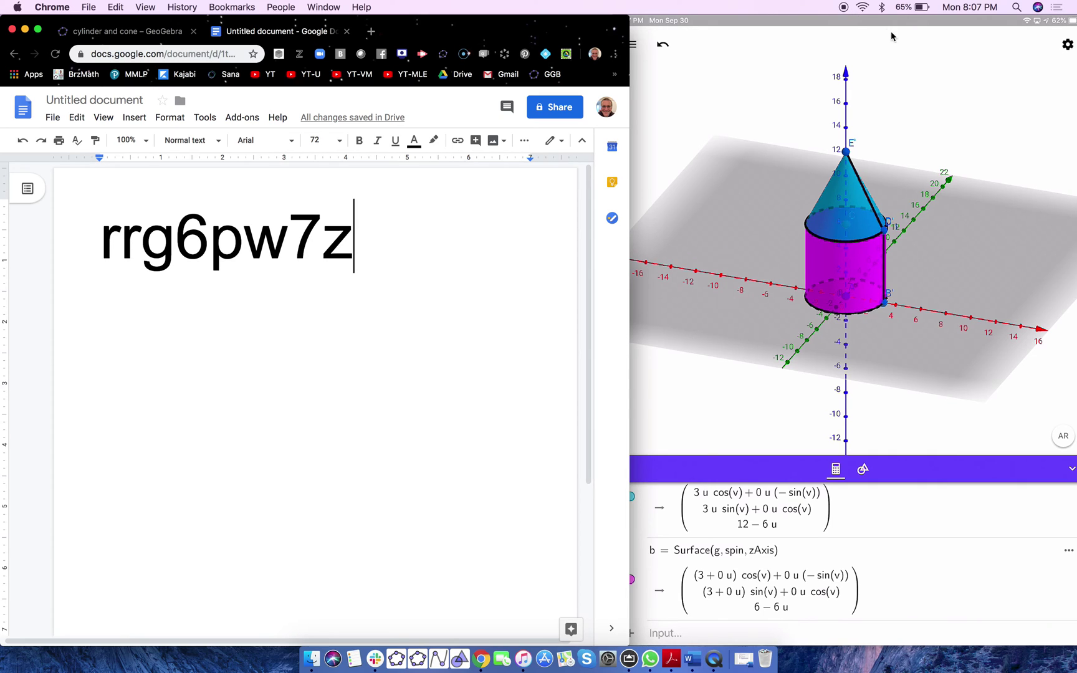
{"action": "mouse_move", "coordinate": [1061, 450]}
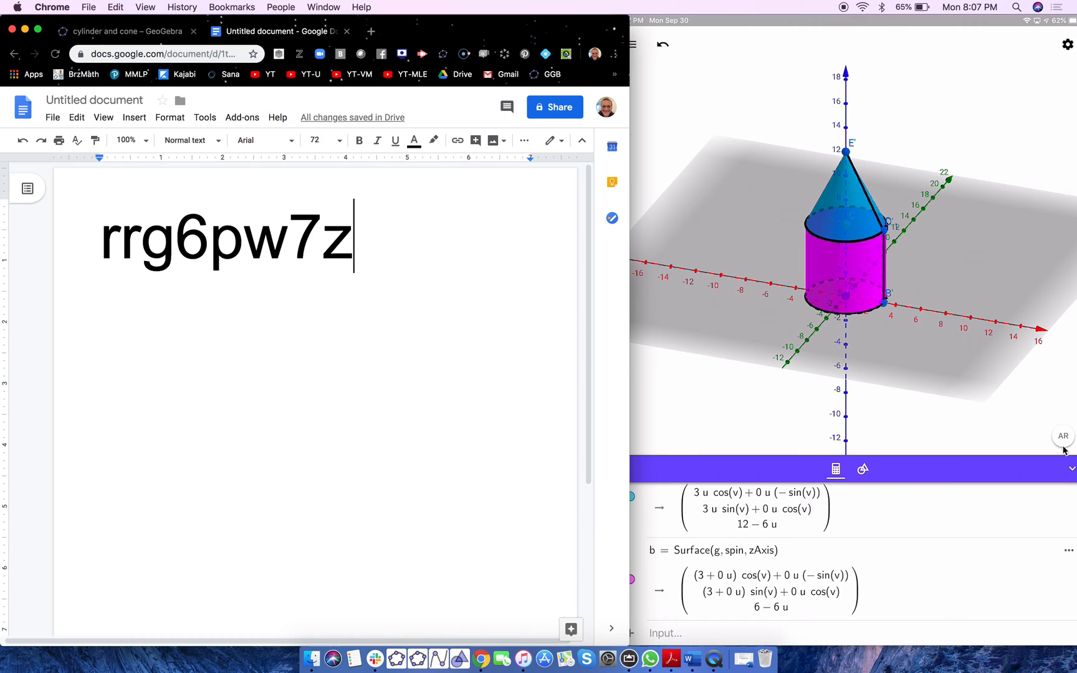
{"action": "left_click", "coordinate": [1062, 435]}
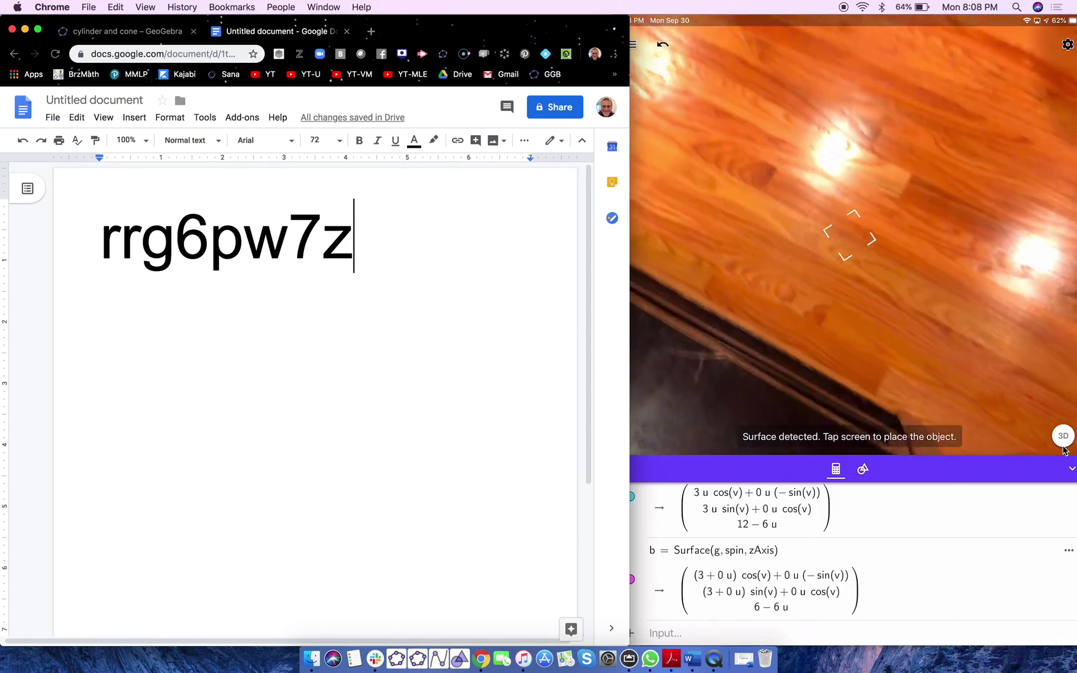
Place the AR model on the detected table surface beside the real plastic shapes
{"action": "left_click", "coordinate": [849, 240]}
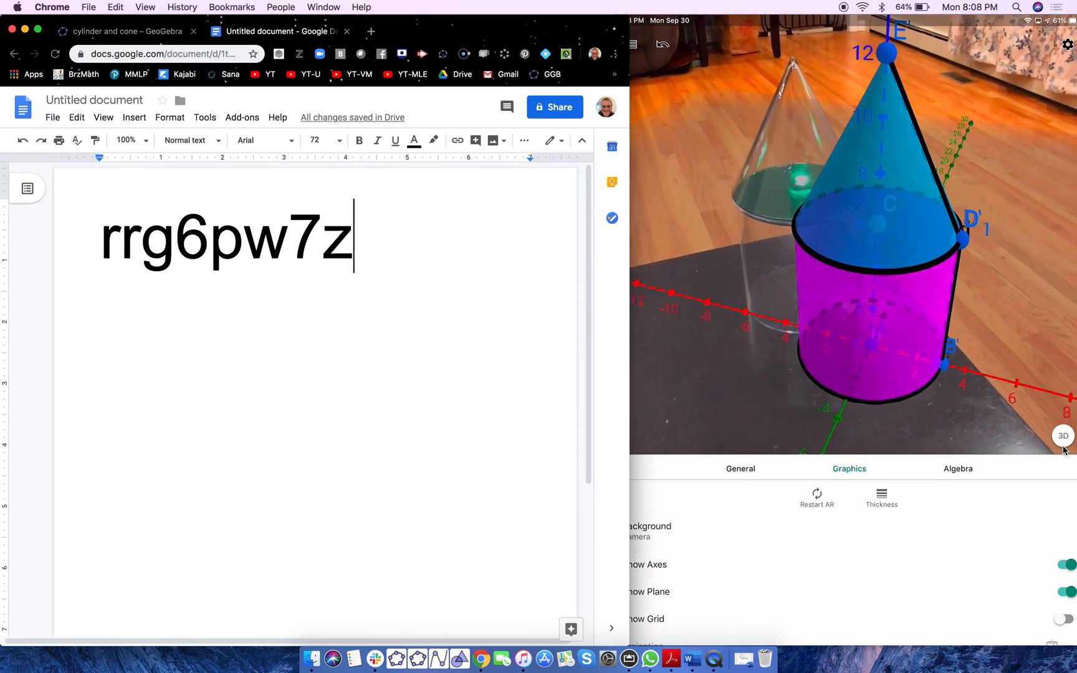
Turn off Show Plane under the AR model, then leave GeoGebra for the Camera app
{"action": "left_click", "coordinate": [1063, 591]}
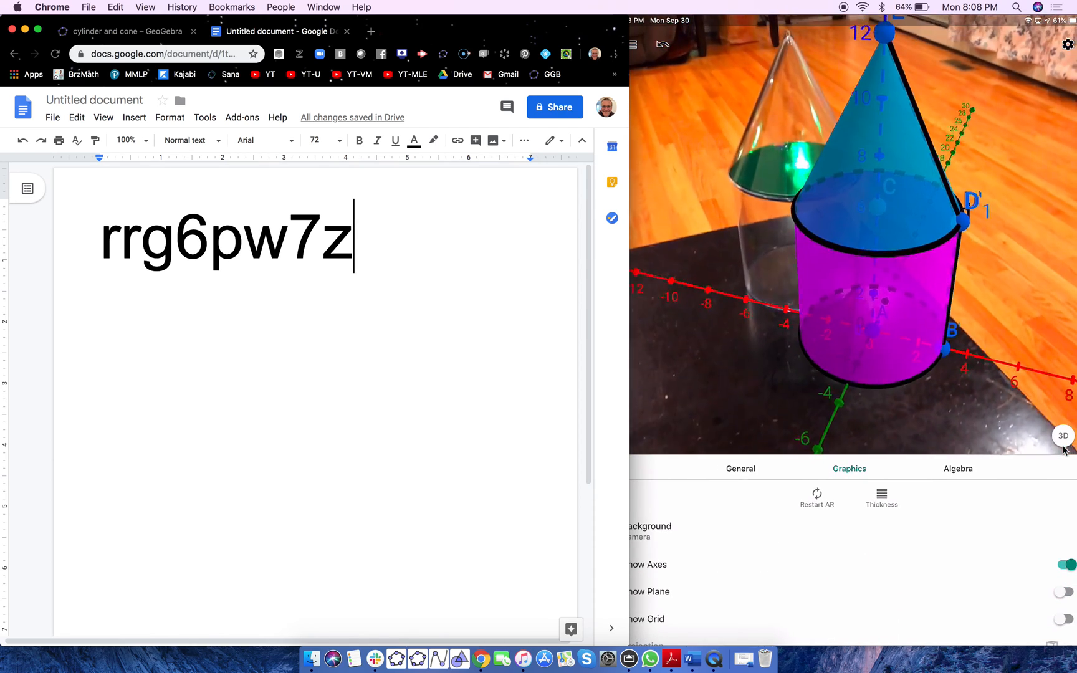
{"action": "left_click", "coordinate": [957, 469]}
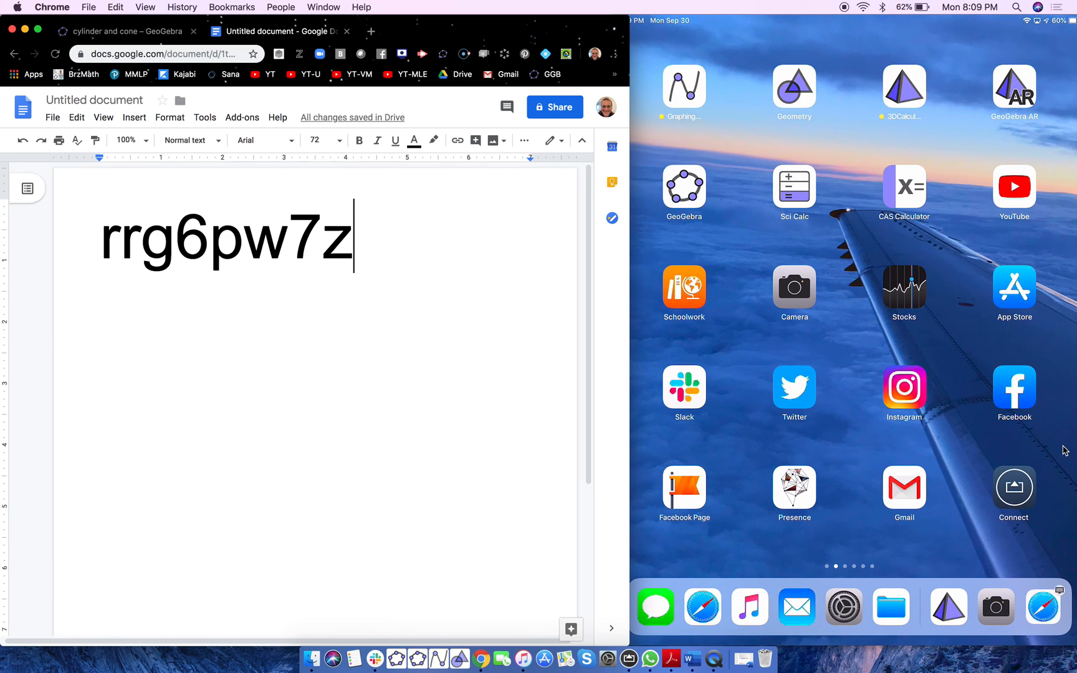
{"action": "left_click", "coordinate": [793, 288]}
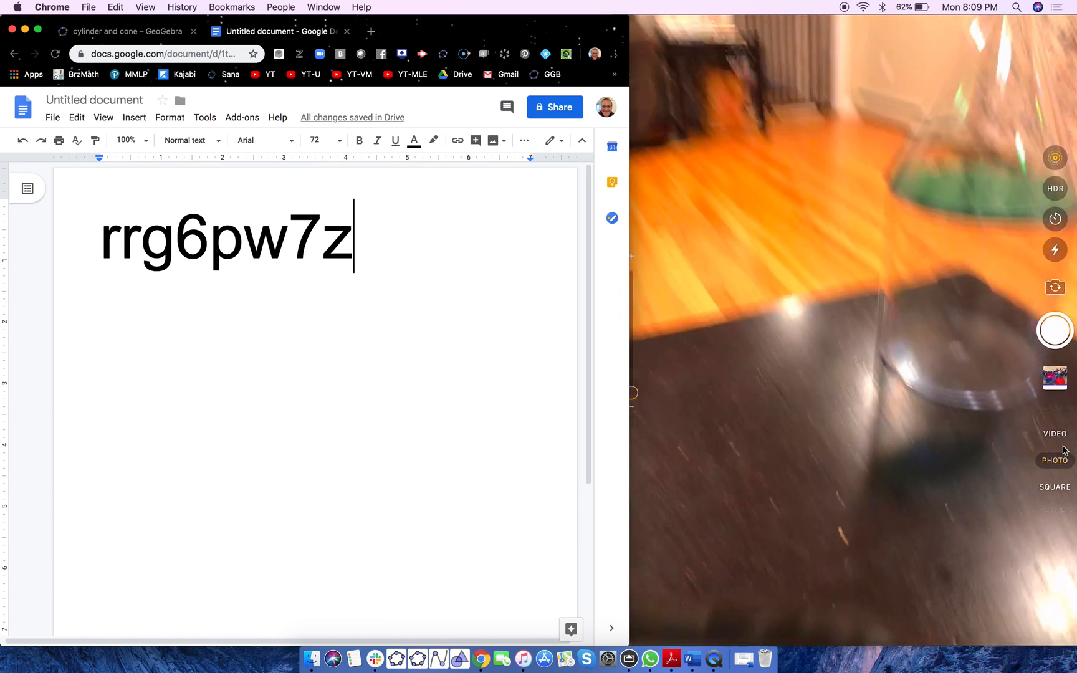